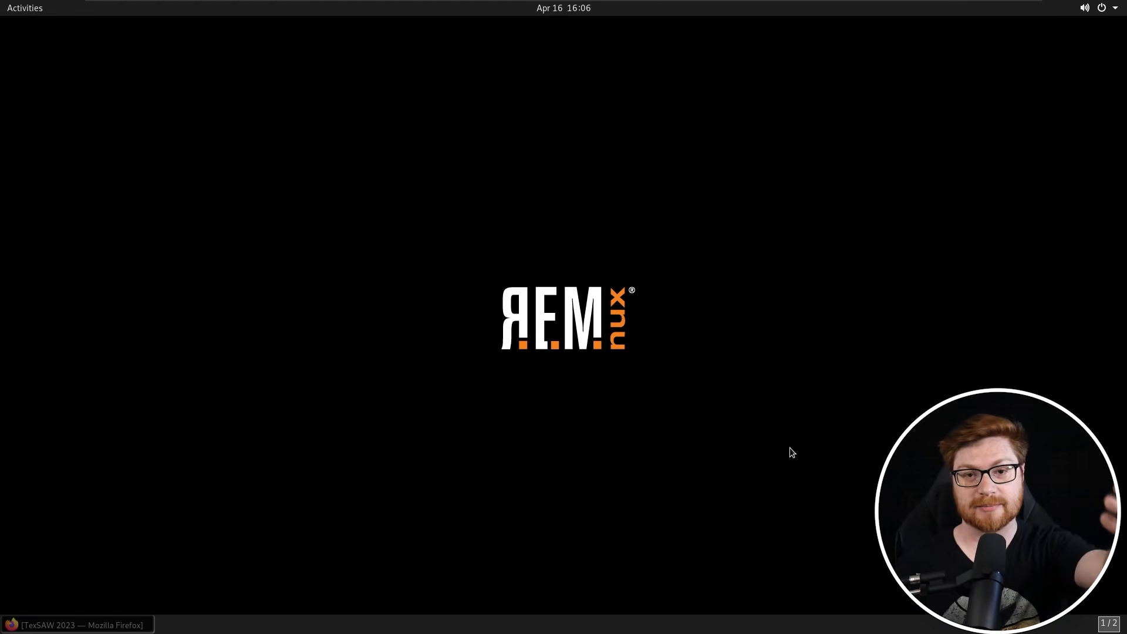
mouse_move(796, 443)
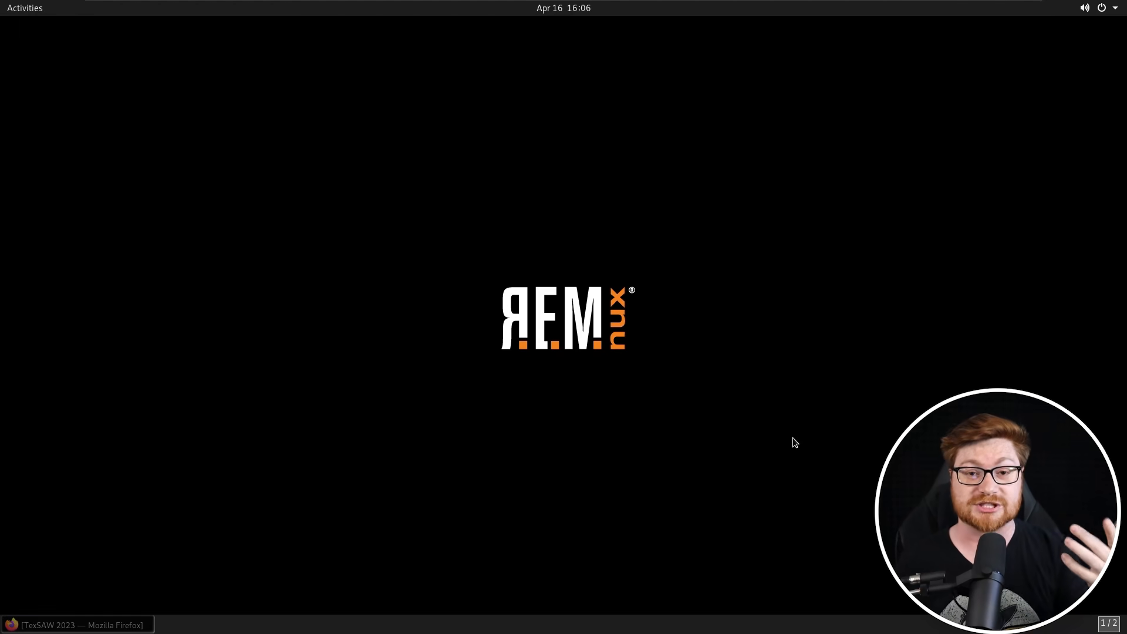
mouse_move(335, 479)
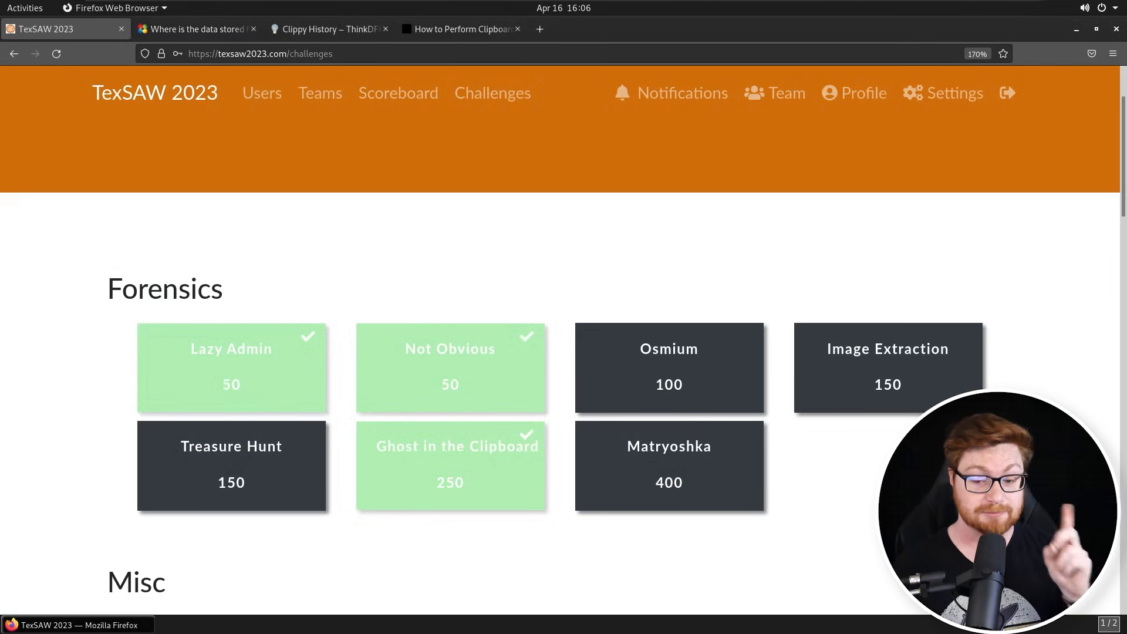
Open the Forensics 'Ghost in the Clipboard' tile and highlight its description about the stolen password
scroll("down", 3)
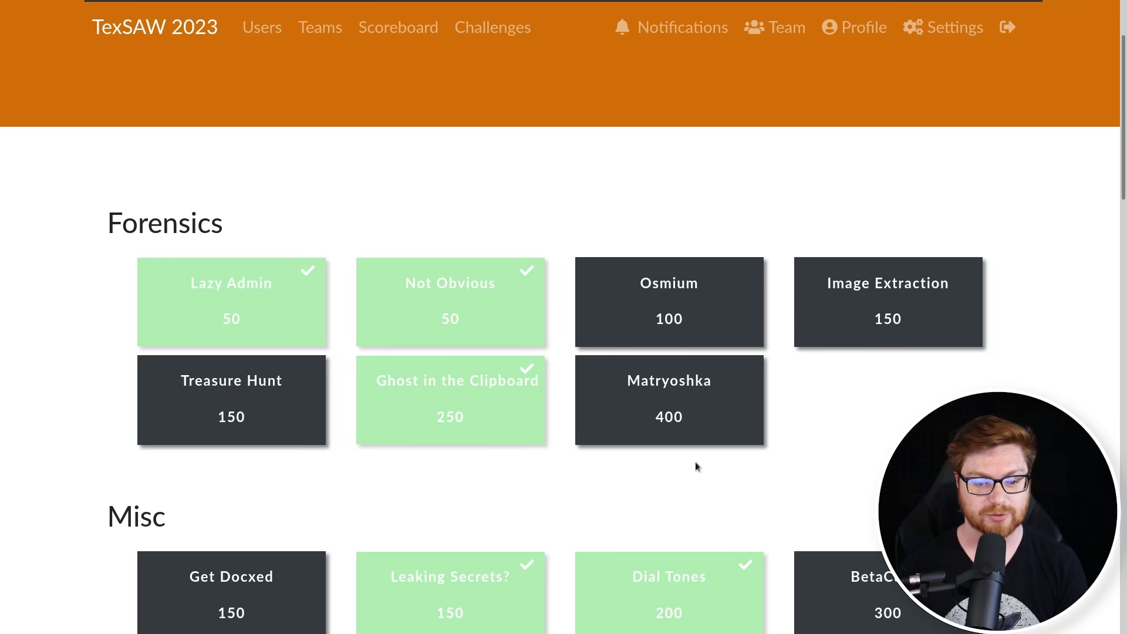
mouse_move(415, 404)
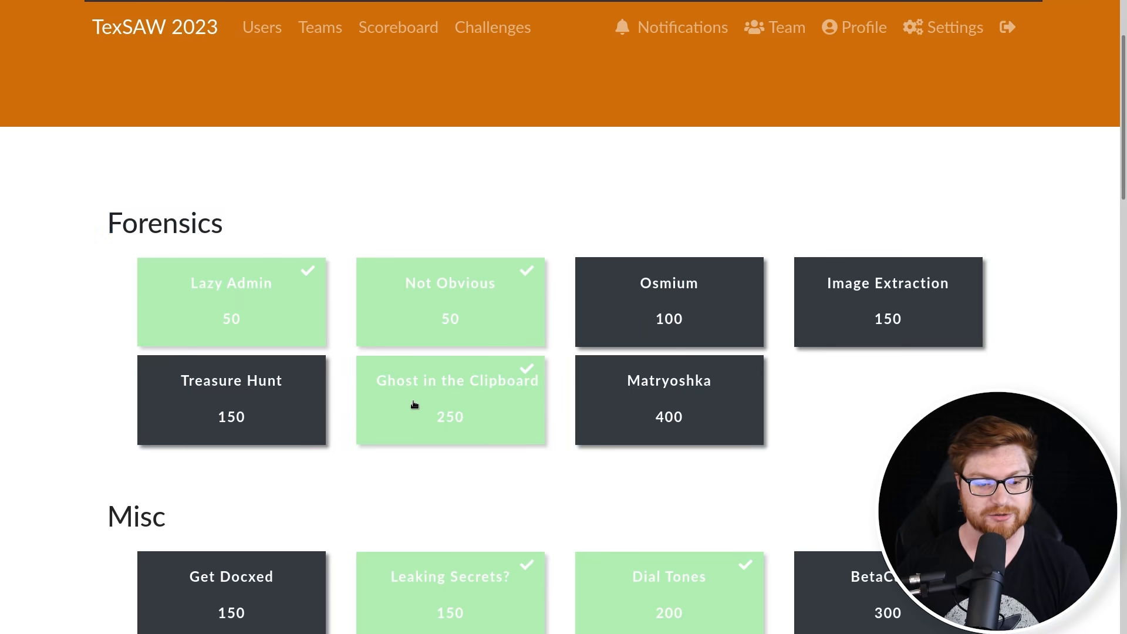
left_click(451, 401)
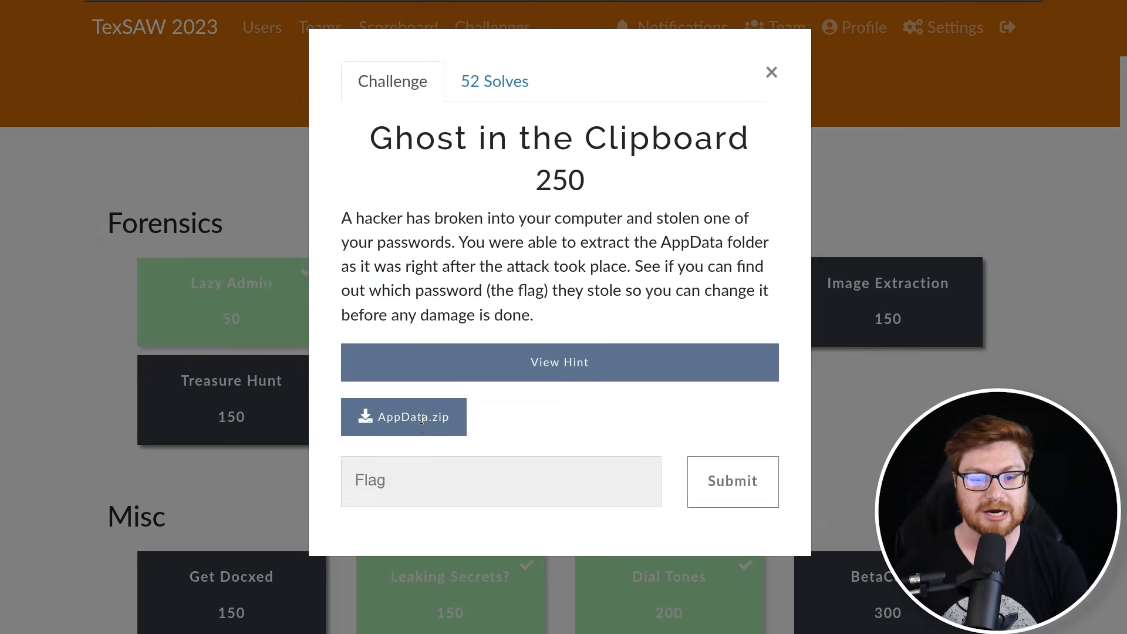
left_click_drag(341, 218, 443, 218)
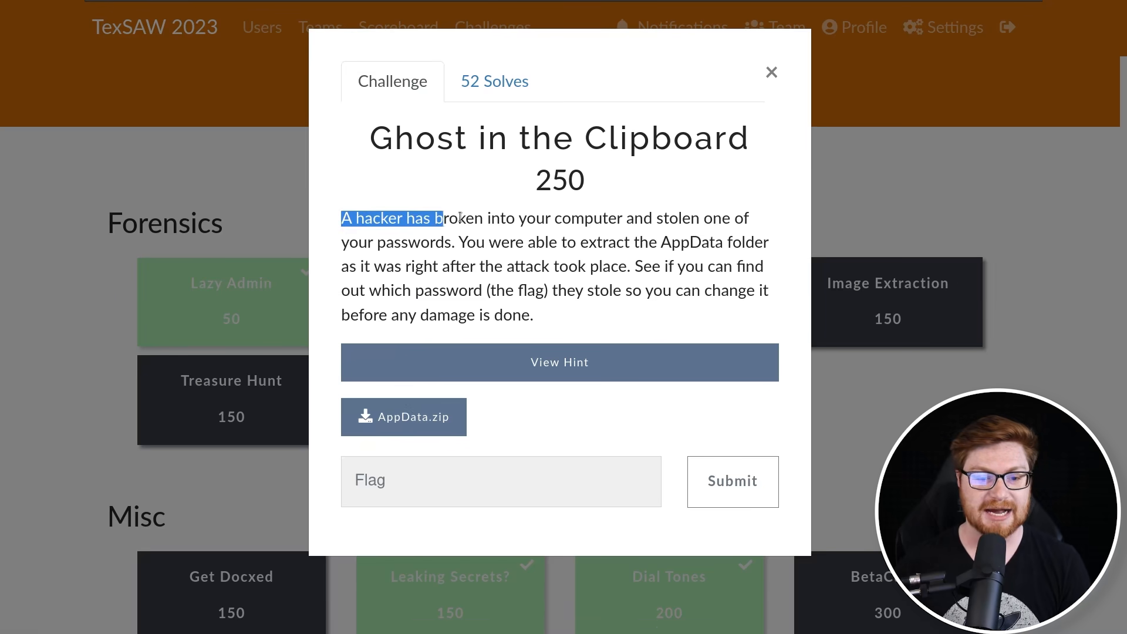
left_click_drag(442, 218, 773, 242)
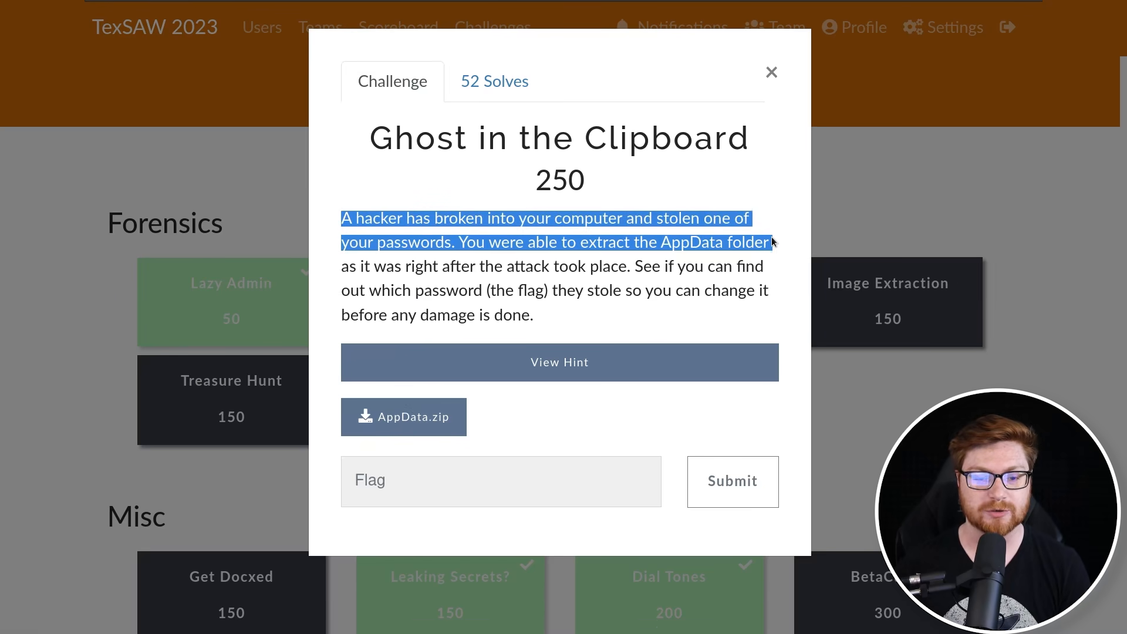
left_click(667, 242)
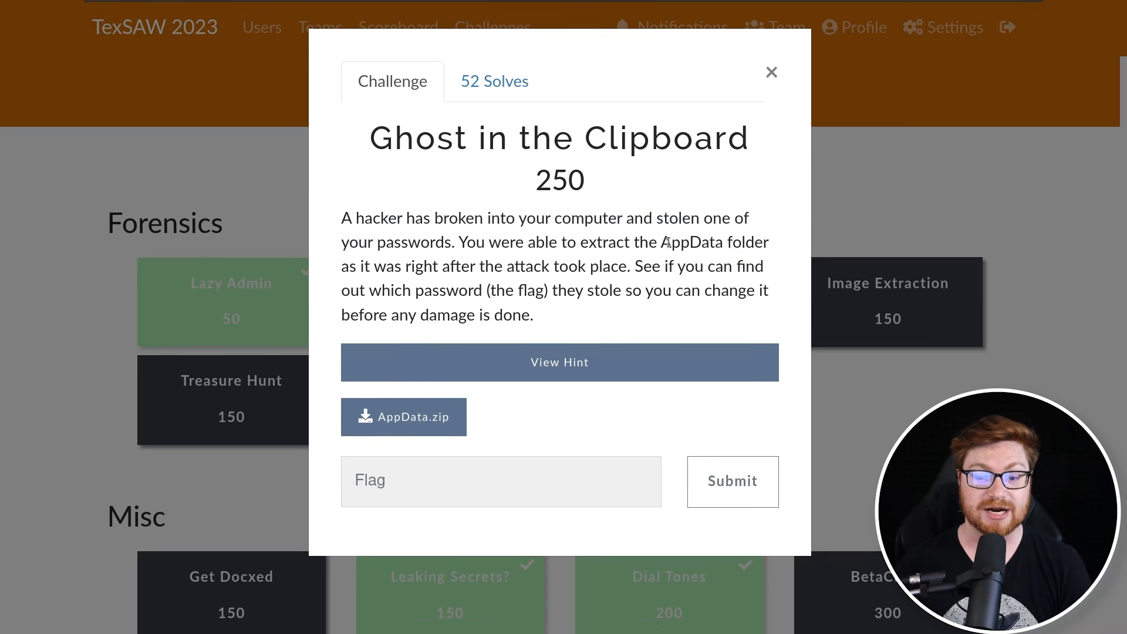
double_click(691, 242)
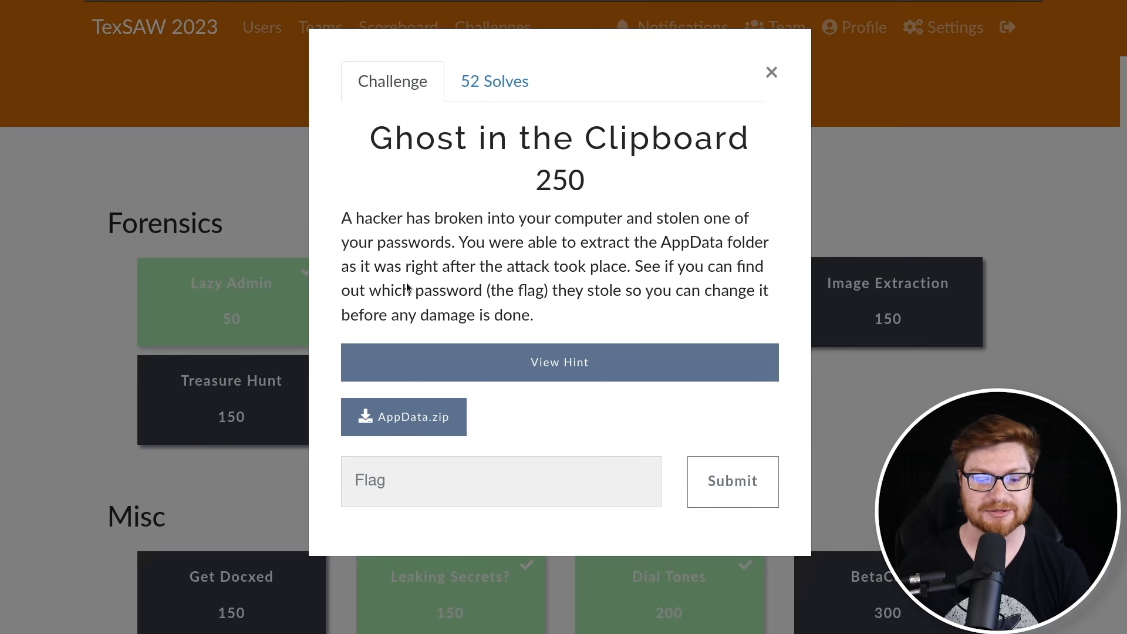
mouse_move(405, 435)
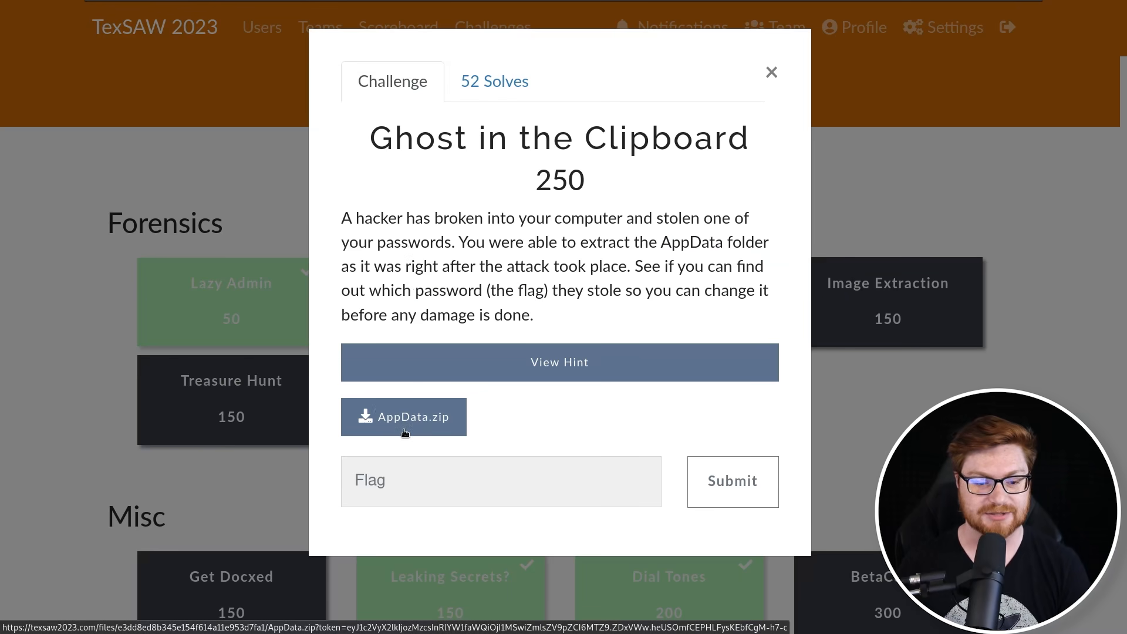
scroll("down", 3)
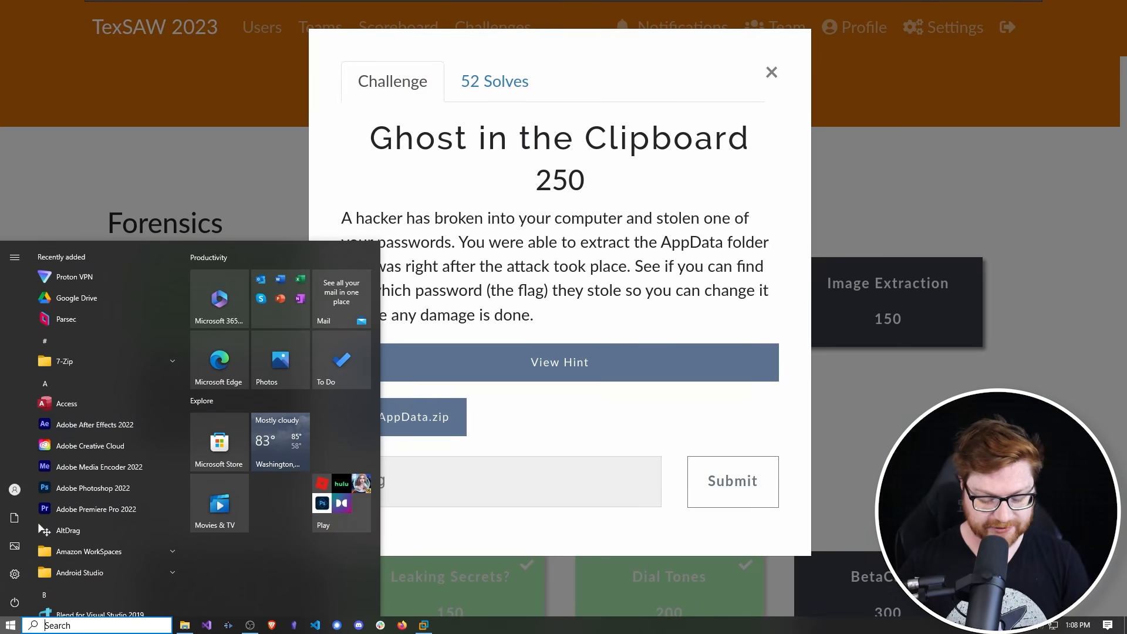
Launch File Explorer via %APPDATA%, go up to AppData and view Local, LocalLow, Roaming full-screen
type("file explorer")
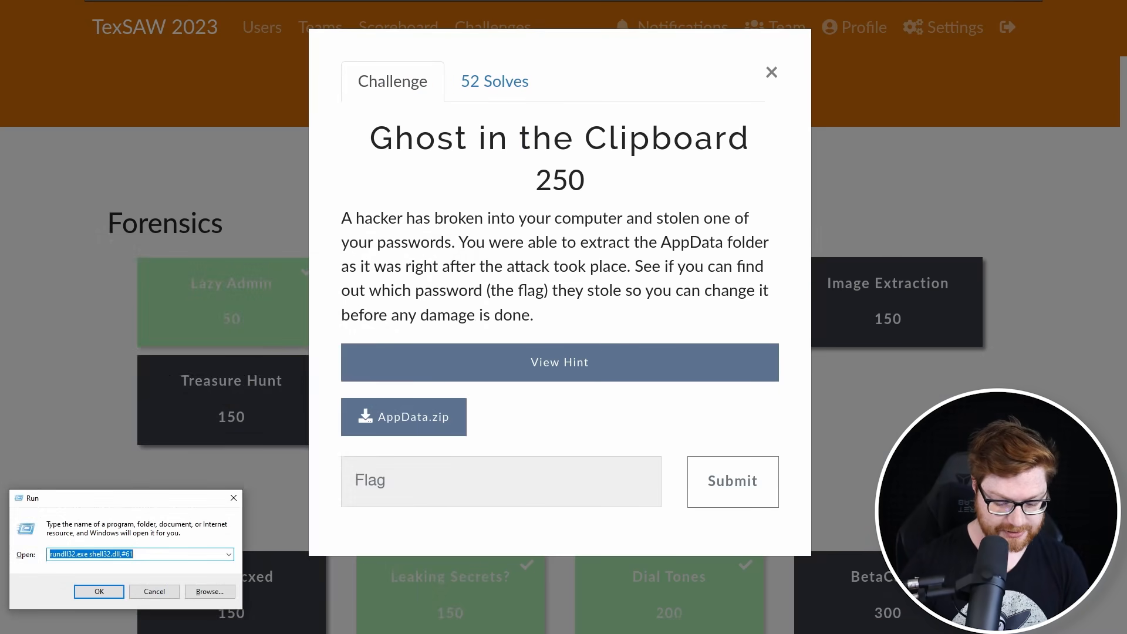
type("%APPDATA%")
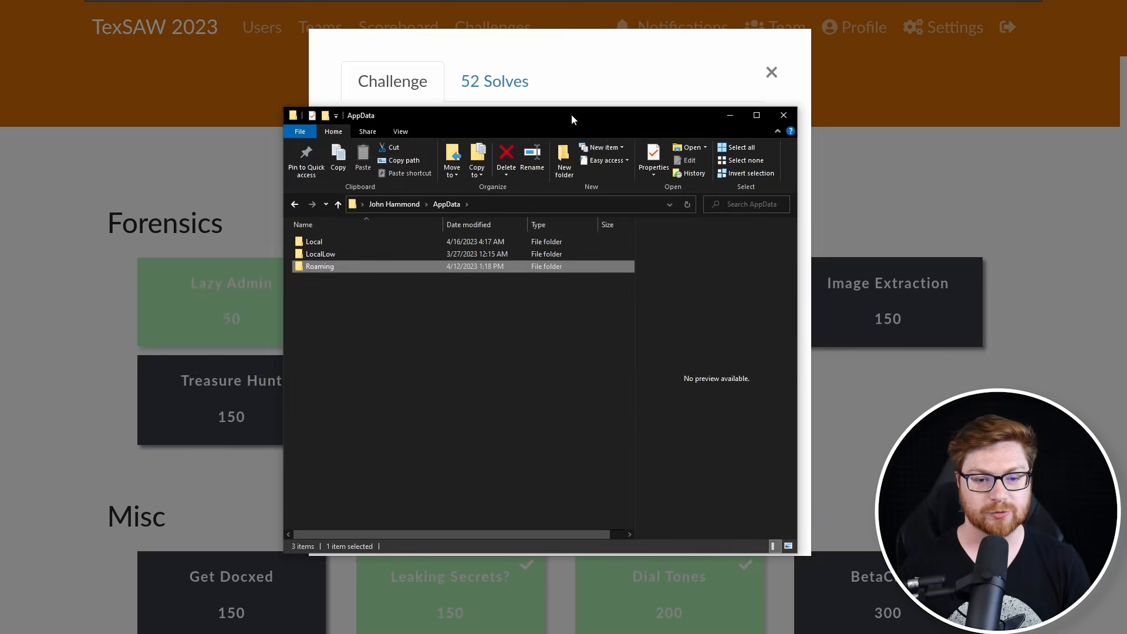
left_click(756, 115)
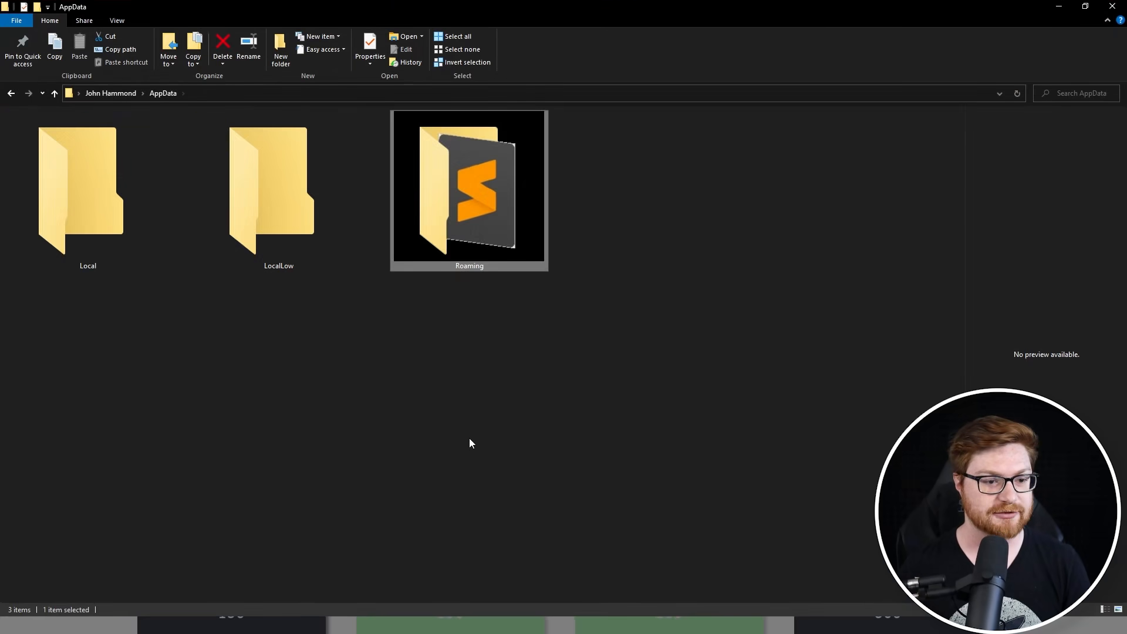
left_click(277, 187)
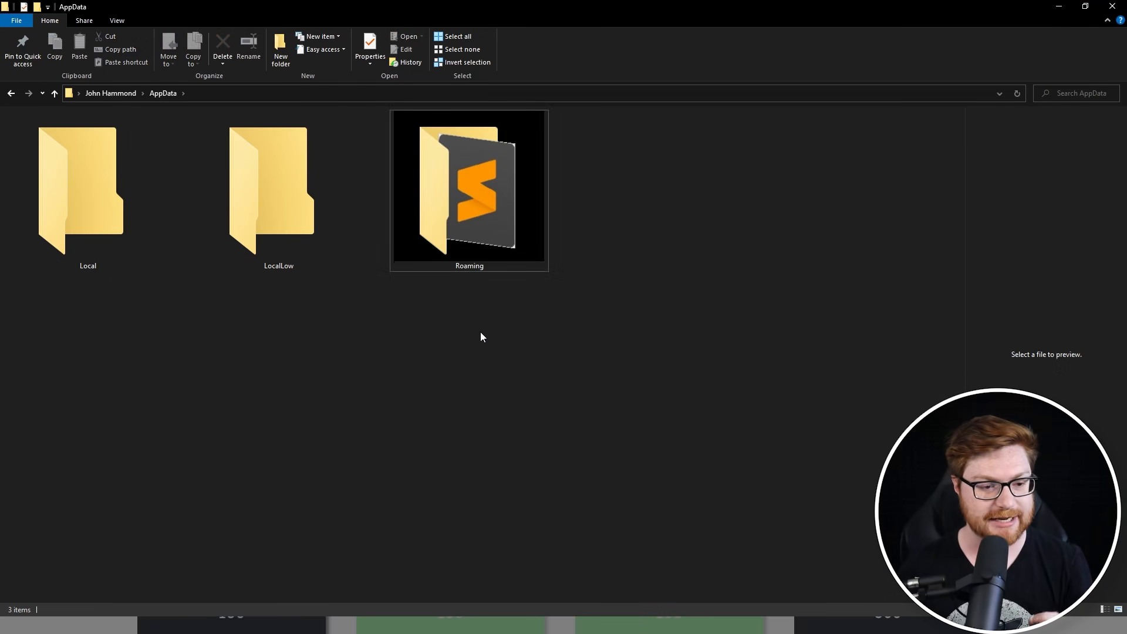
double_click(77, 188)
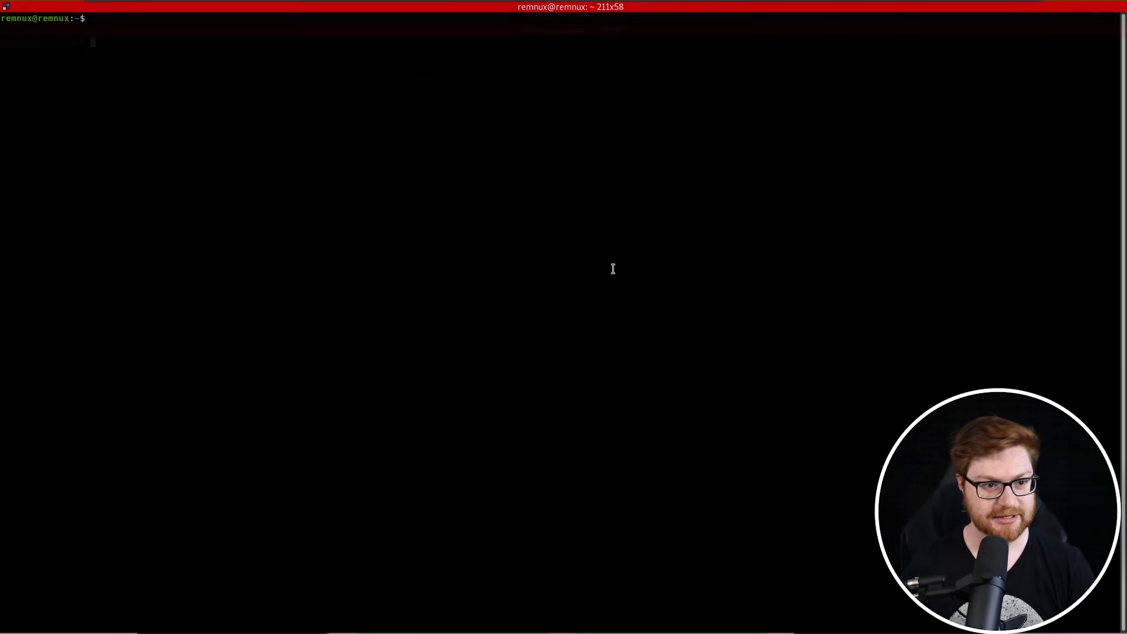
Make the ghost_in_the_clipboard folder, move AppData.zip into it and unzip the archive
type("mkdir")
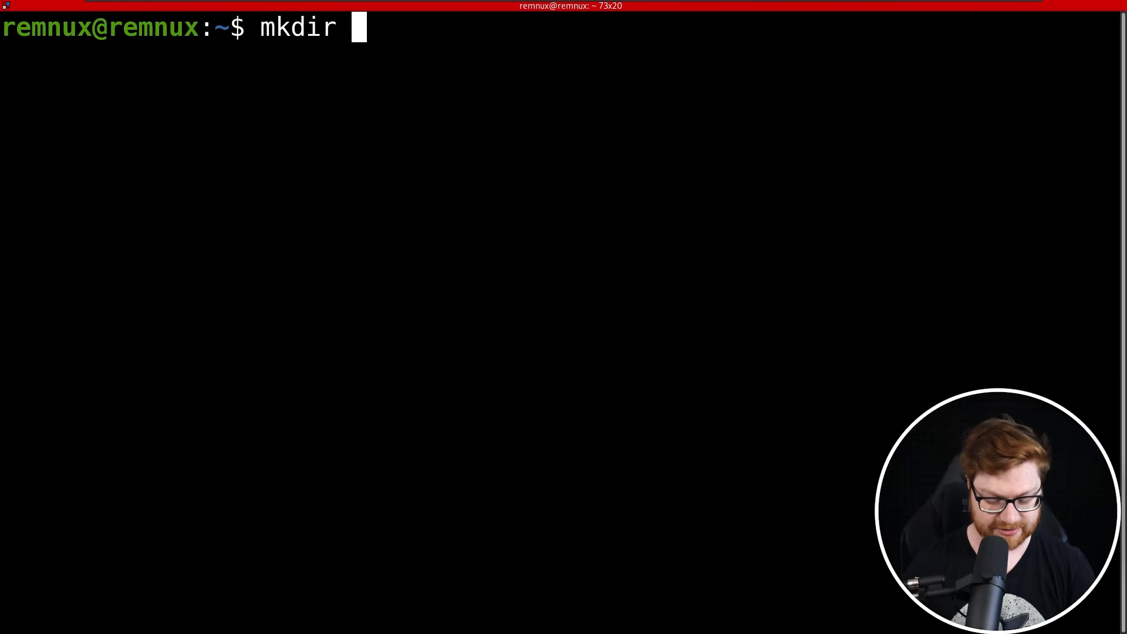
type("ghost_in_the_clipboard")
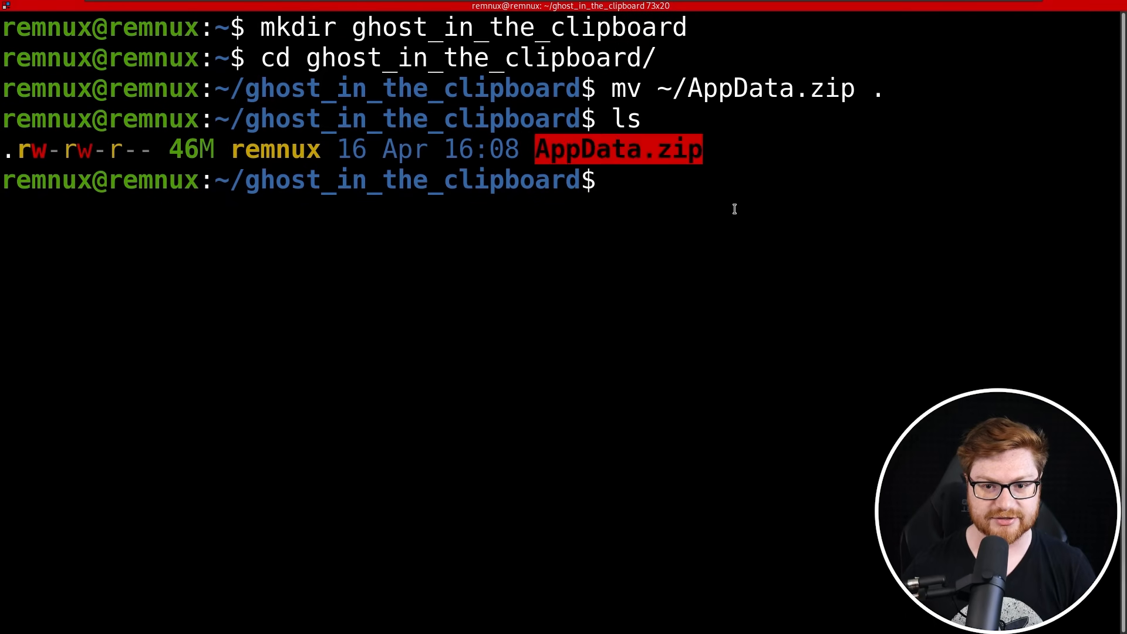
type("unzip AppData.zip")
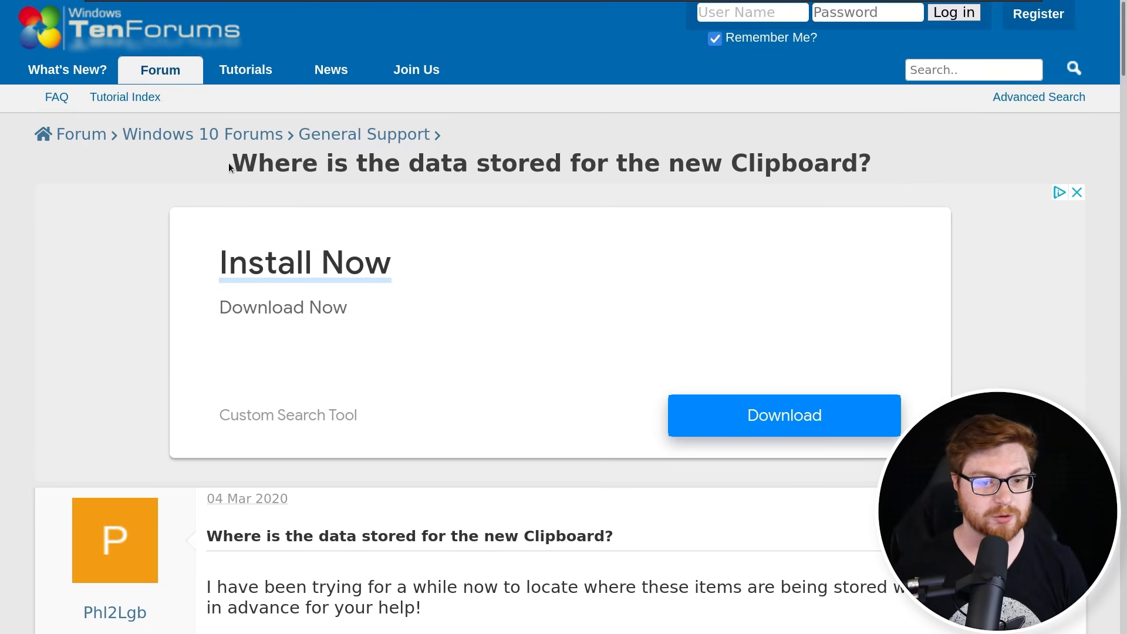
Scroll the TenForums thread to the reply and highlight the AppData\Local\Microsoft\Windows\Clipboard\Pinned path
left_click_drag(231, 163, 366, 164)
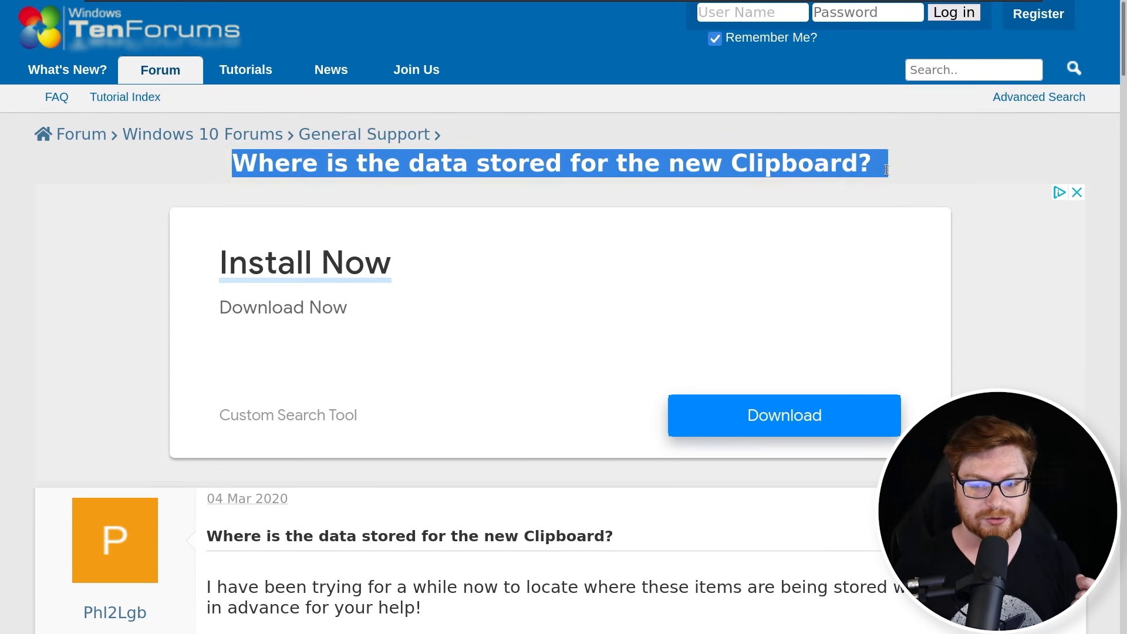
scroll("down", 3)
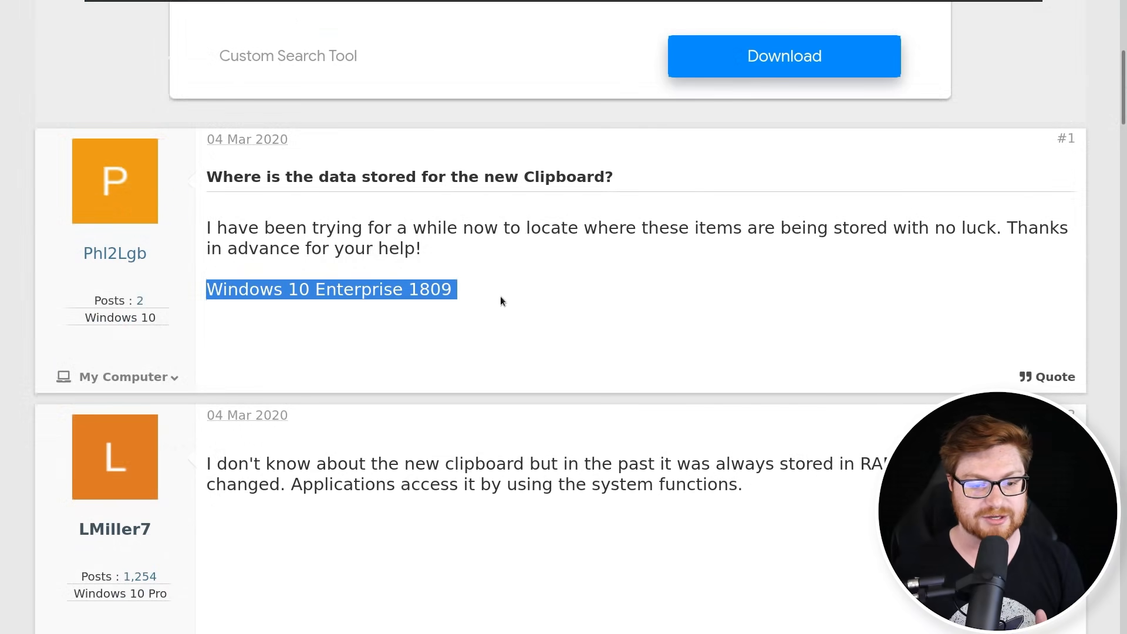
scroll("down", 3)
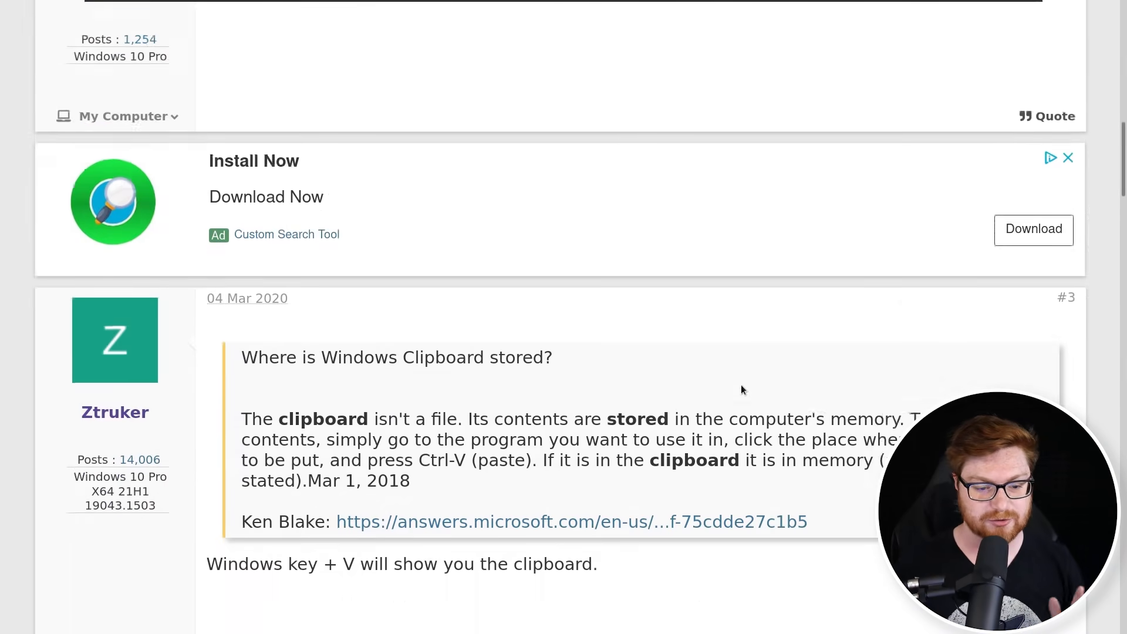
scroll("down", 3)
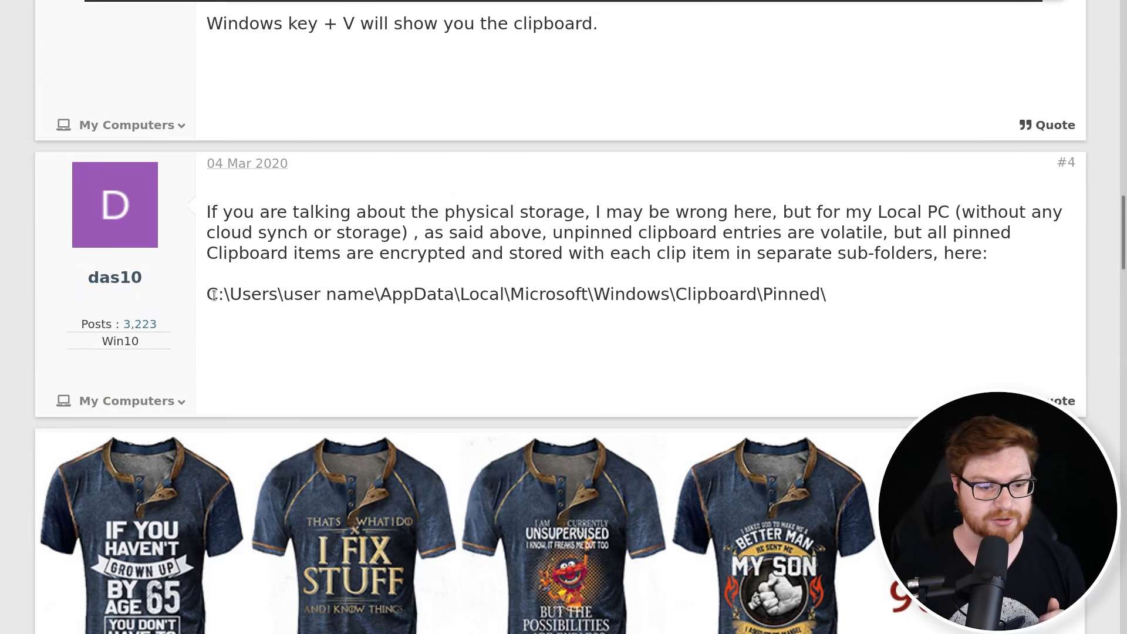
left_click_drag(209, 294, 526, 294)
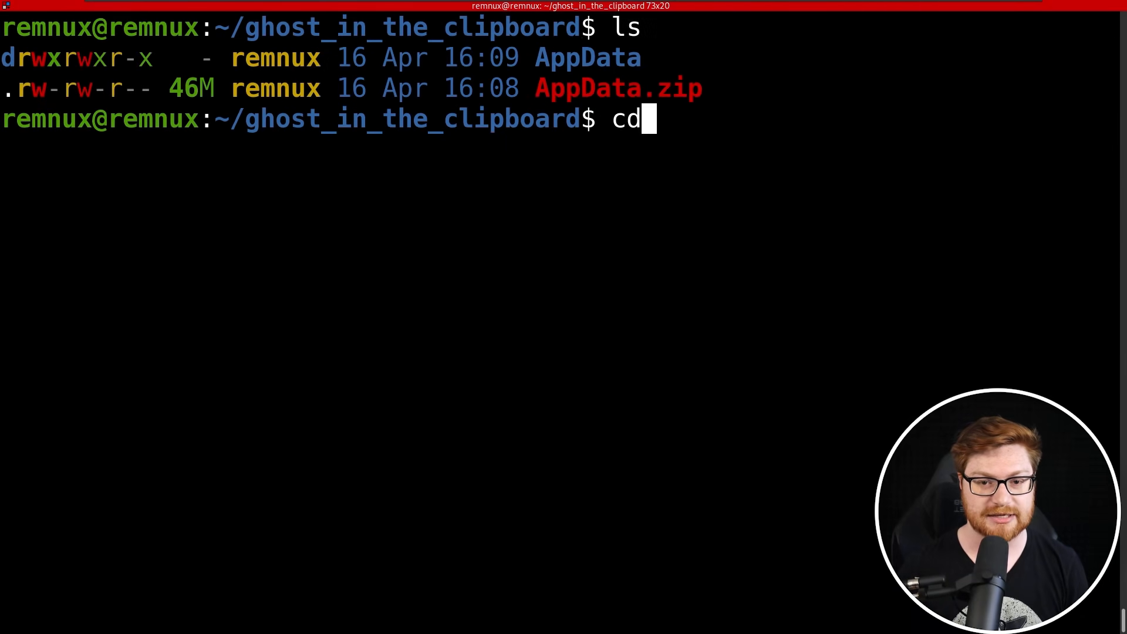
cd into AppData/Local/Microsoft/Windows/Clipboard/Pinned with forward slashes and list its GUID folder
type("AppData/")
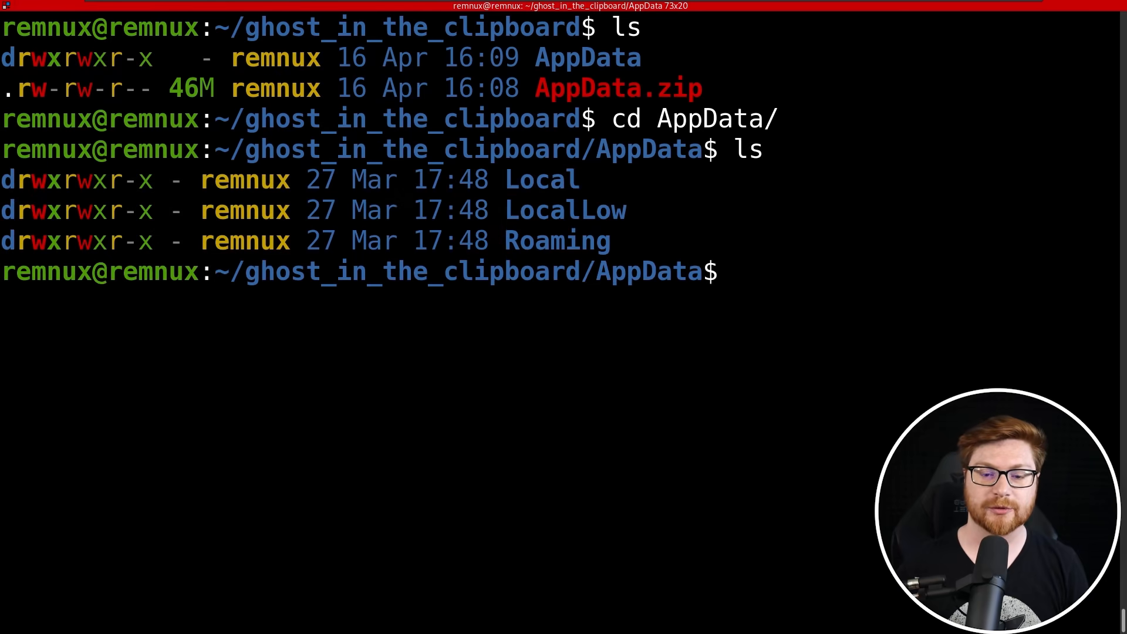
double_click(564, 210)
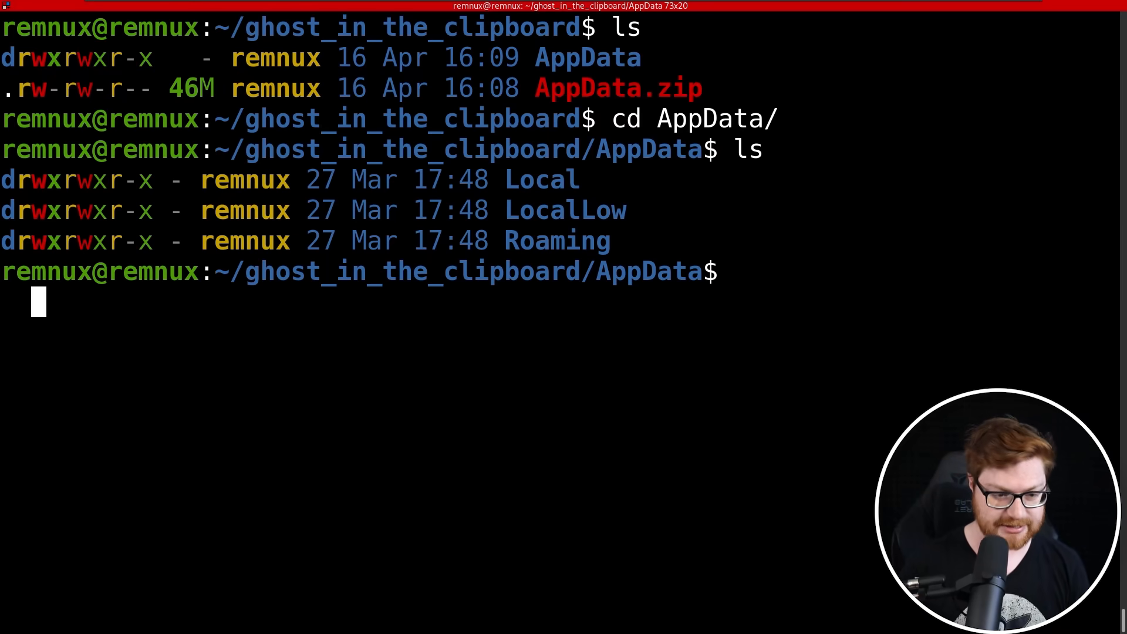
type("cd \\Local\\Microsoft\\Windows\\Clipboard\\Pinned\\")
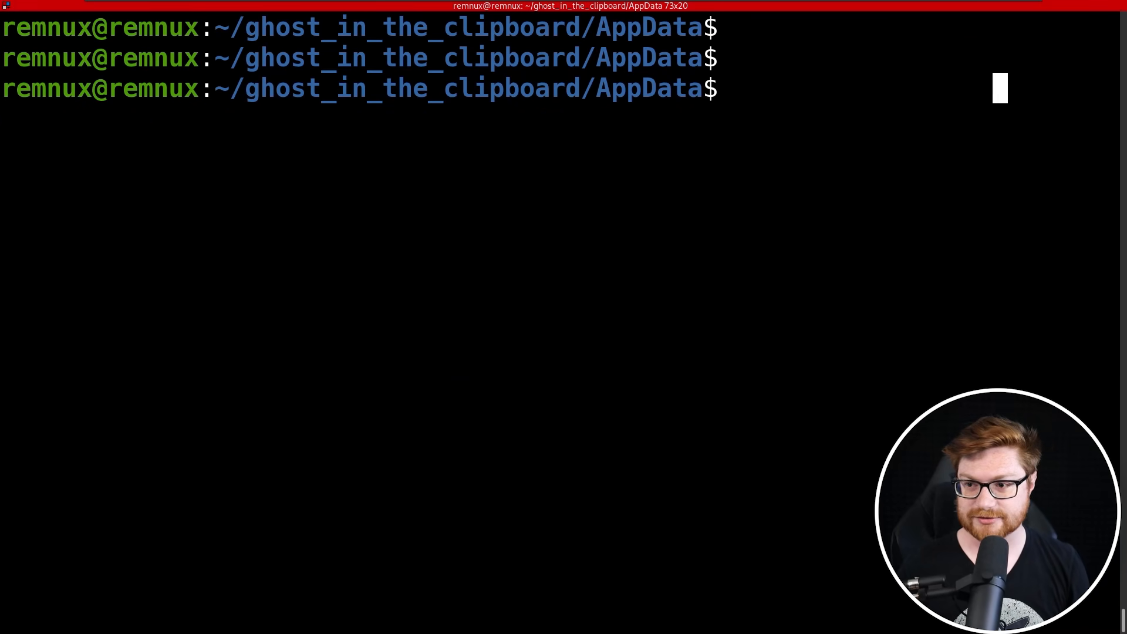
type("cd \\Local\\Microsoft\\Windows\\Clipboard\\Pinned\\")
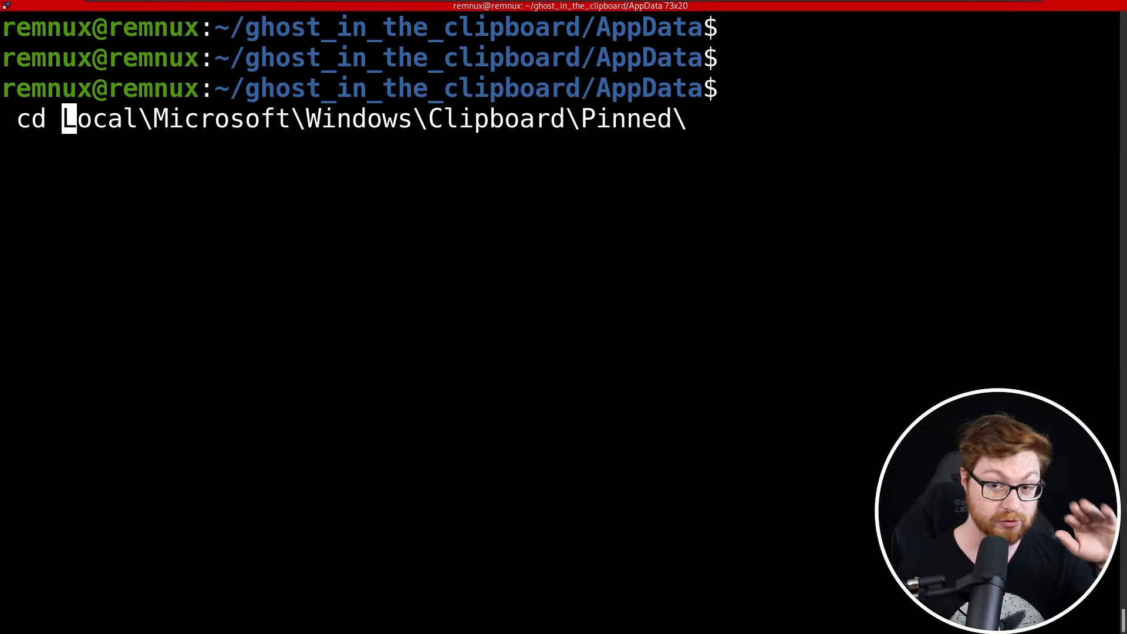
type("/")
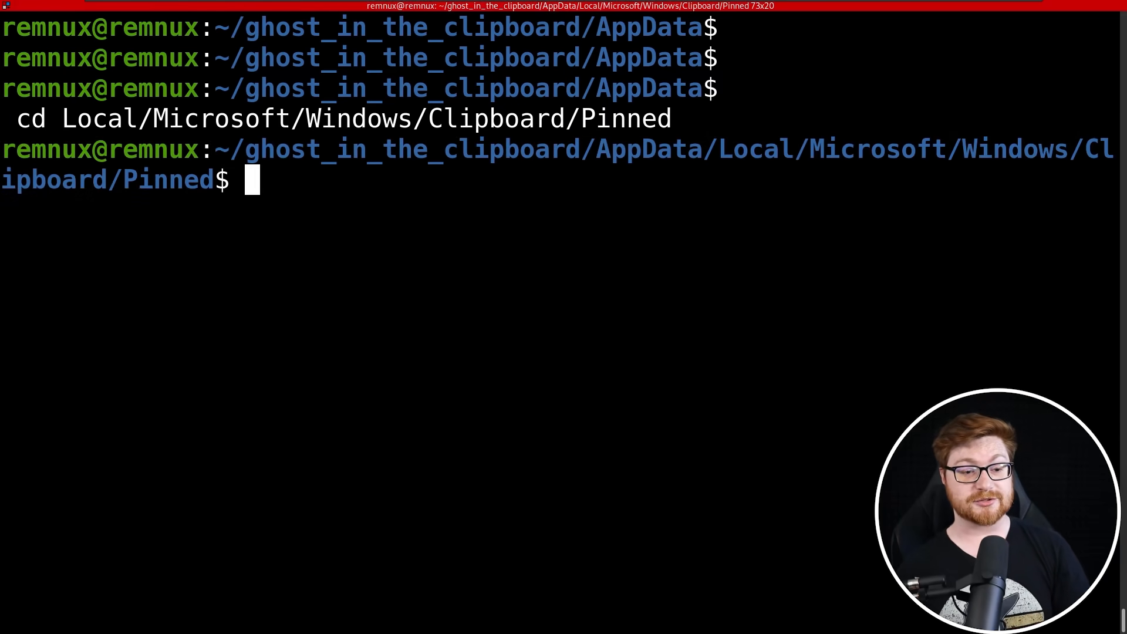
type("ls")
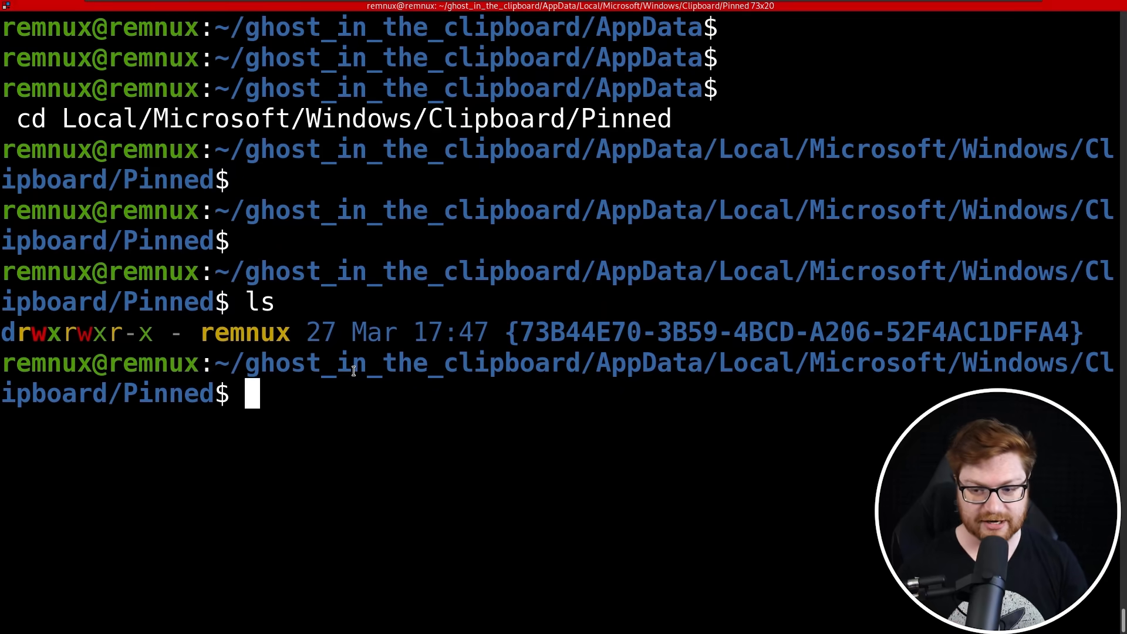
type("cd")
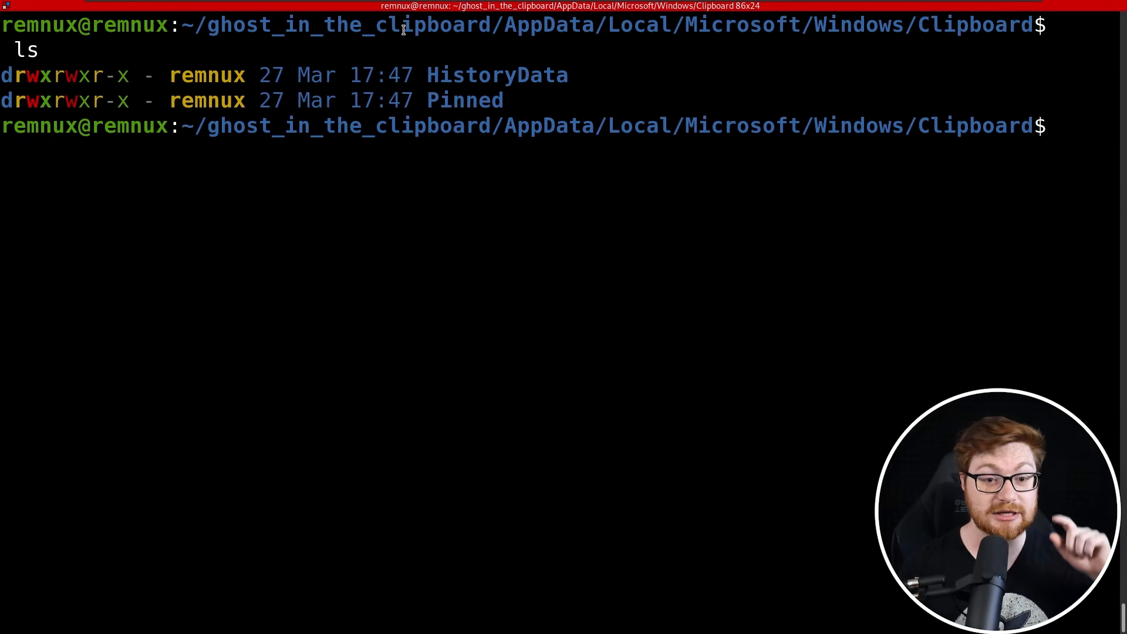
Enter HistoryData's {C4CD20F8…} GUID folder and confirm with ls -la that it is empty
double_click(497, 75)
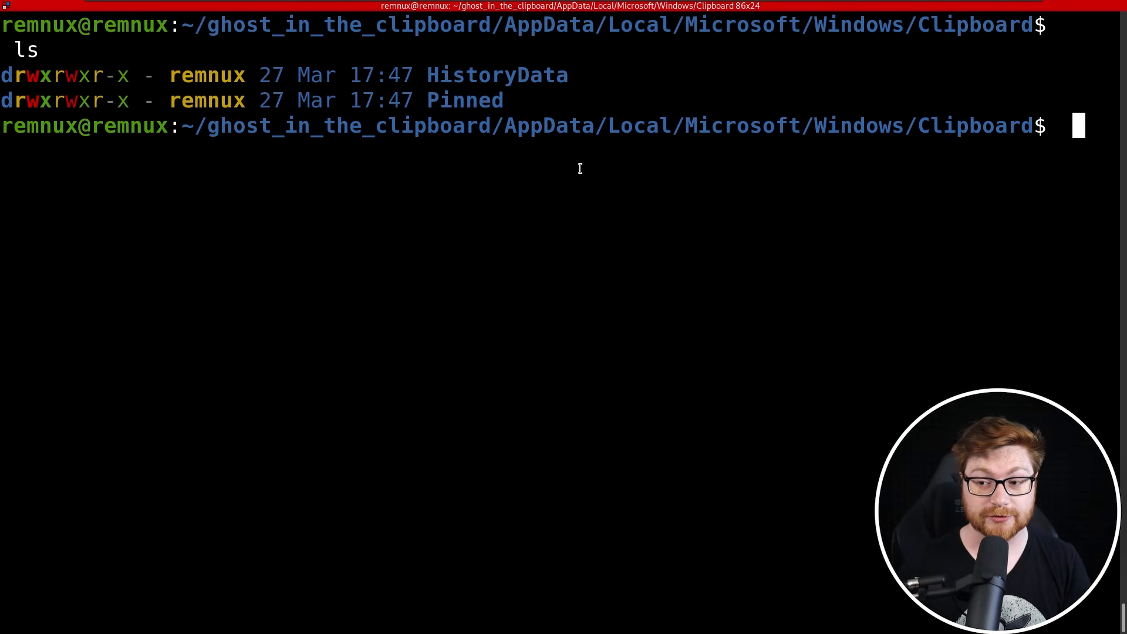
type("cd HistoryData/")
type("ls")
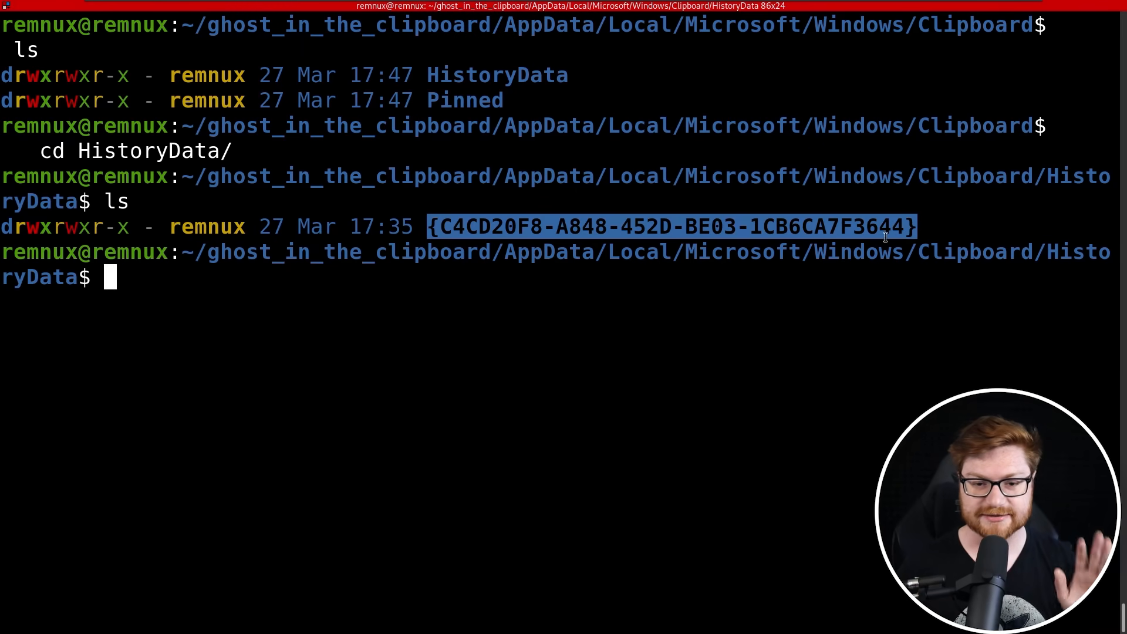
type("cd \\{C4CD20F8-A848-452D-BE03-1CB6CA7F3644\\}/")
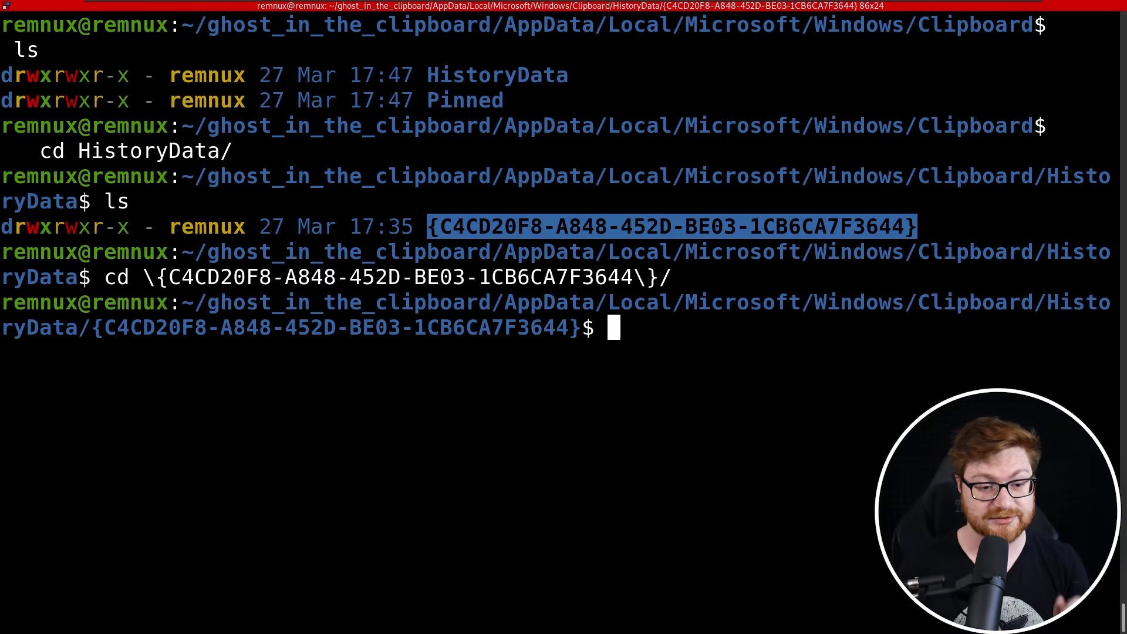
type("ls")
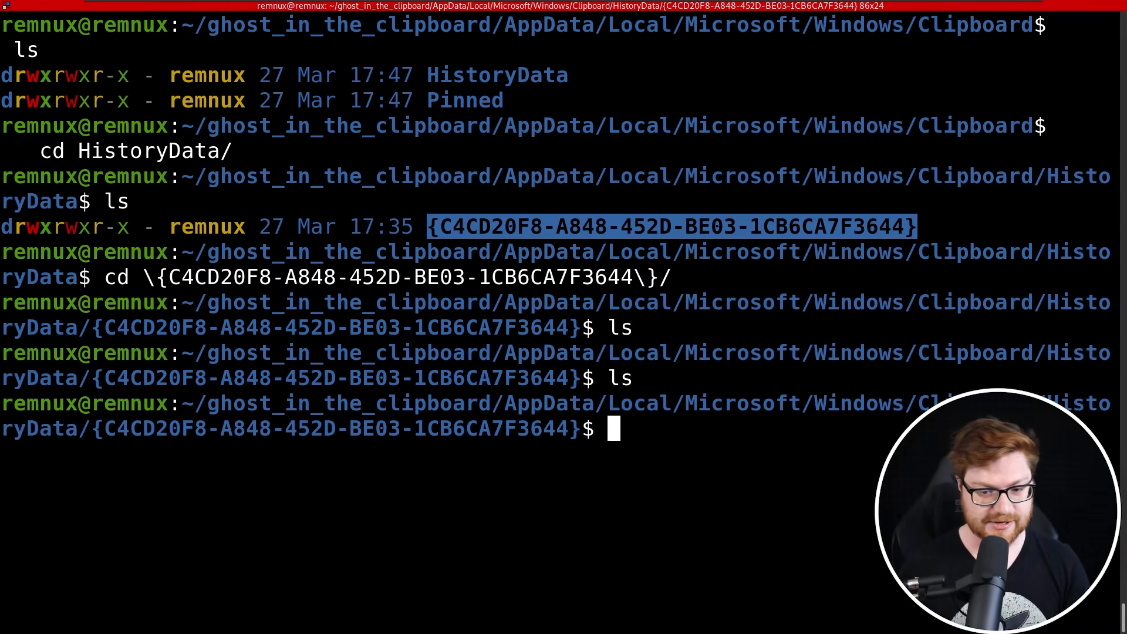
type("ls -la")
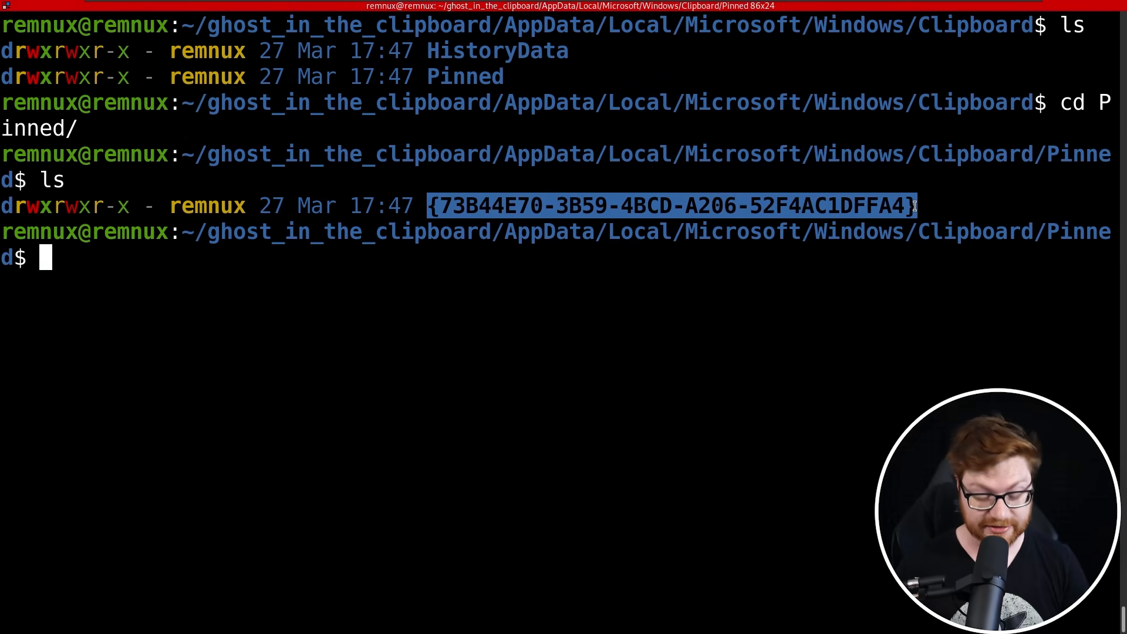
Enter the Pinned {73B44E70…} GUID folder holding metadata.json and an item subfolder
type("cd \\{73B44E70-3B59-4BCD-A206-52F4AC1DFFA4\\}/")
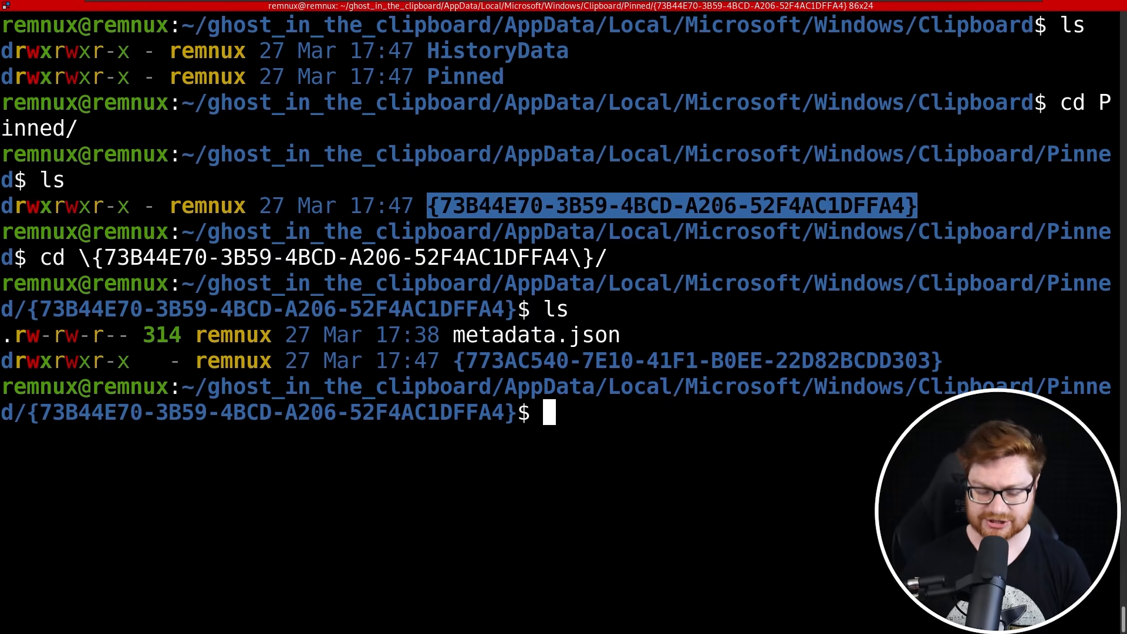
type("subl metadata.json")
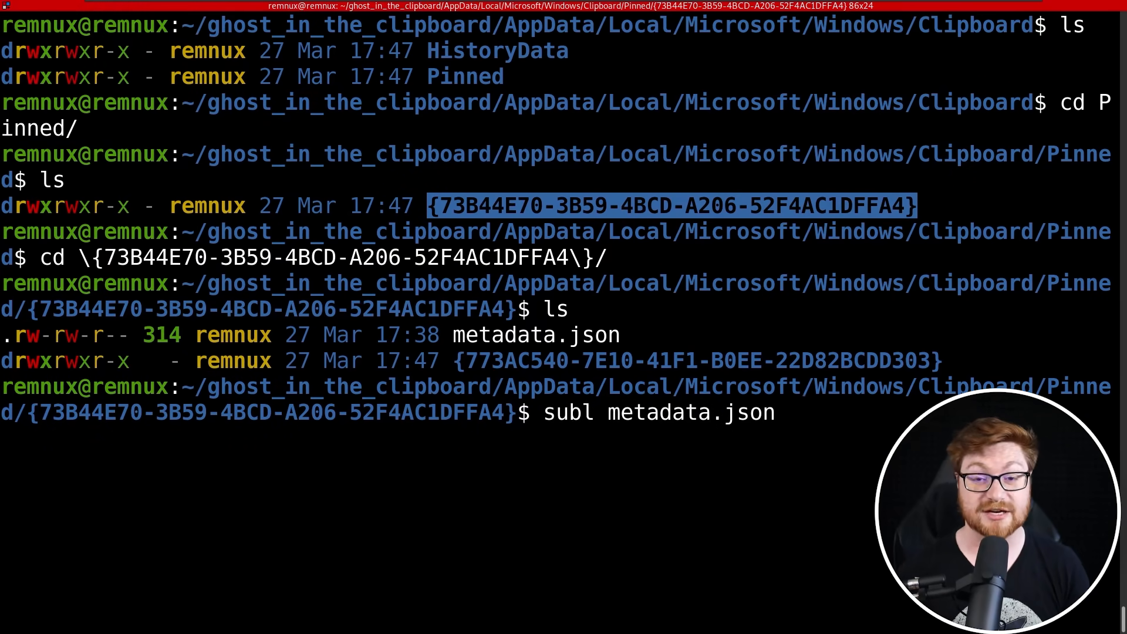
Open metadata.json in Sublime Text and run Pretty JSON: Format JSON to show timestamp, Local source and cloud_id
key("Return")
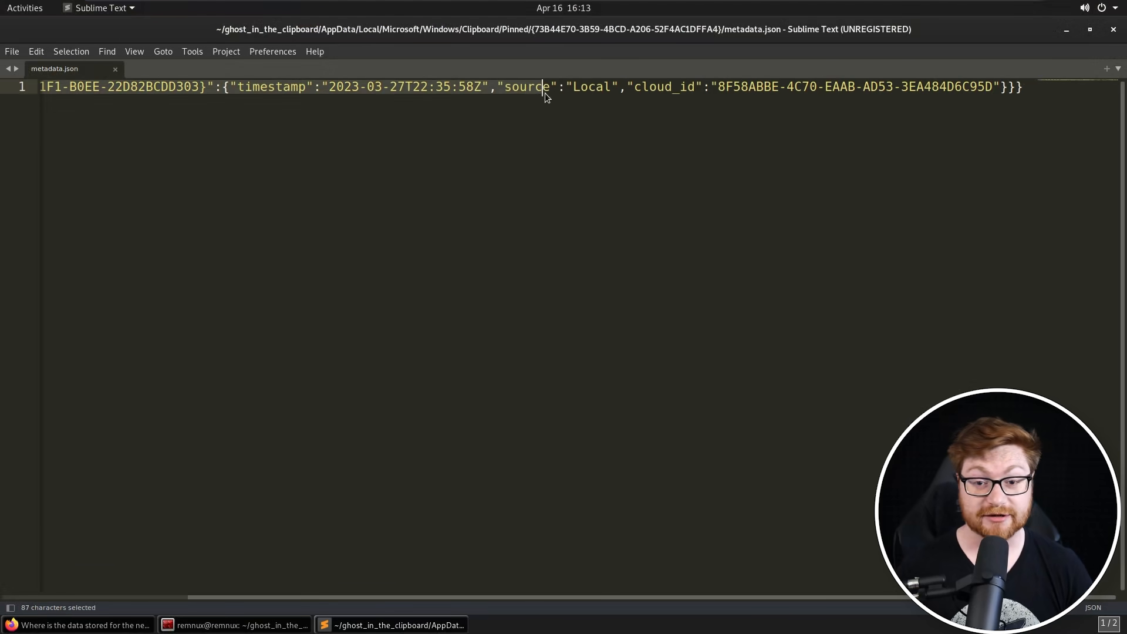
key("ctrl+shift+p")
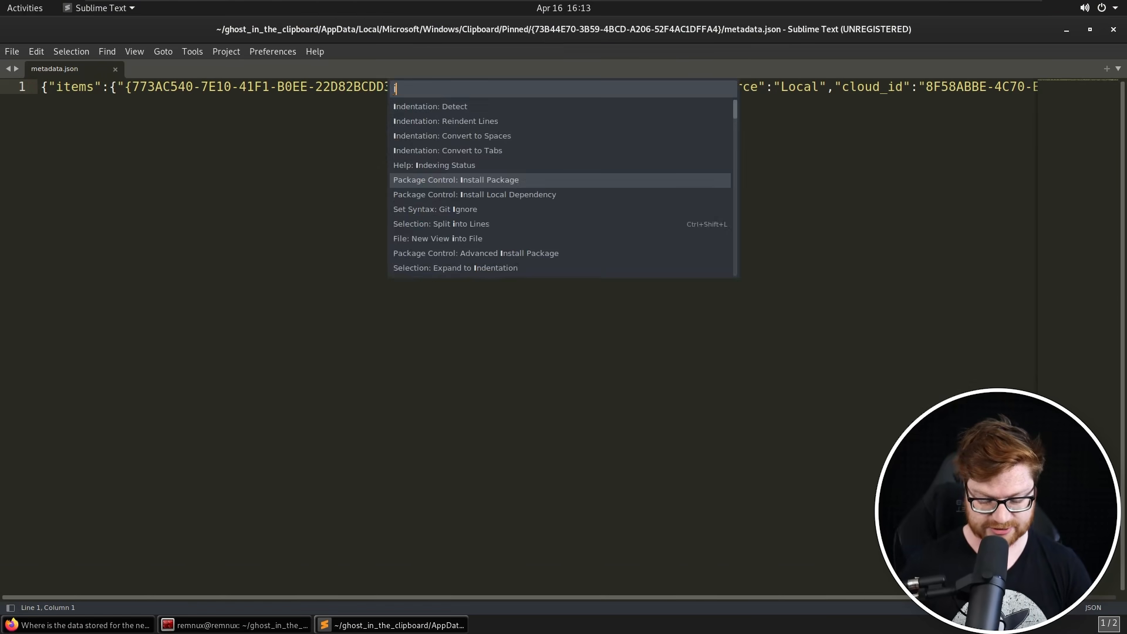
type("form")
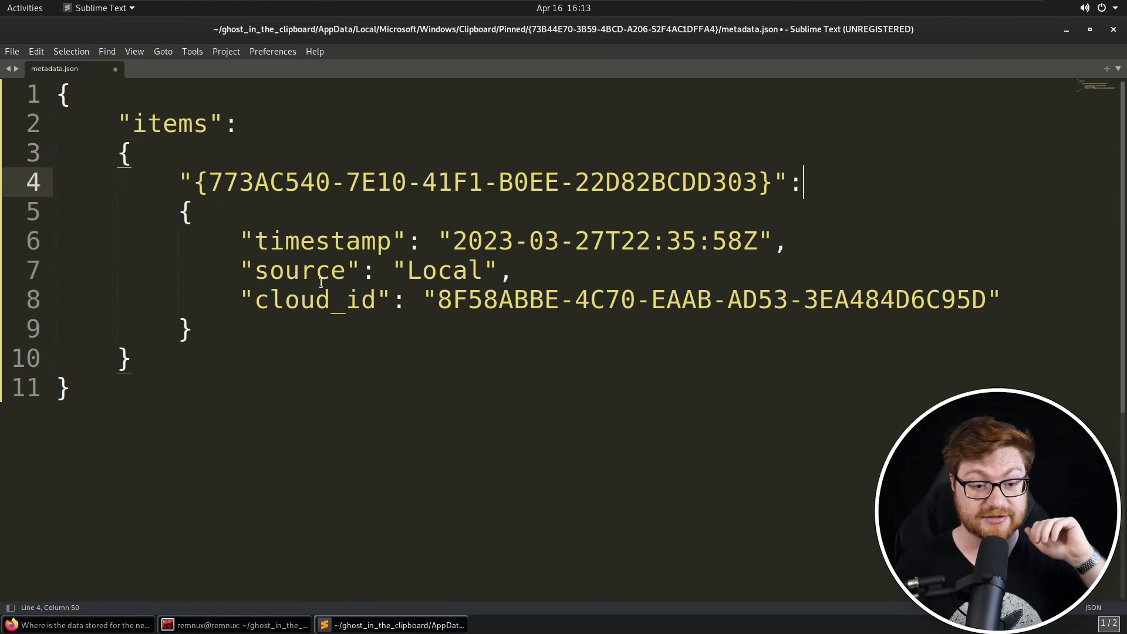
left_click_drag(431, 242, 589, 242)
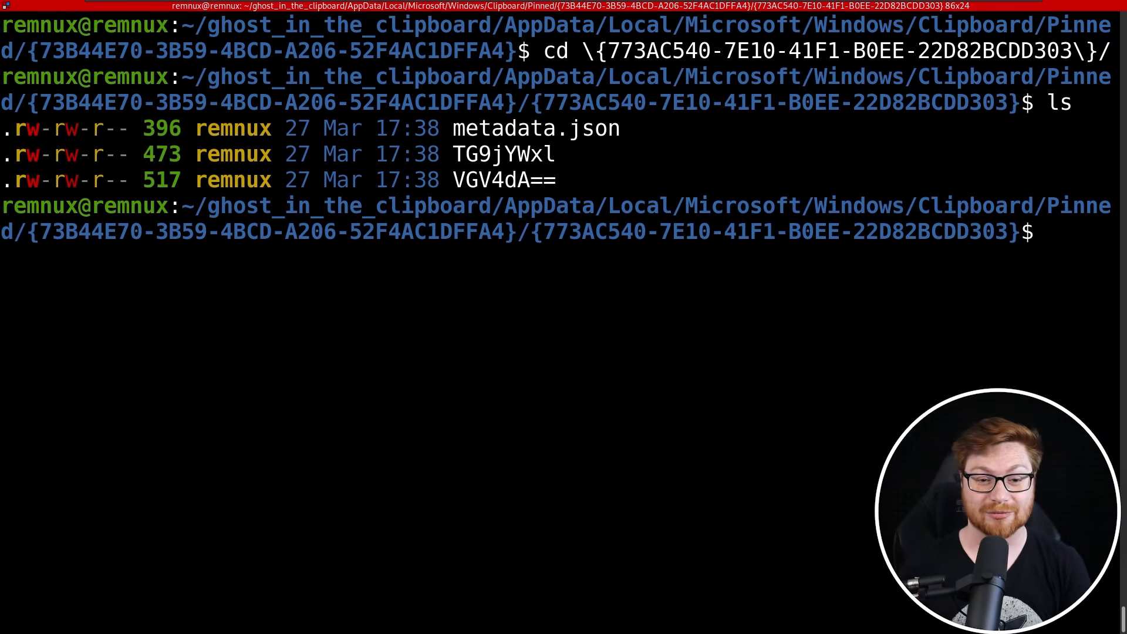
cd into the {773AC540…} item folder and run file * to identify TG9jYWxl and VGV4dA== as data
double_click(536, 128)
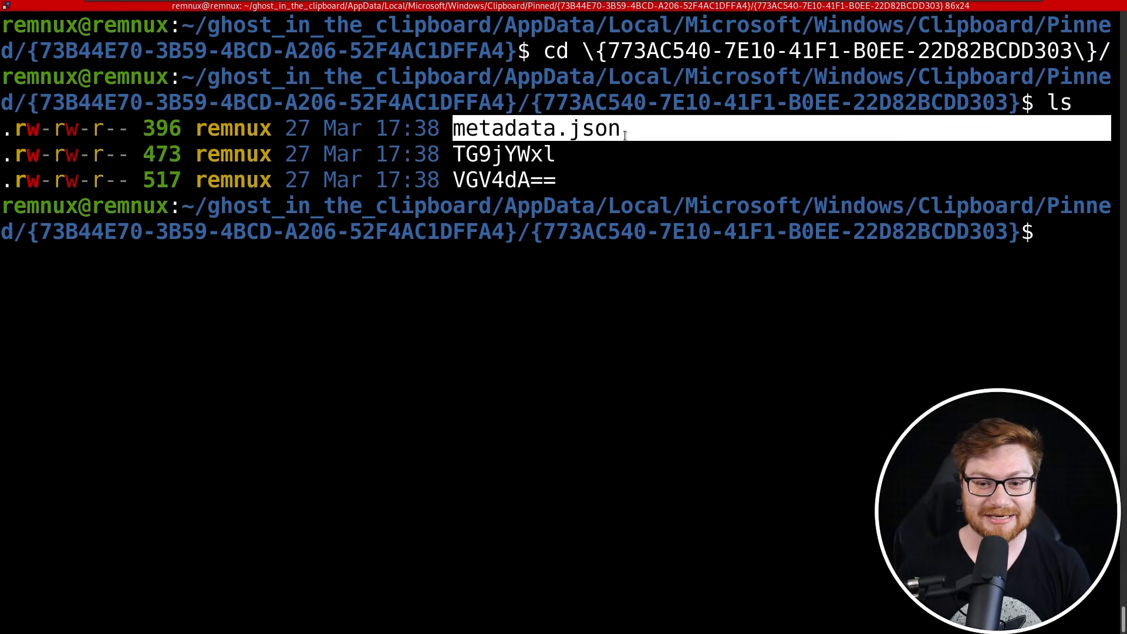
type("export P")
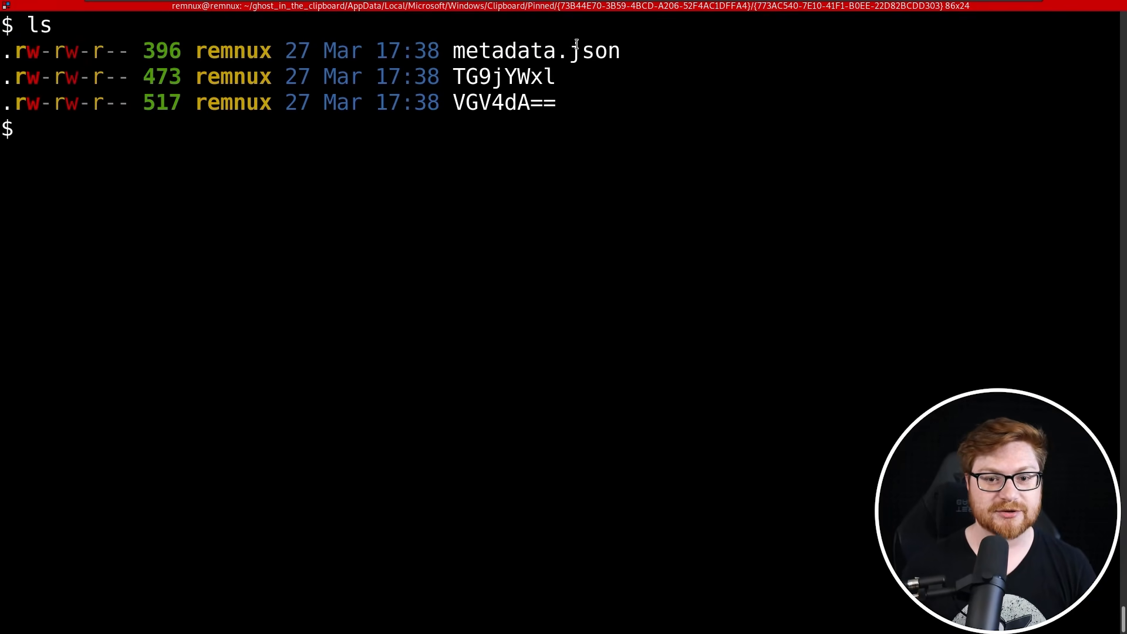
double_click(505, 76)
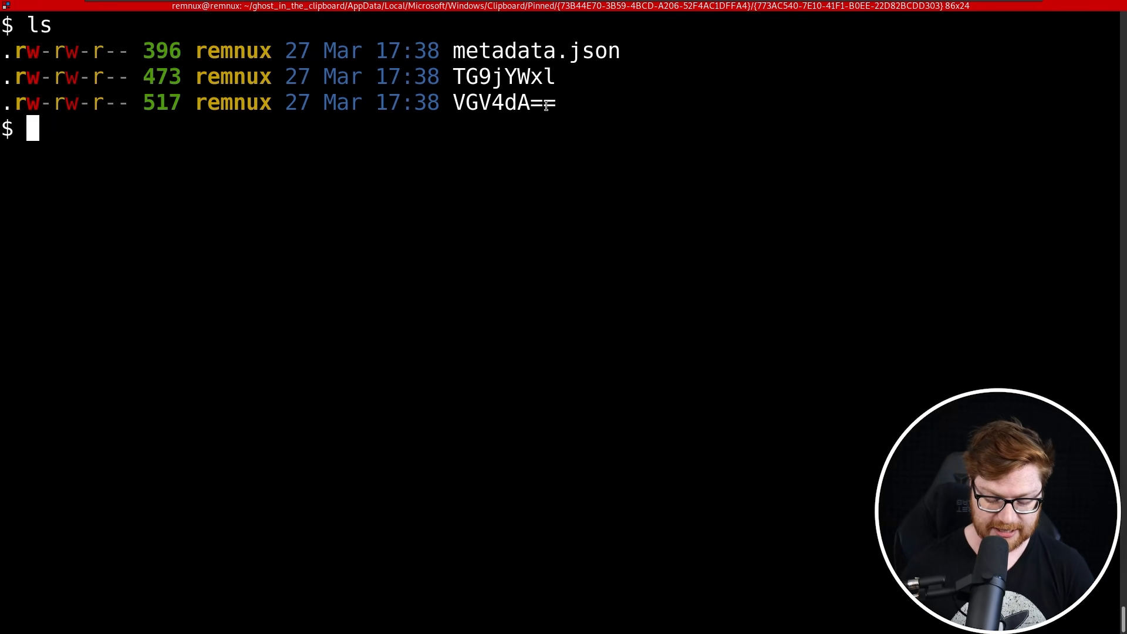
type("file *")
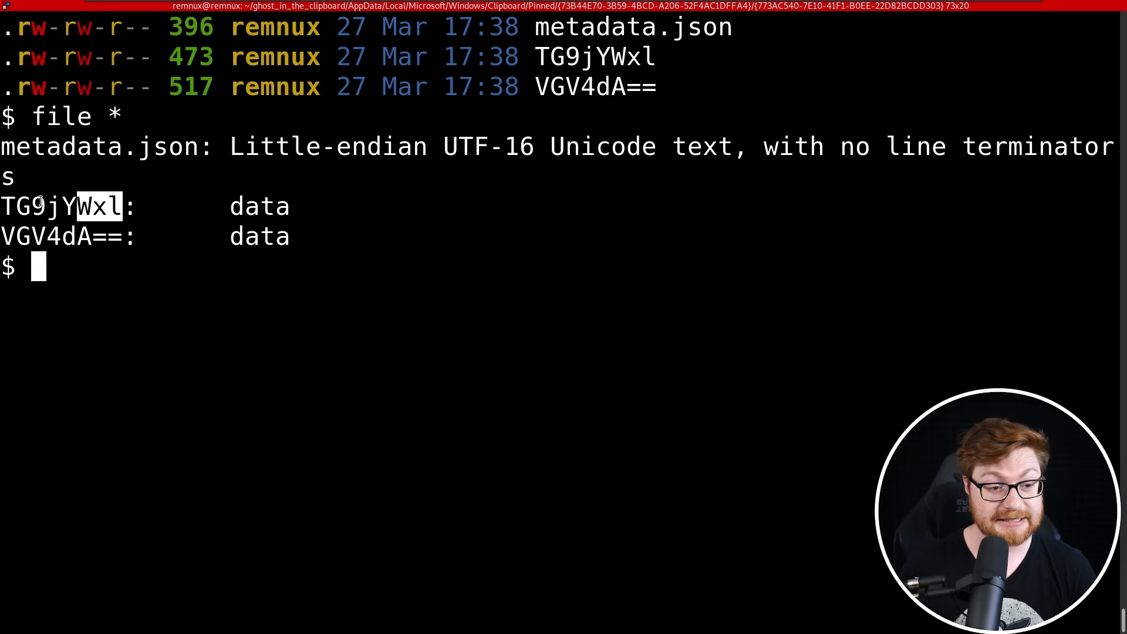
Decode the filenames TG9jYWxl and VGV4dA== with base64 -d to Locale and Text
double_click(94, 205)
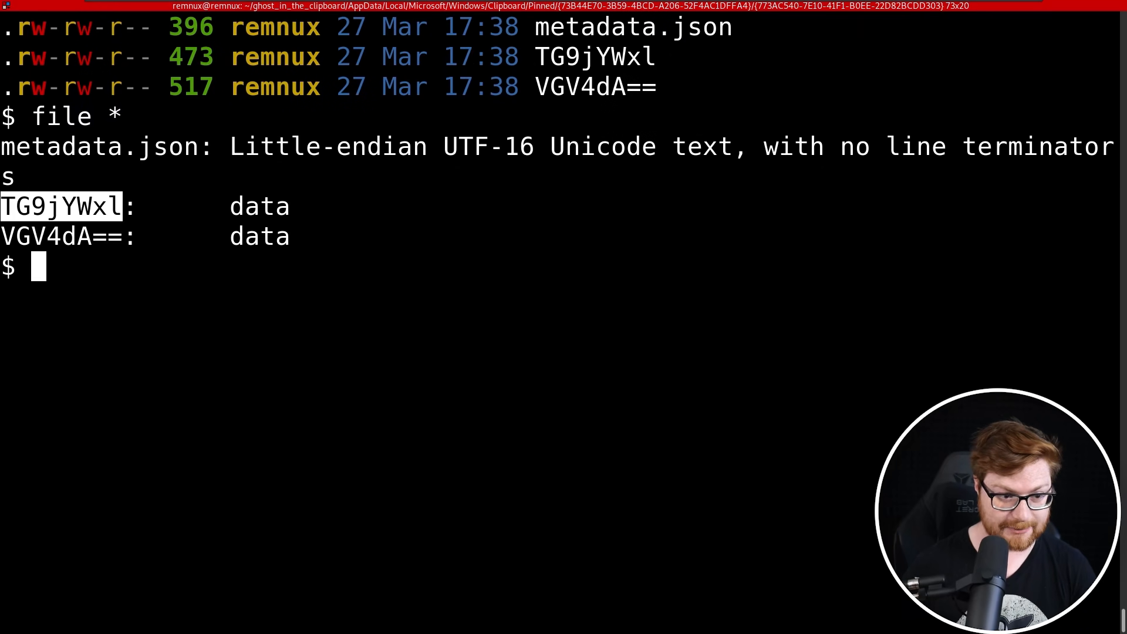
type("echo 'TG9jYWxl'")
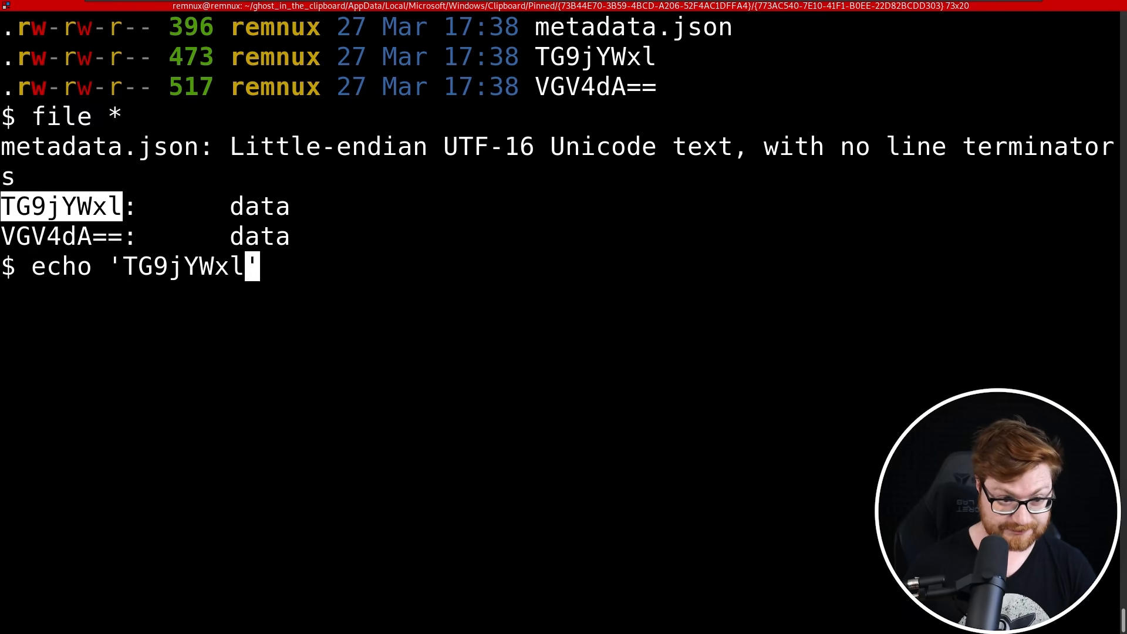
type("| base64 -d")
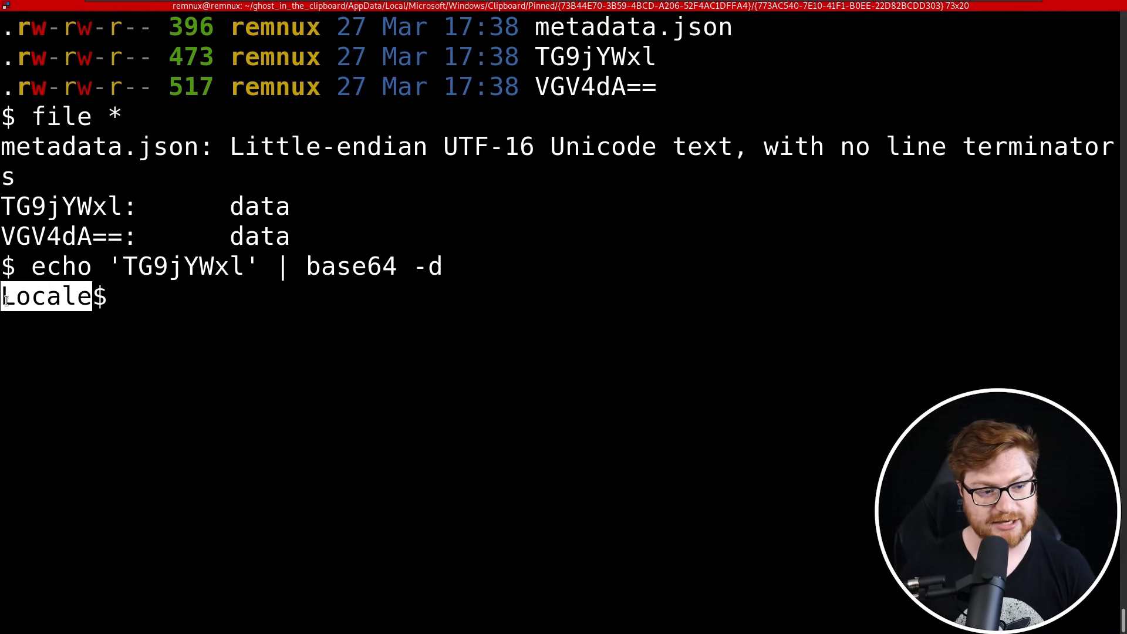
right_click(53, 235)
type("echo 'VGV4dA==' | base64 -d")
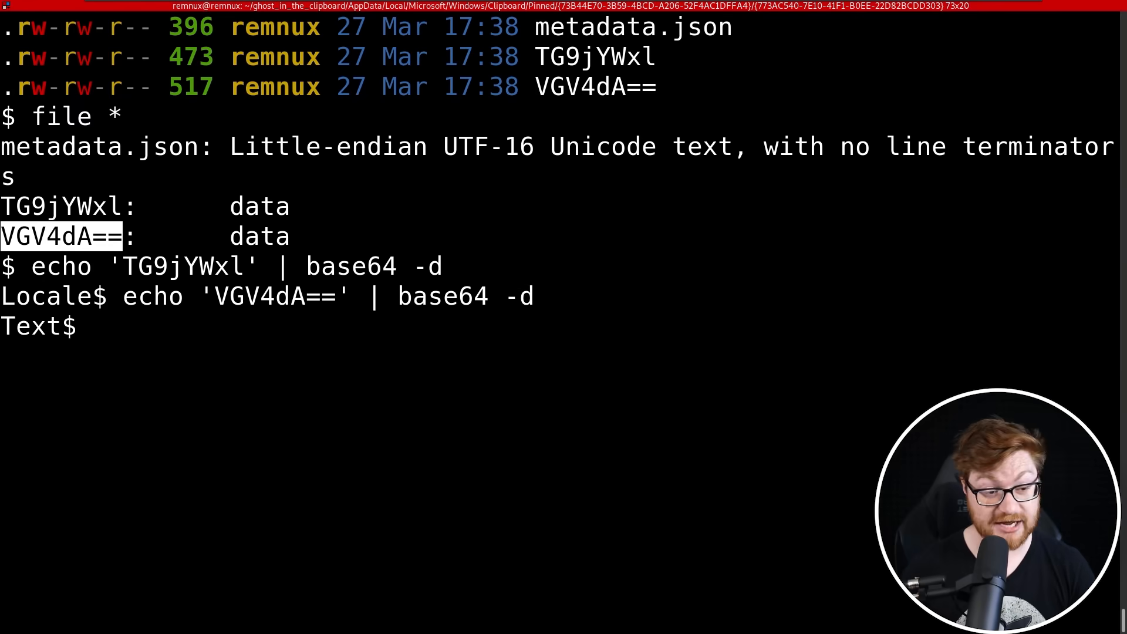
type("subl")
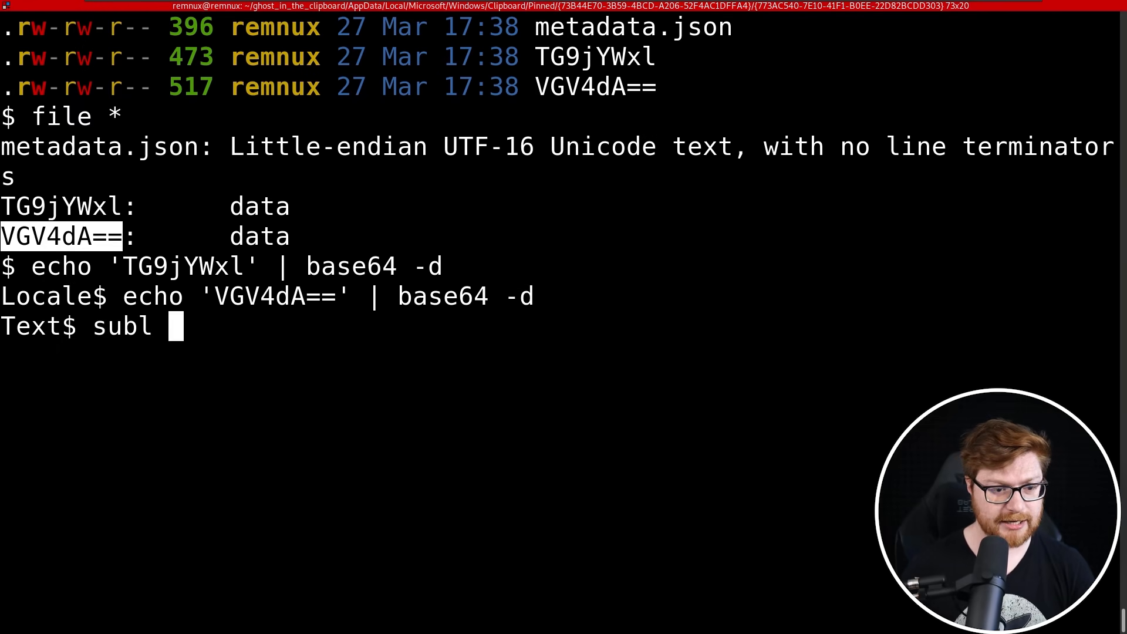
type("metadata.json")
type("format")
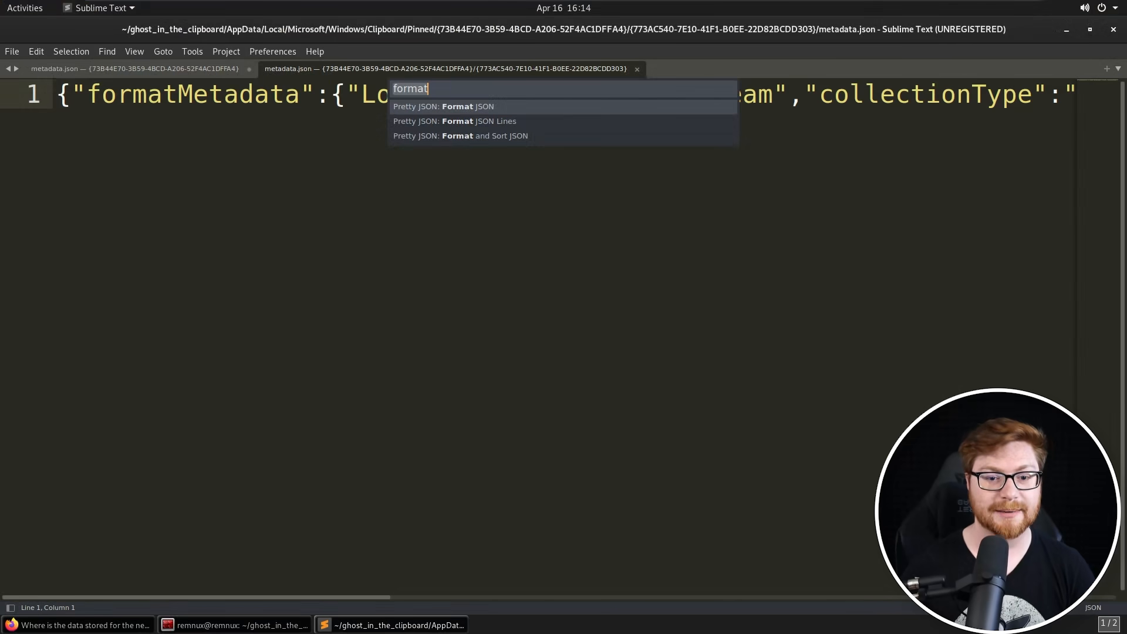
Pretty-print the item's metadata.json and inspect Locale as encrypted Stream and Text as encrypted String
left_click(444, 106)
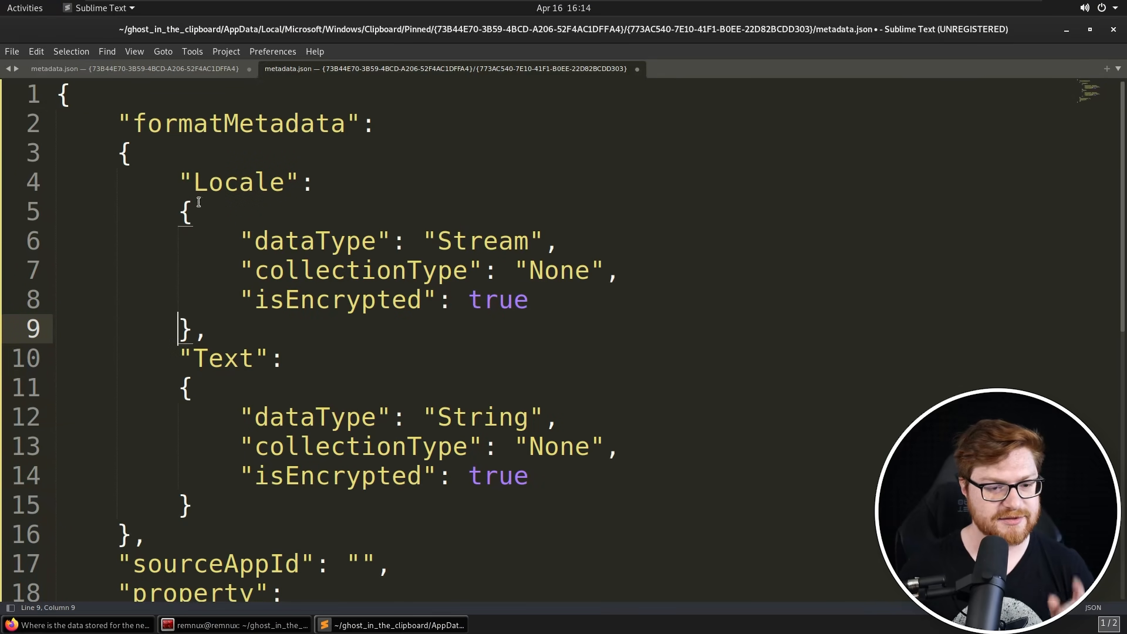
left_click_drag(170, 182, 205, 329)
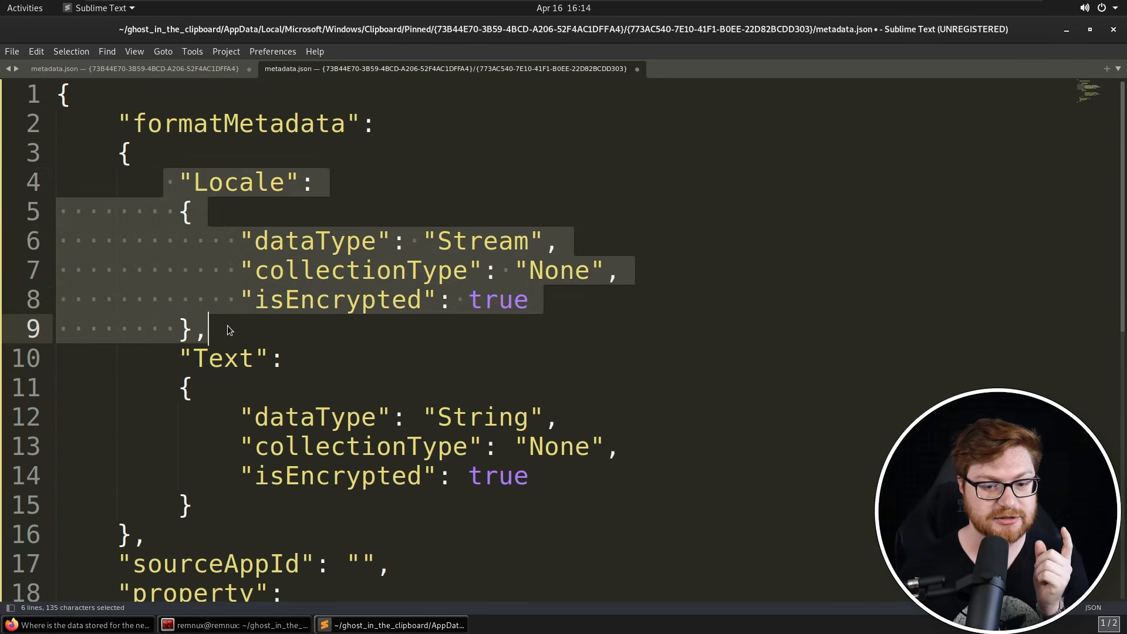
double_click(482, 240)
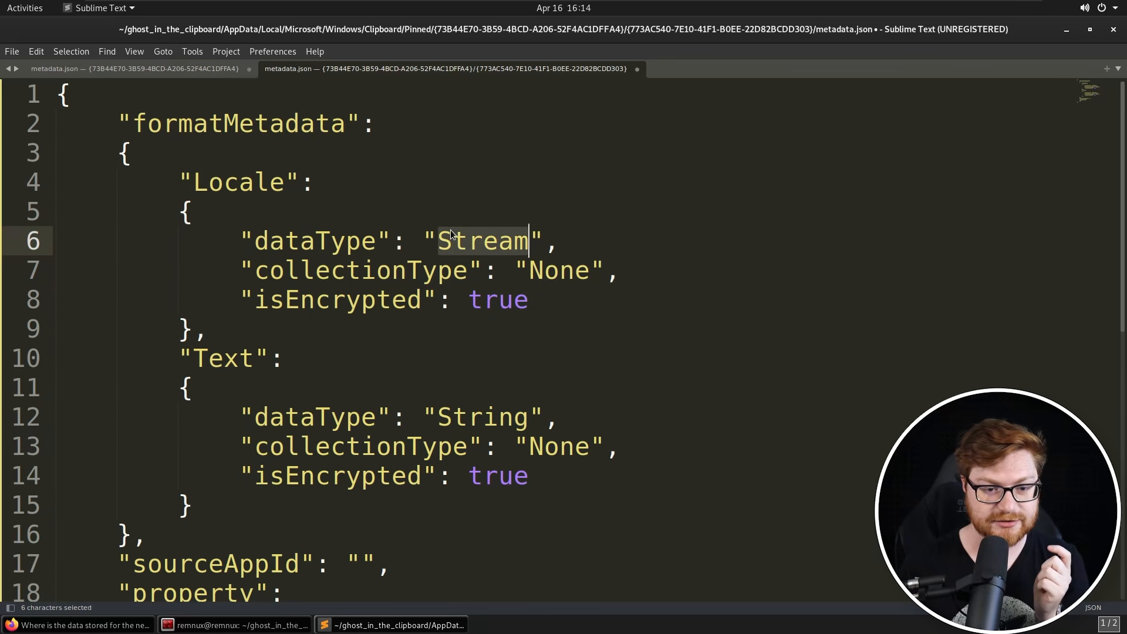
left_click(300, 271)
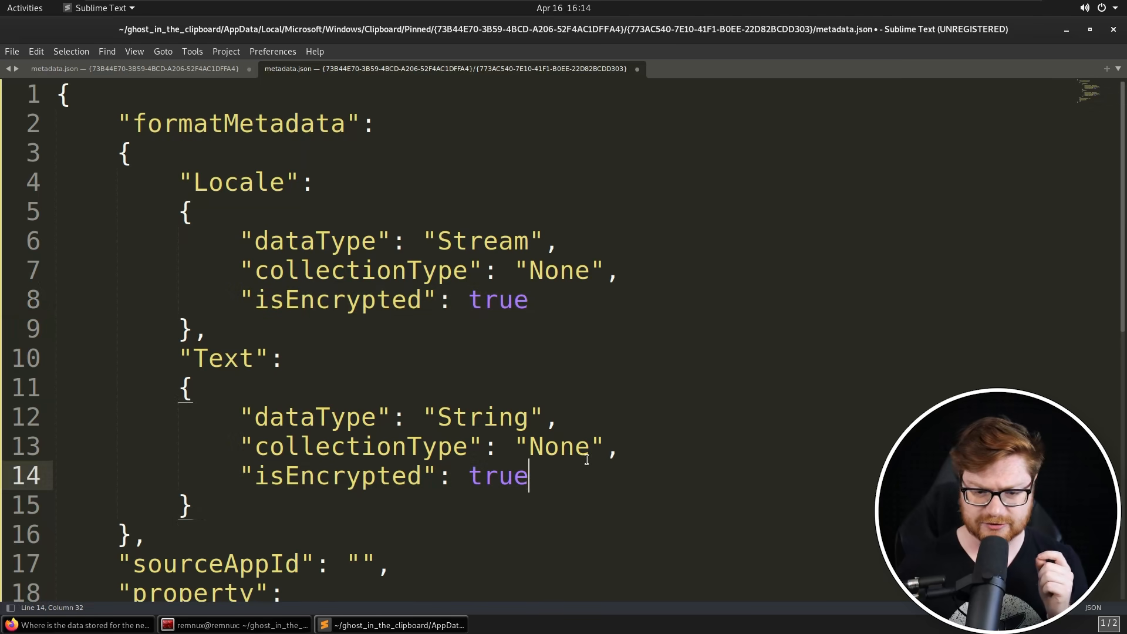
scroll("down", 3)
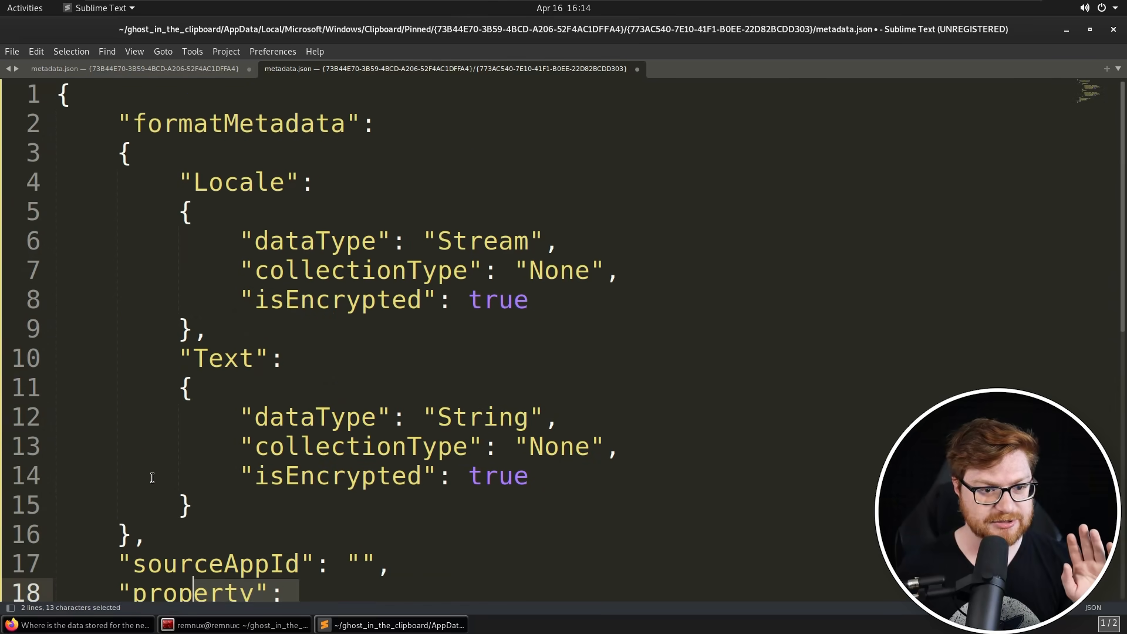
scroll("down", 3)
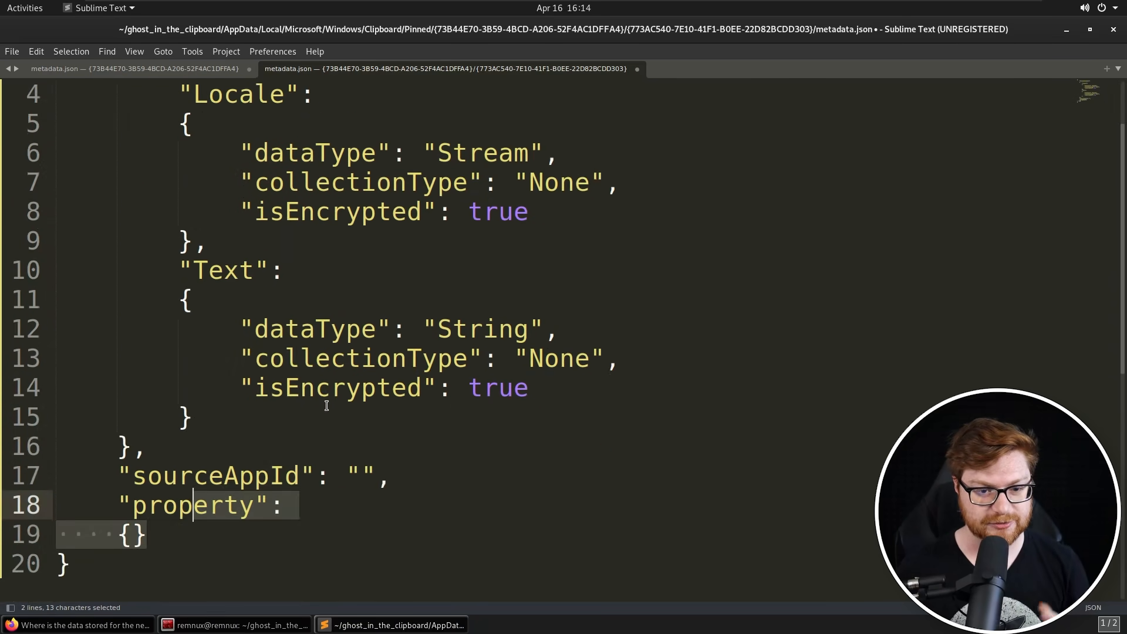
mouse_move(1006, 76)
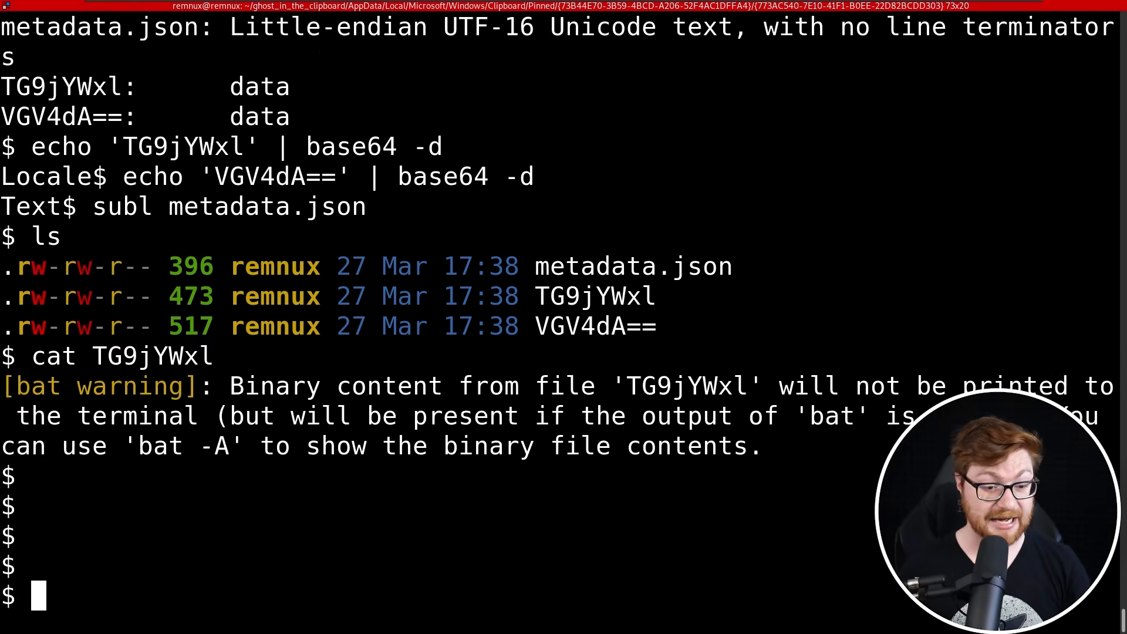
cat TG9jYWxl as binary garbage, then run strings to pick out only LOCAL and user0
type("cat TG9jYWxl")
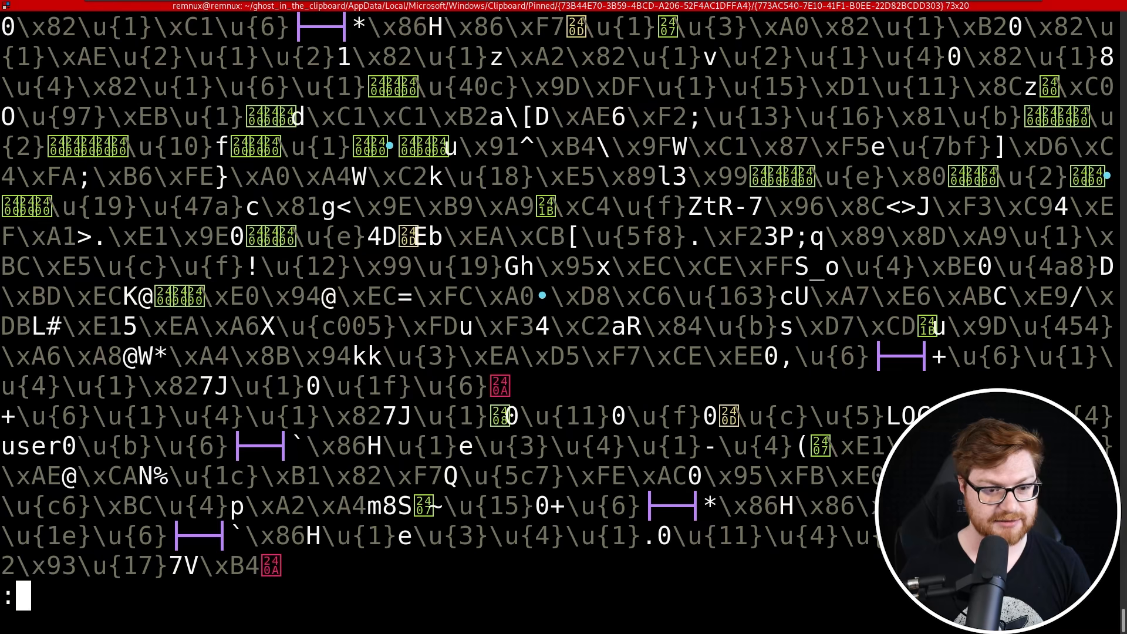
type("cat -A TG9jYWxl")
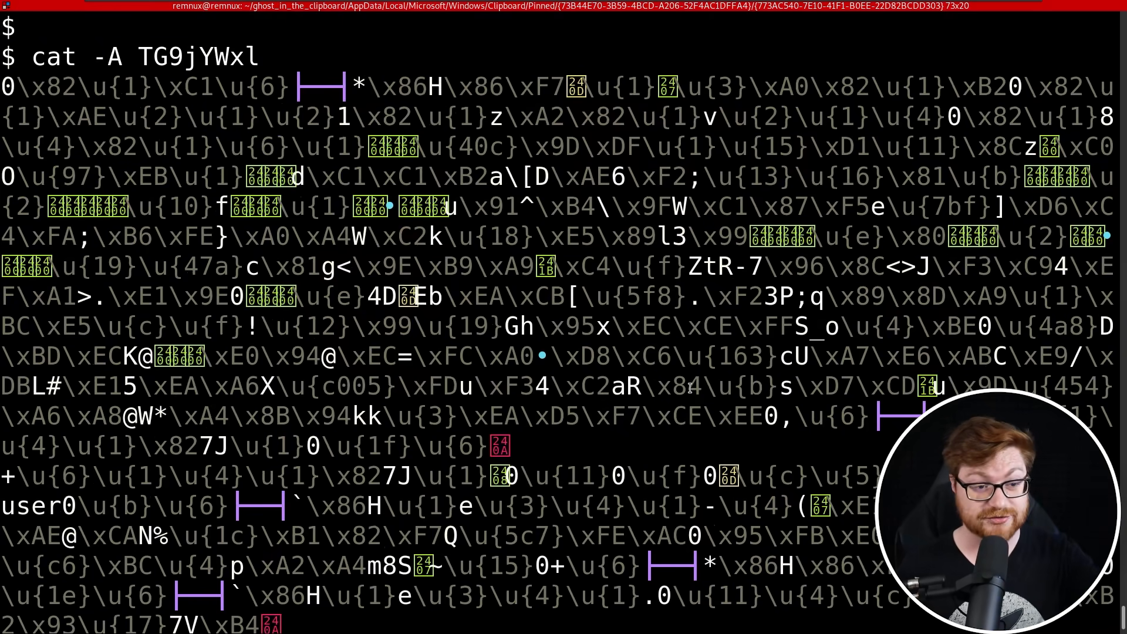
scroll("down", 3)
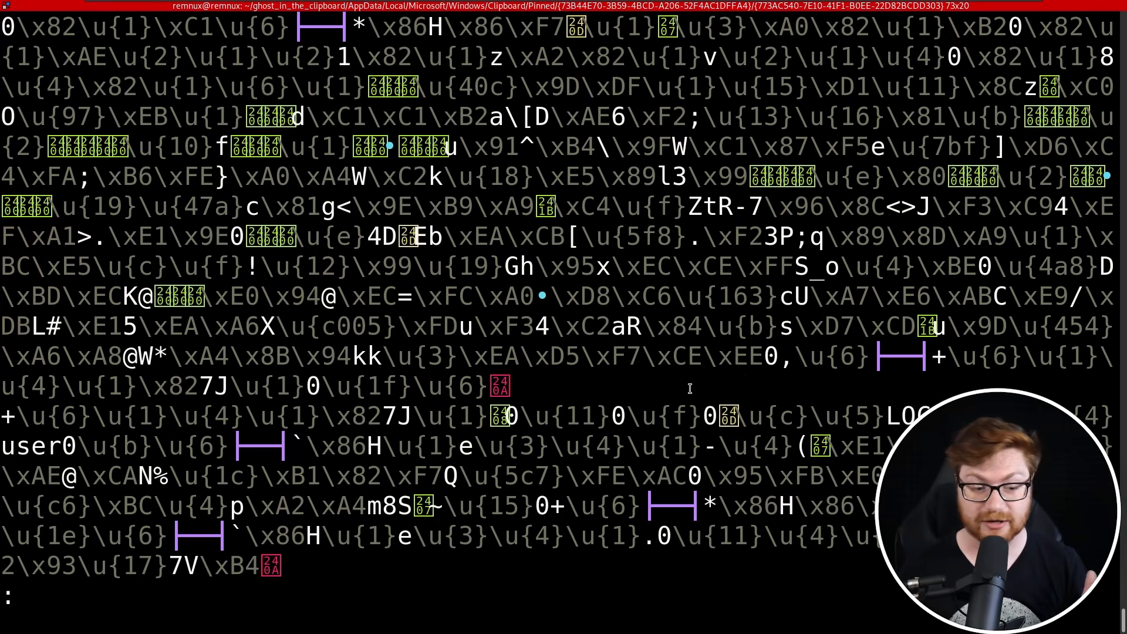
scroll("down", 3)
type("strings *")
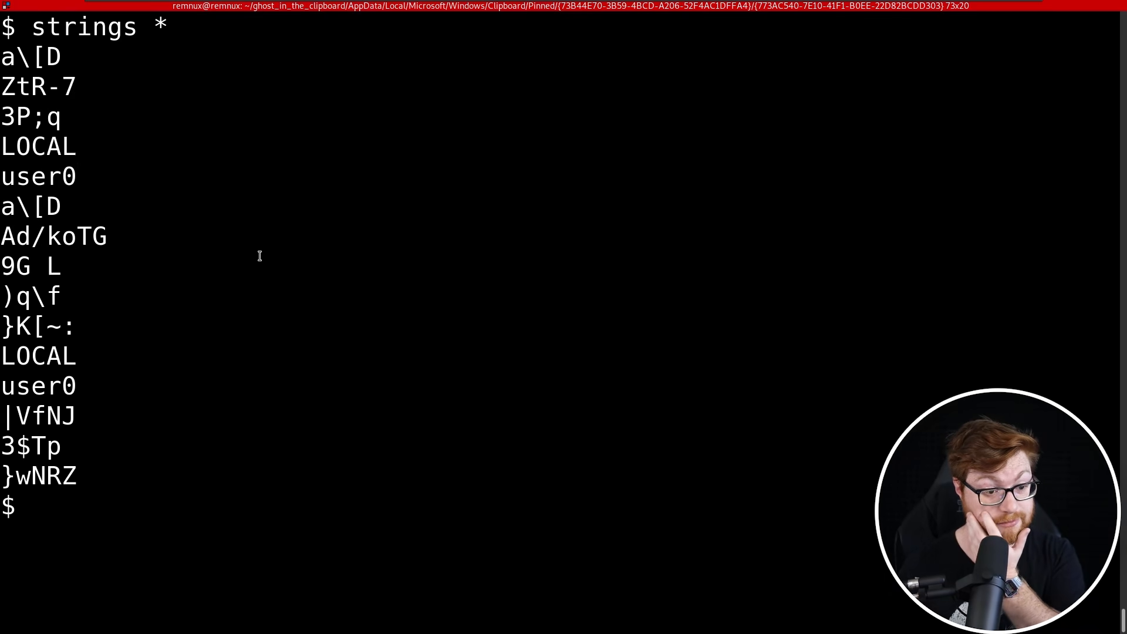
double_click(39, 356)
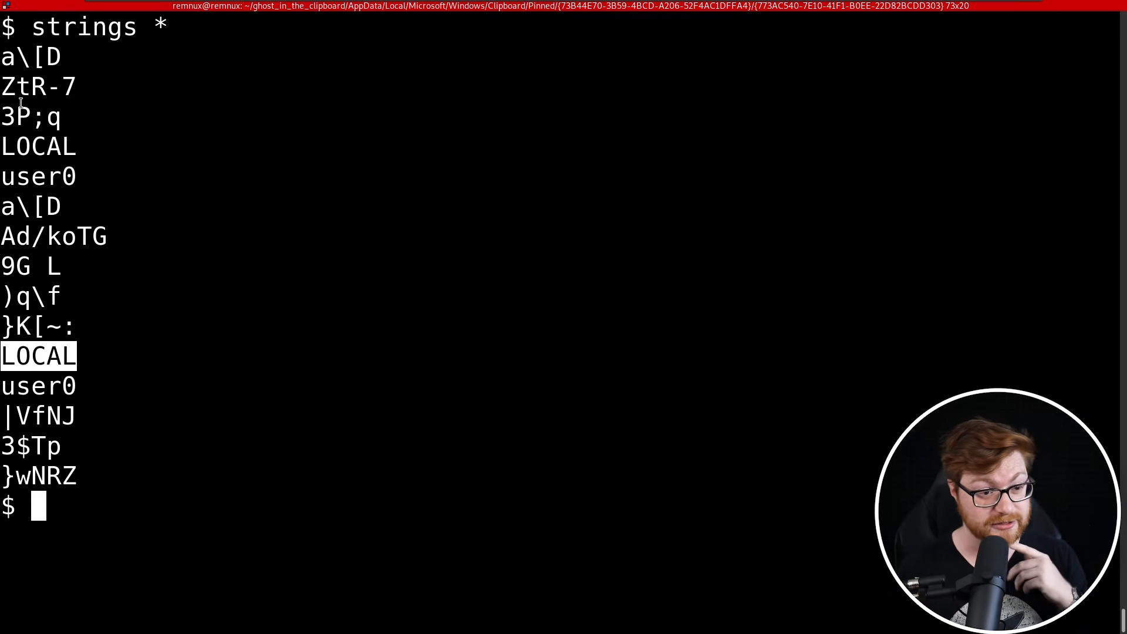
mouse_move(600, 395)
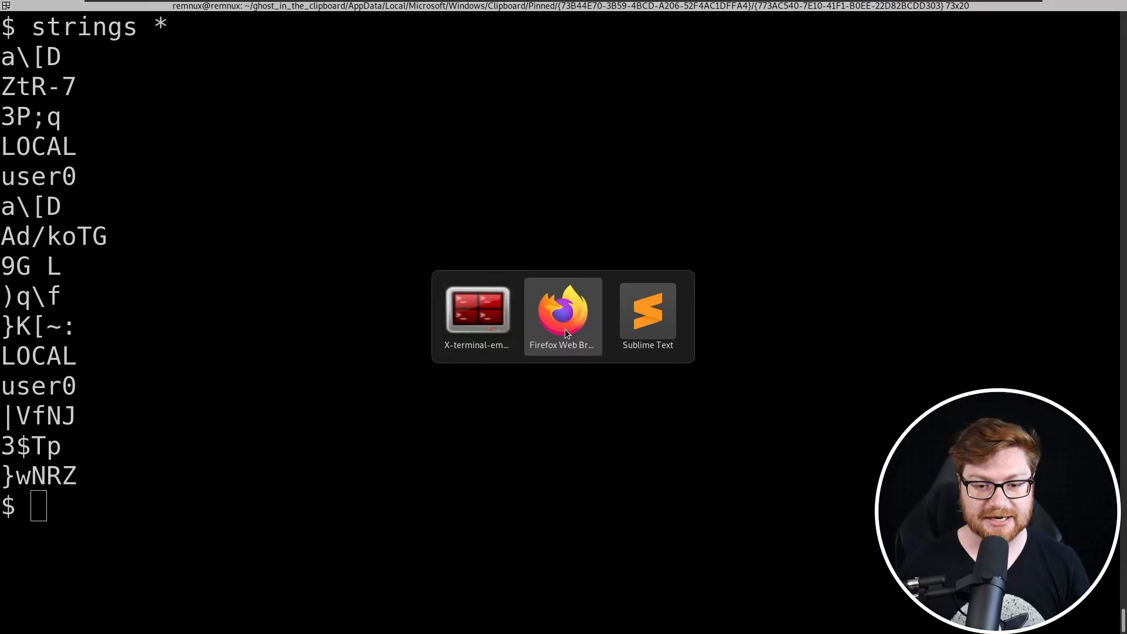
Return to the ThinkDFIR Clippy History post and read its intro, marking the Clippy phrase
left_click(564, 313)
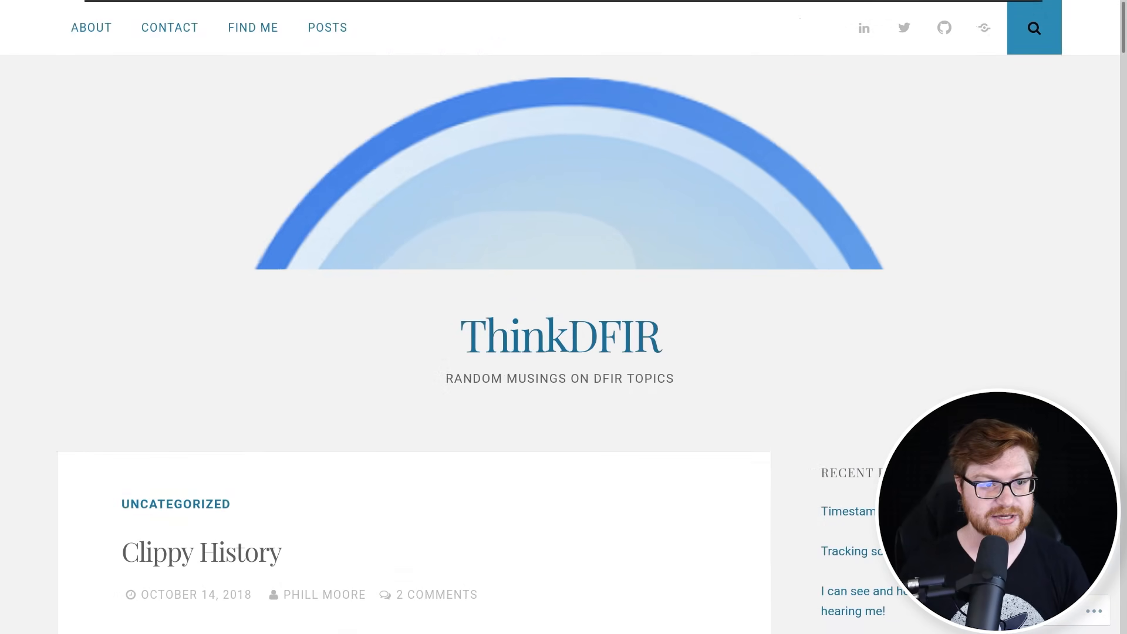
scroll("down", 3)
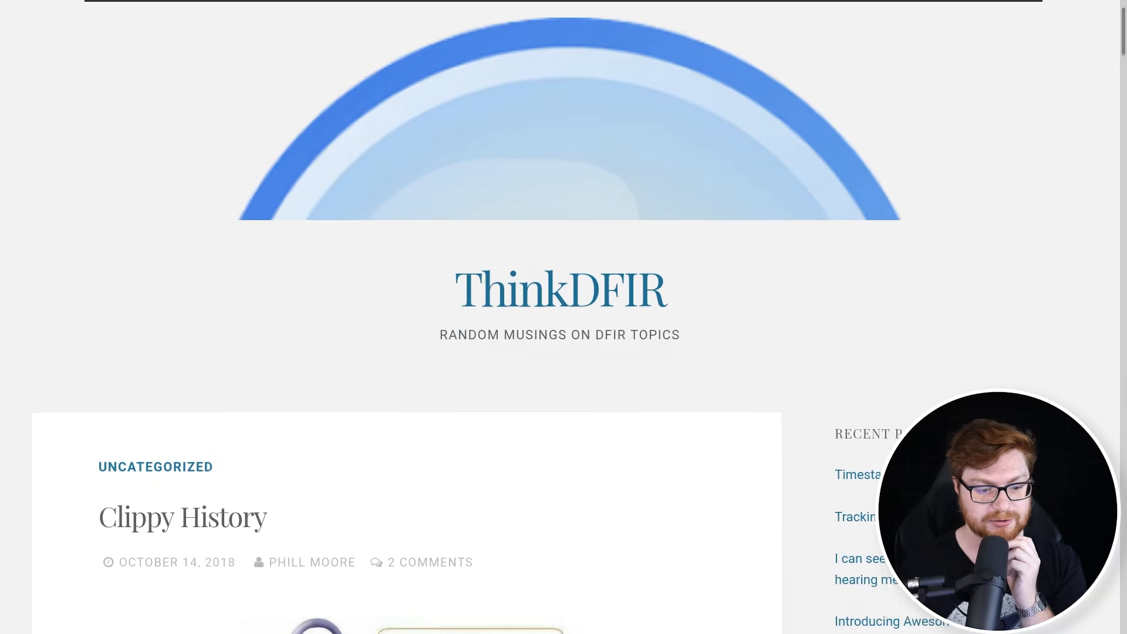
scroll("down", 3)
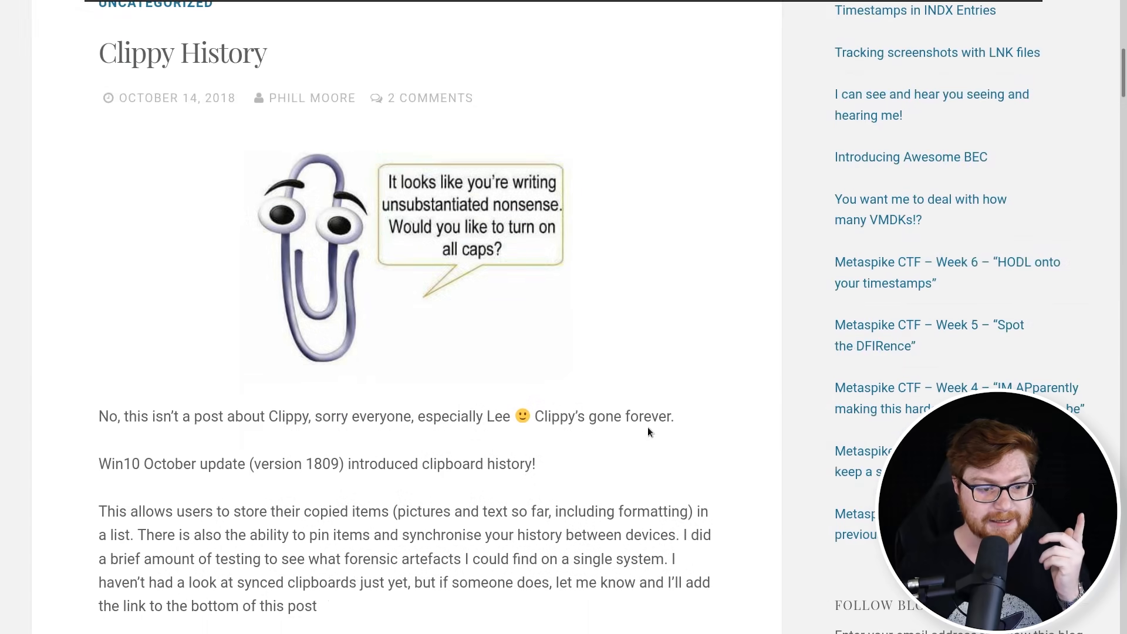
left_click_drag(218, 416, 321, 416)
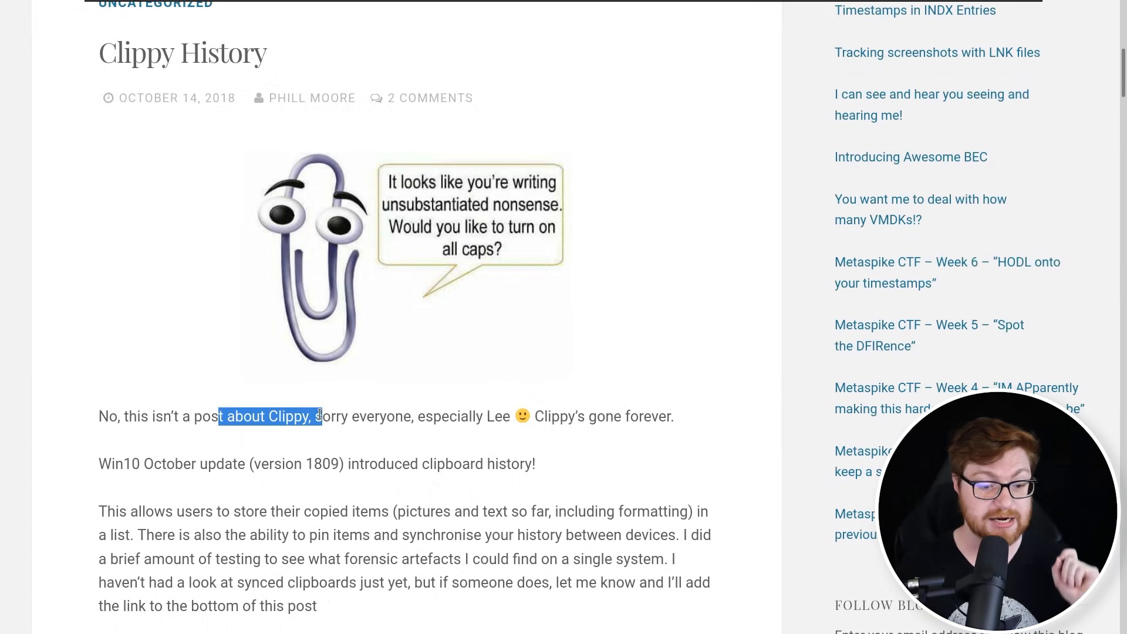
scroll("down", 3)
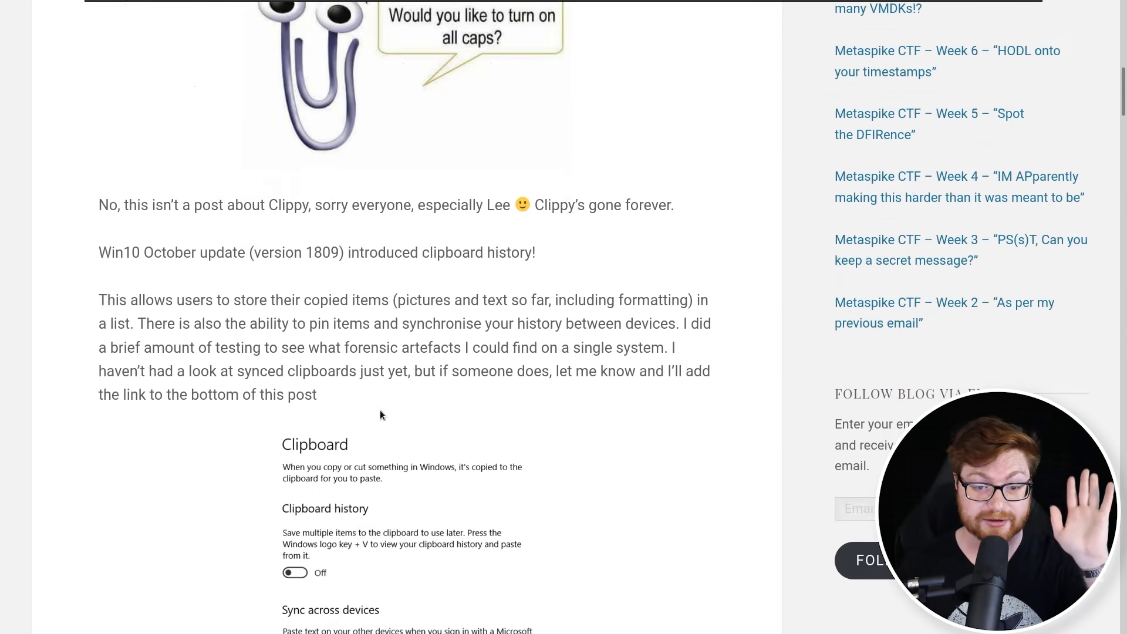
scroll("down", 3)
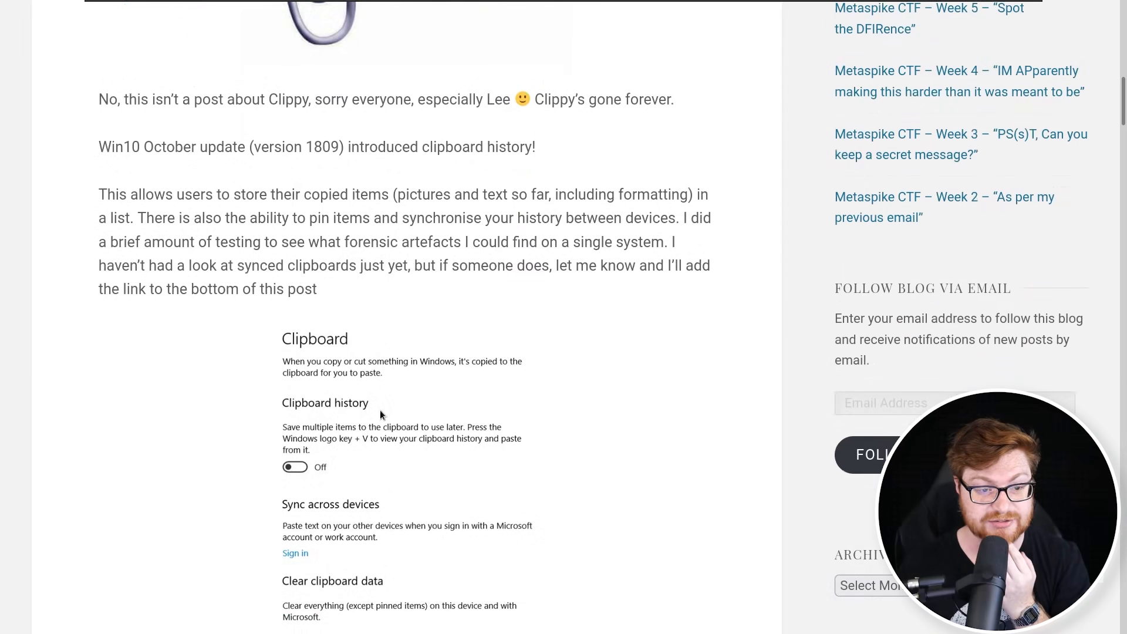
scroll("down", 3)
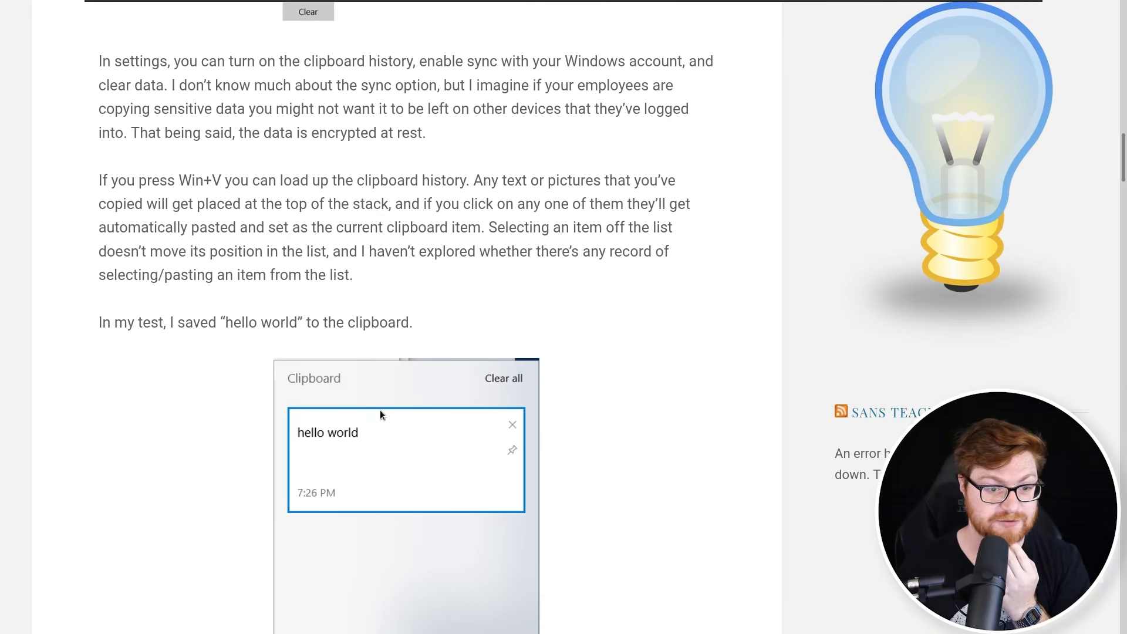
Read on to the Pinned folder's GUID subfolders and metadata.json, marking the GUID wording
scroll("down", 3)
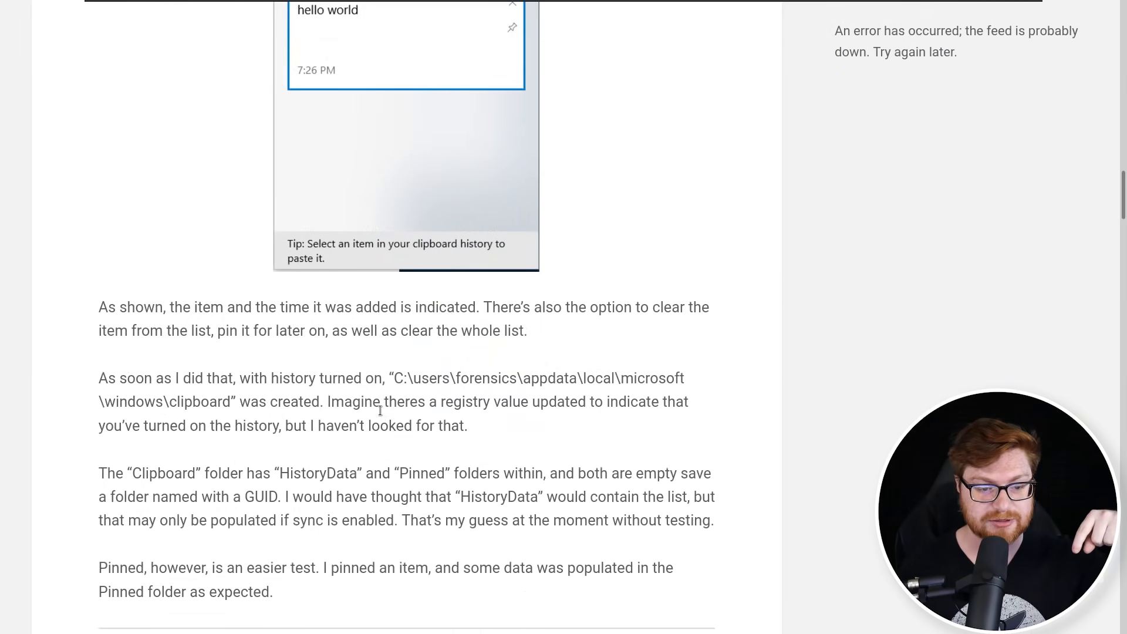
scroll("down", 3)
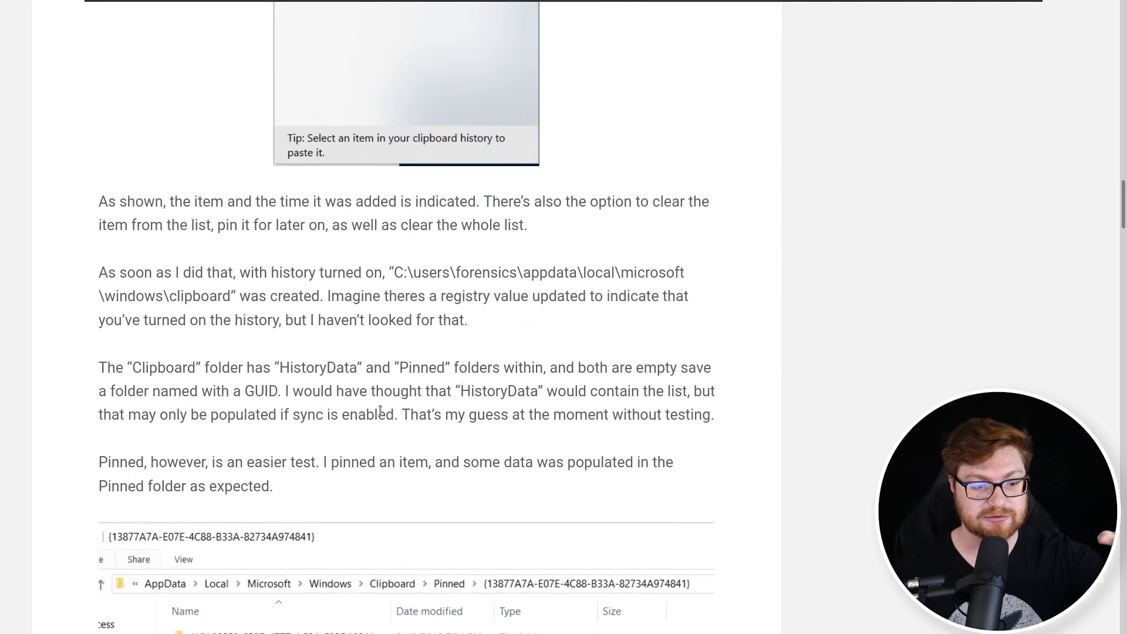
scroll("down", 3)
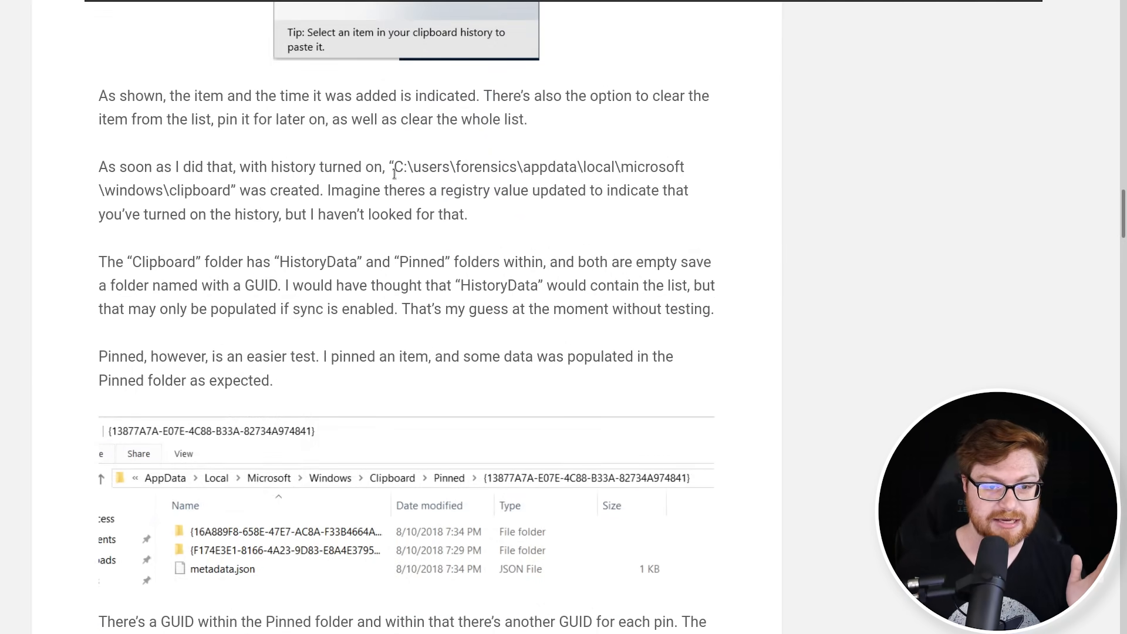
left_click_drag(395, 166, 220, 190)
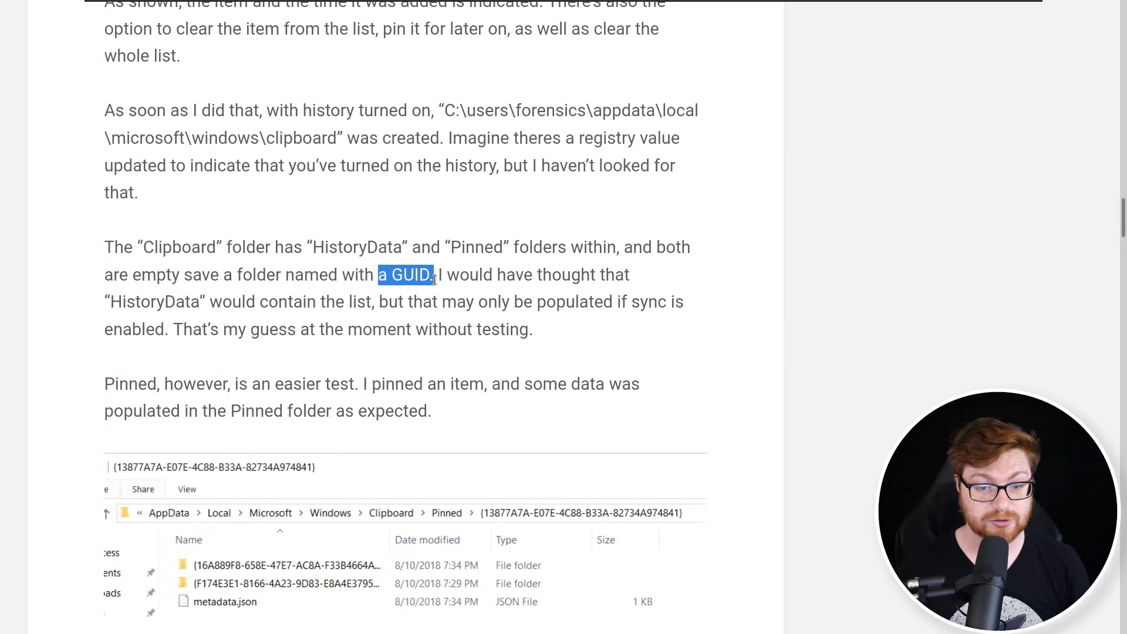
scroll("down", 3)
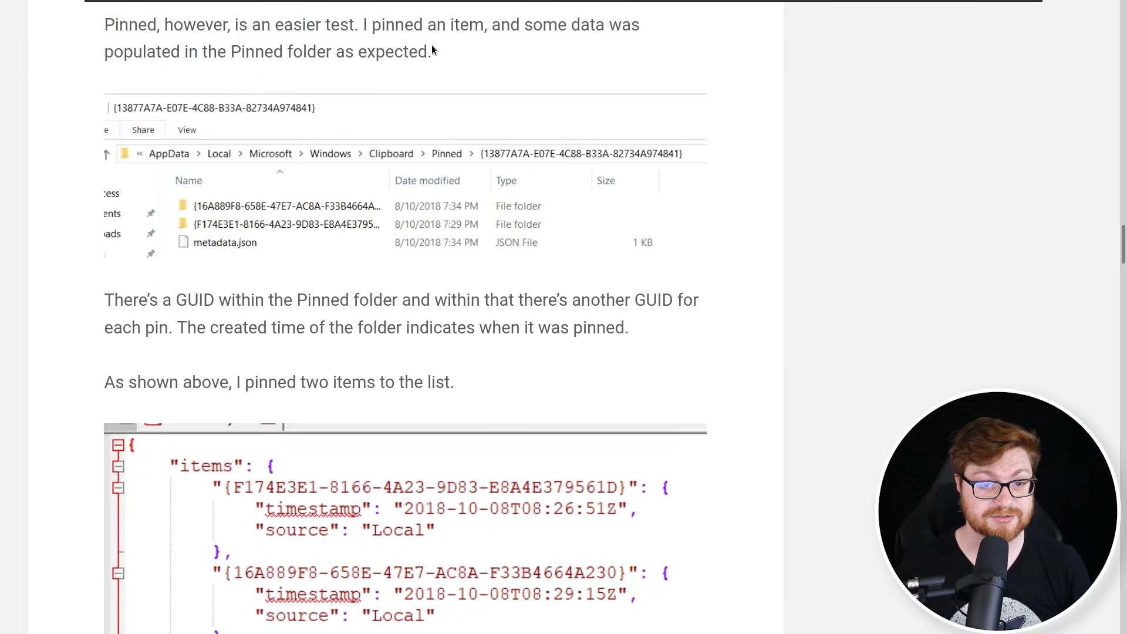
scroll("up", 3)
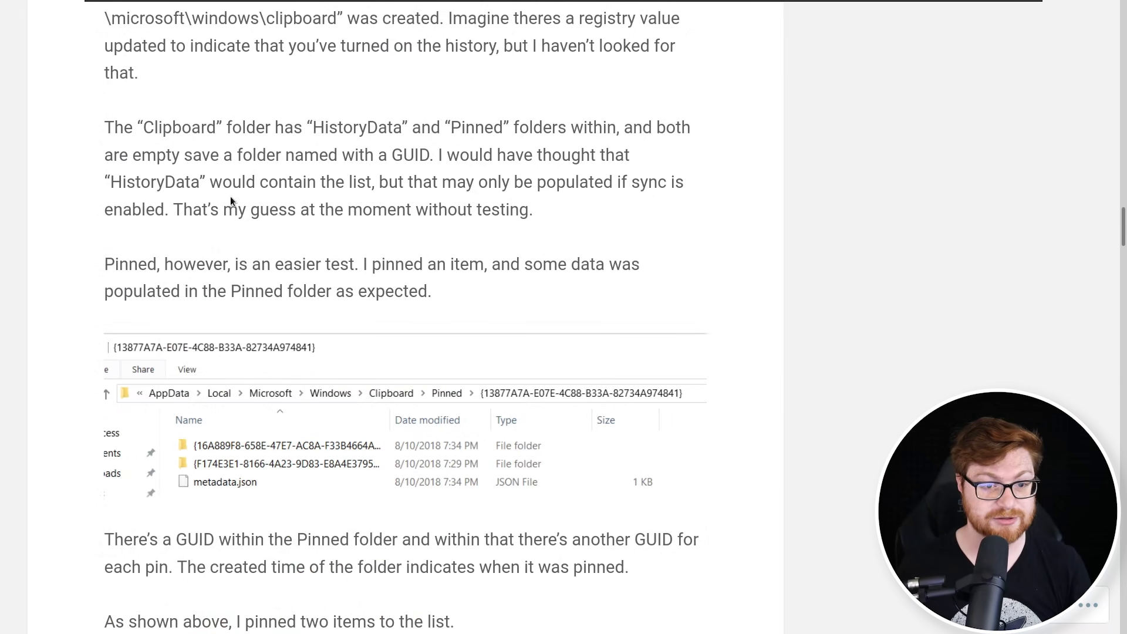
scroll("down", 3)
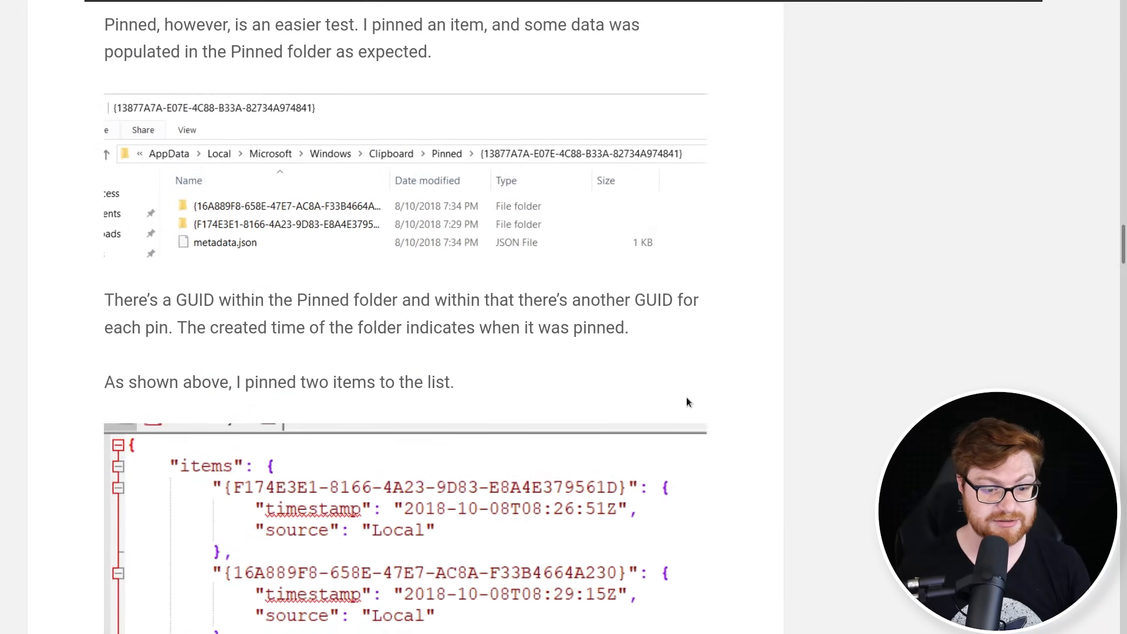
Continue reading the post through its later sections on the clipboard data files
scroll("down", 3)
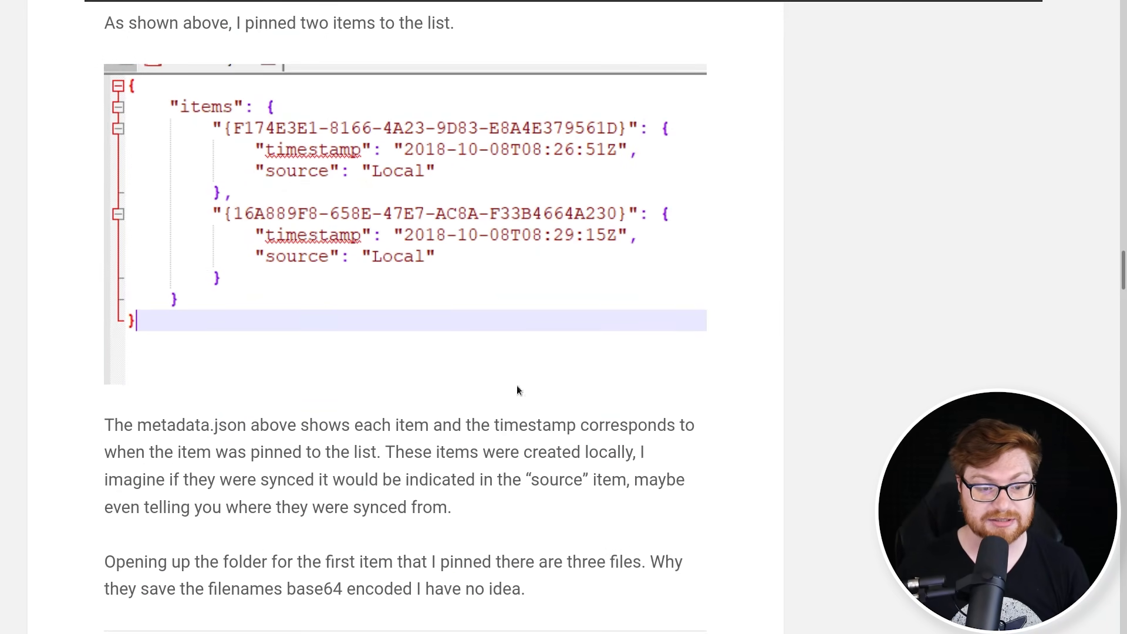
scroll("down", 3)
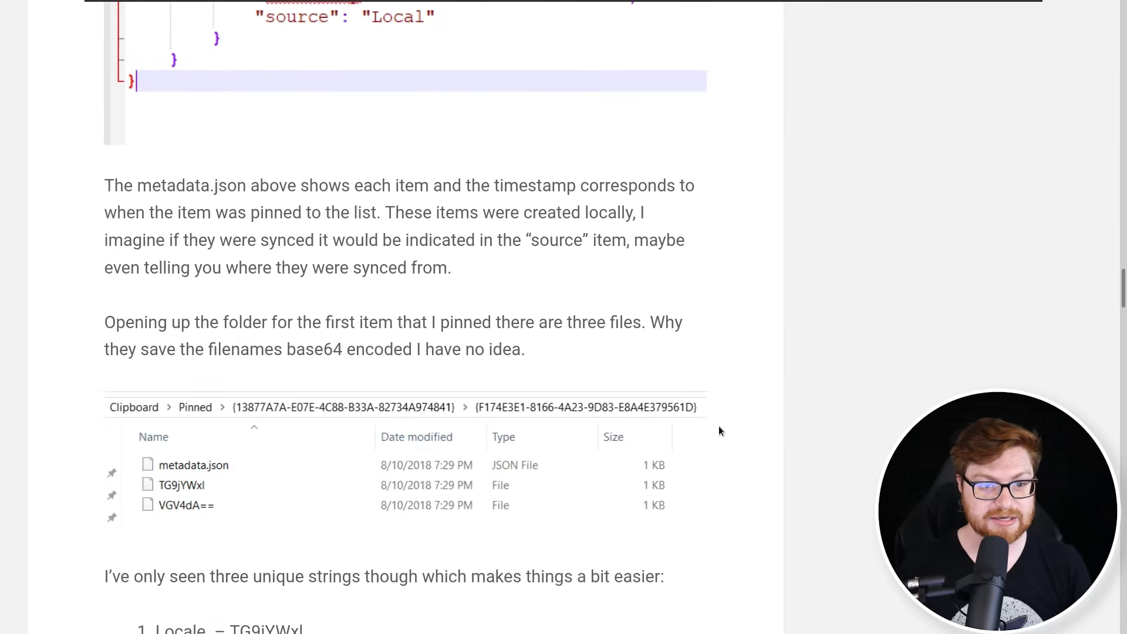
scroll("down", 3)
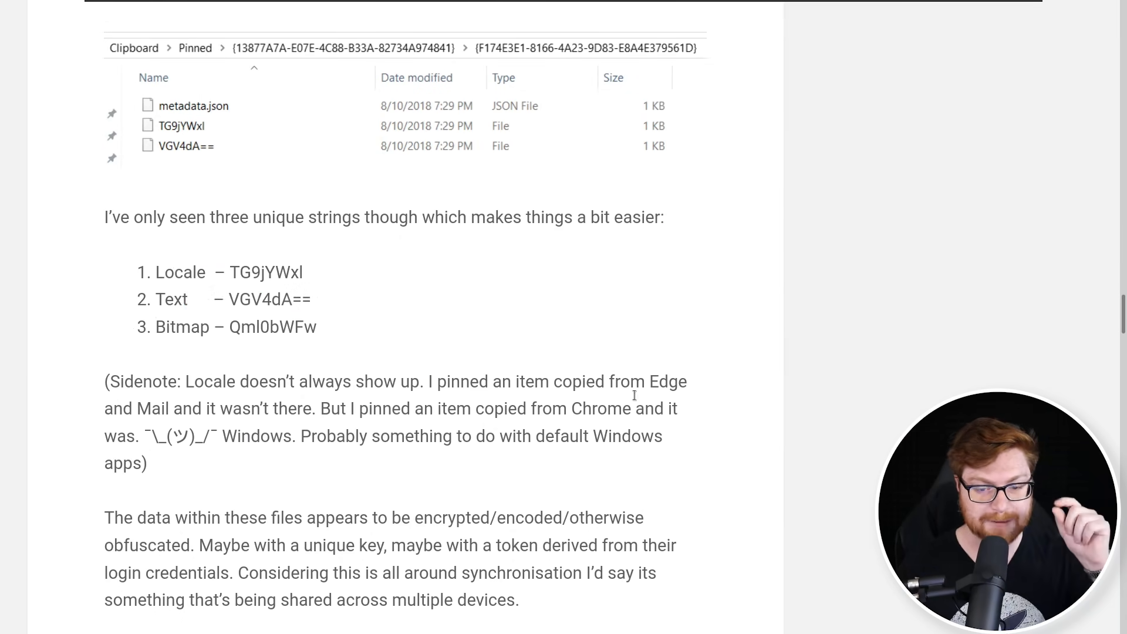
scroll("down", 3)
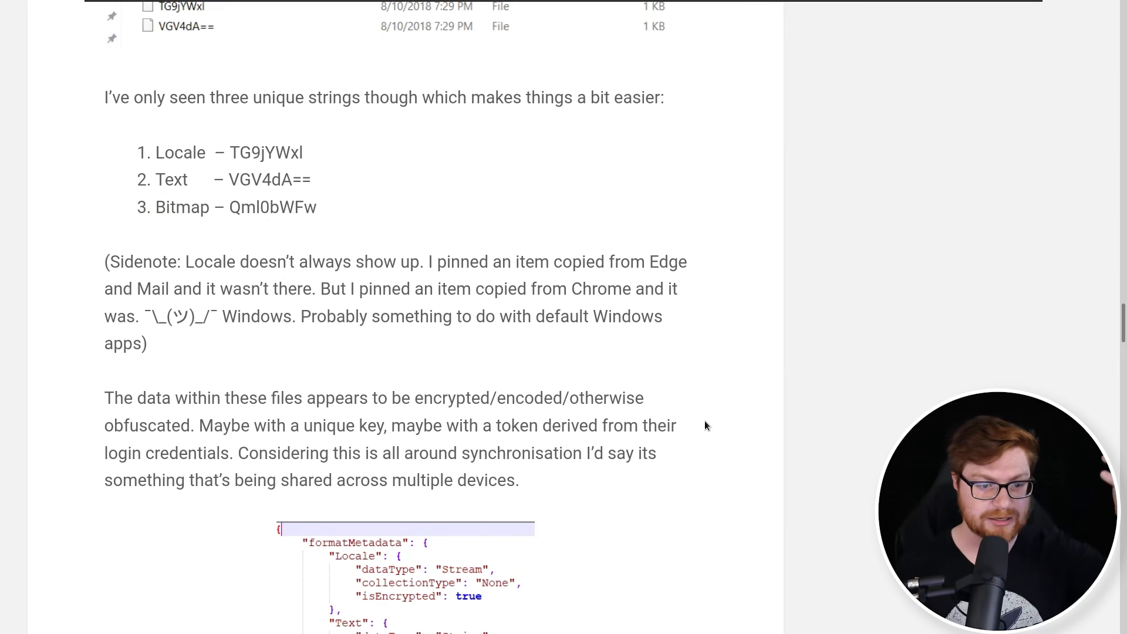
scroll("down", 3)
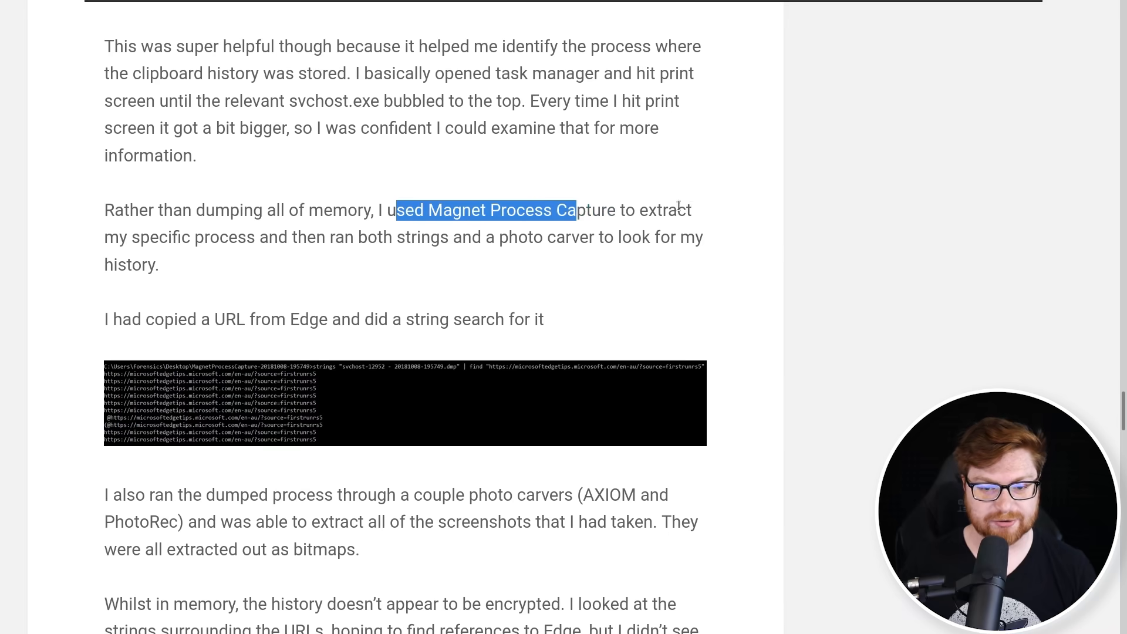
scroll("down", 3)
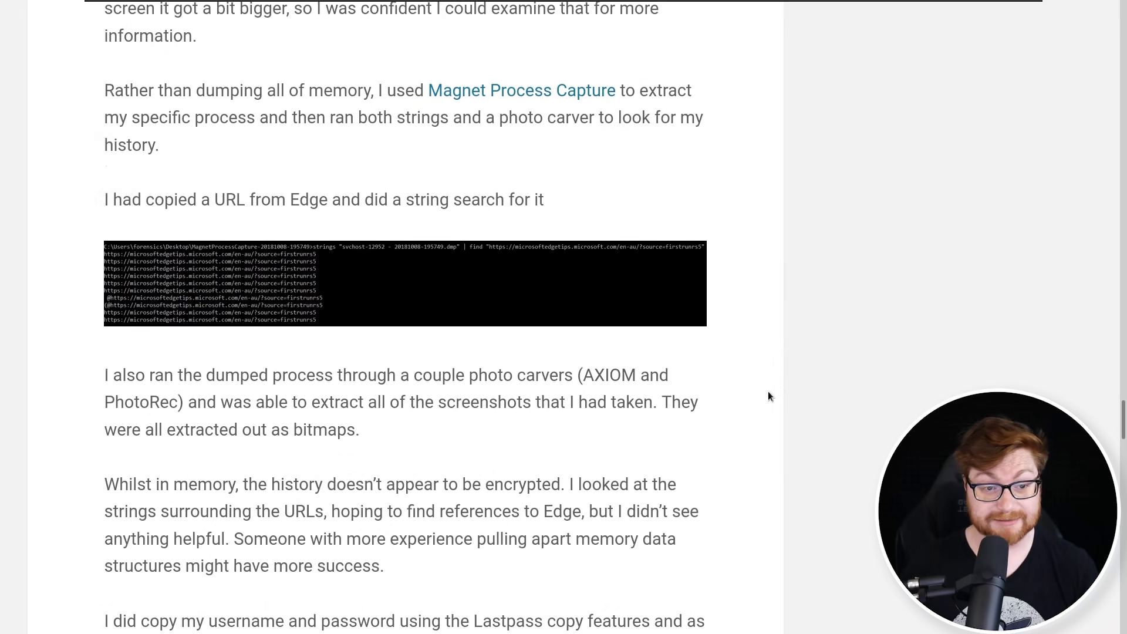
scroll("down", 3)
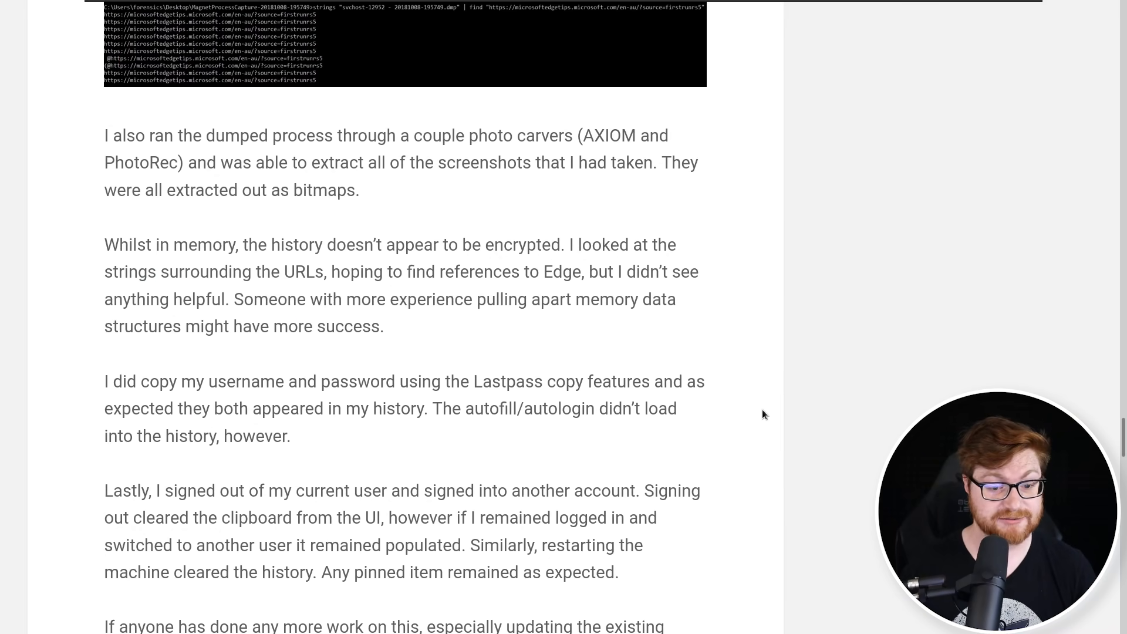
Reach the 2020-07-22 update, mark the DPAPI-NG encryption sentence, and move toward the comments
scroll("down", 3)
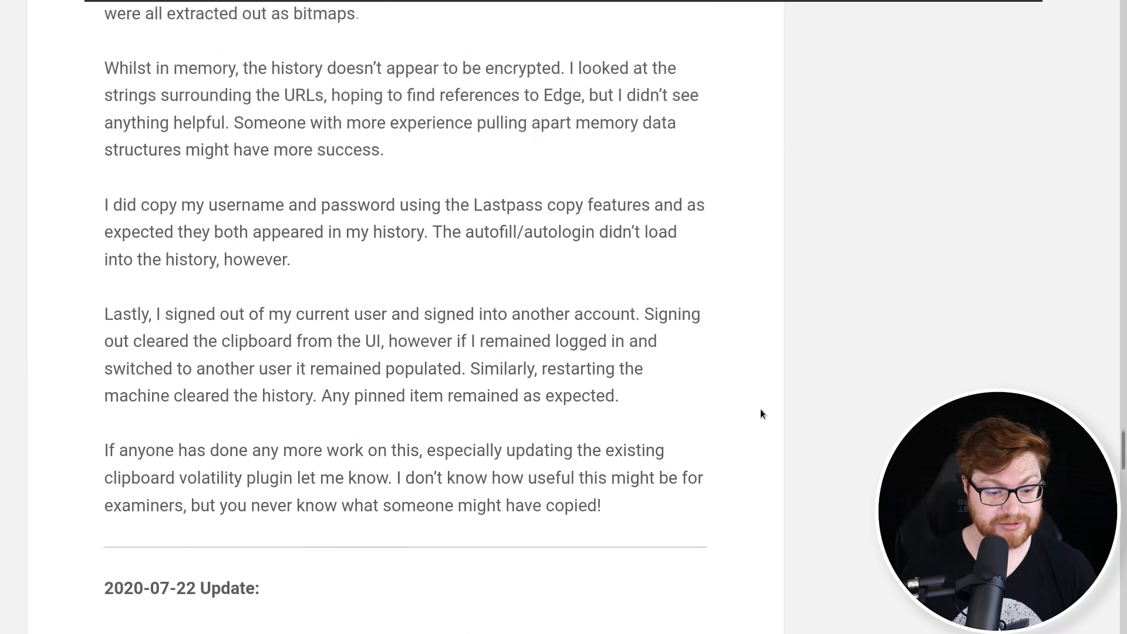
scroll("down", 3)
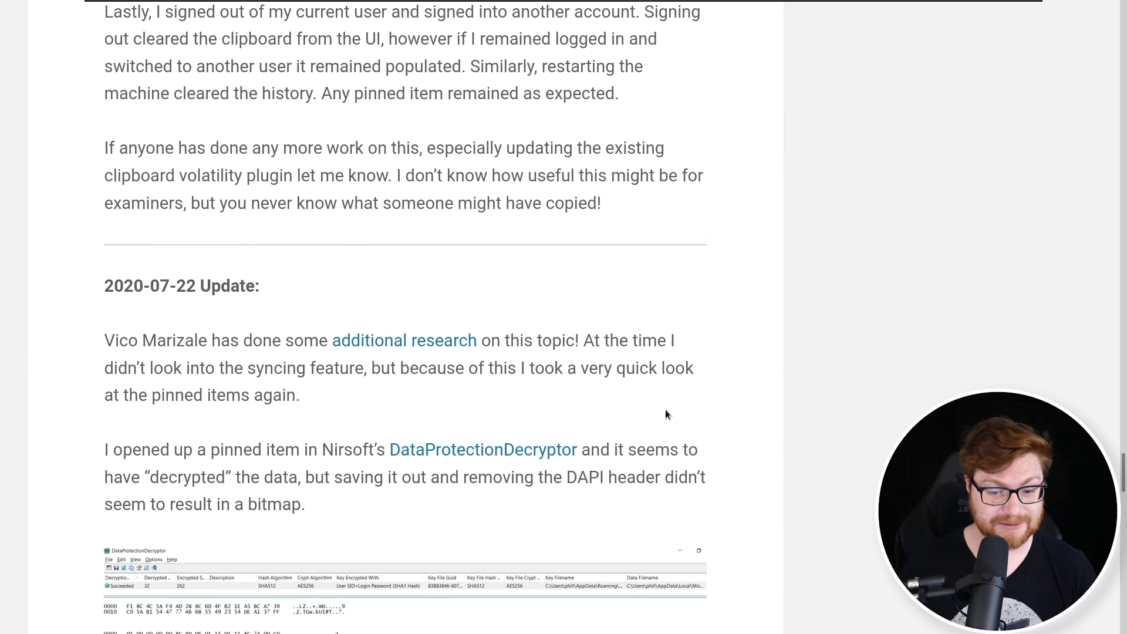
scroll("down", 3)
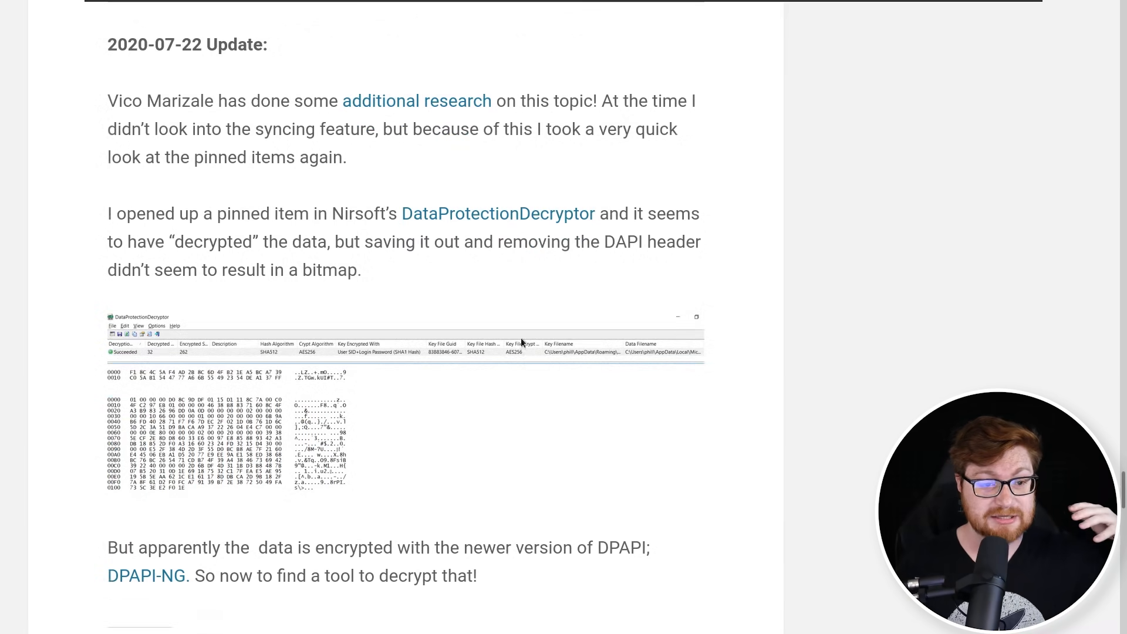
mouse_move(409, 99)
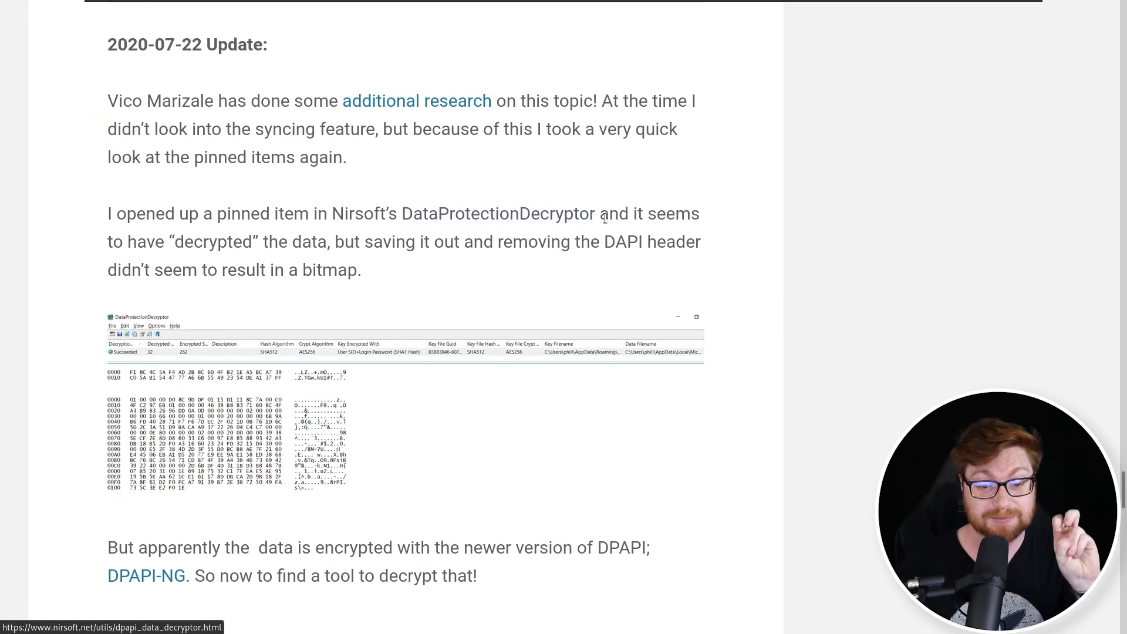
scroll("down", 3)
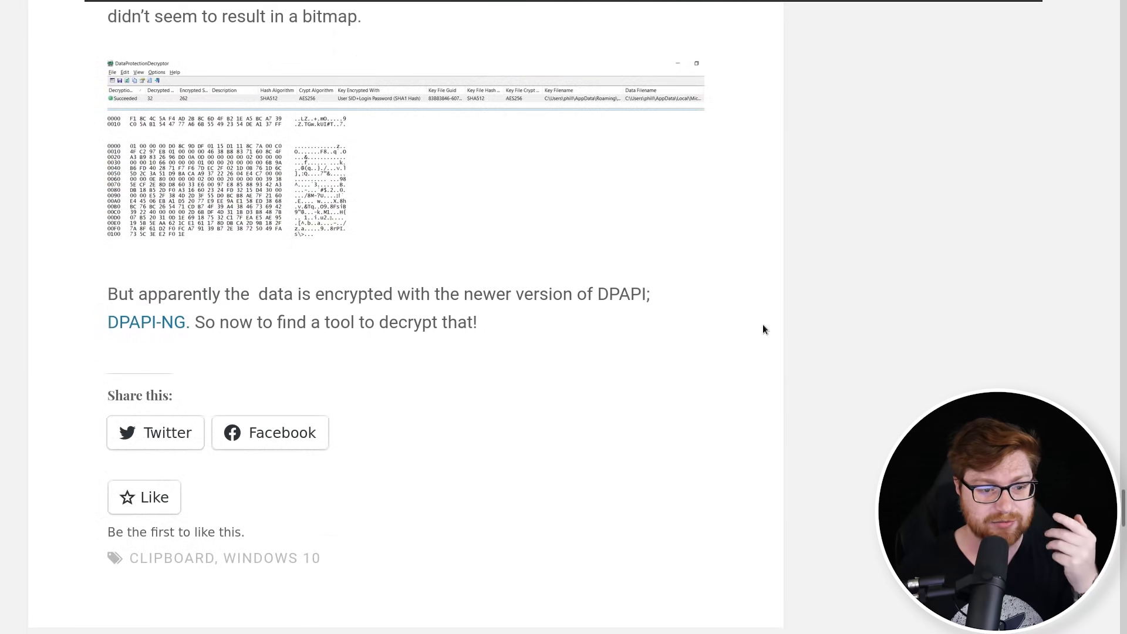
left_click_drag(209, 294, 305, 293)
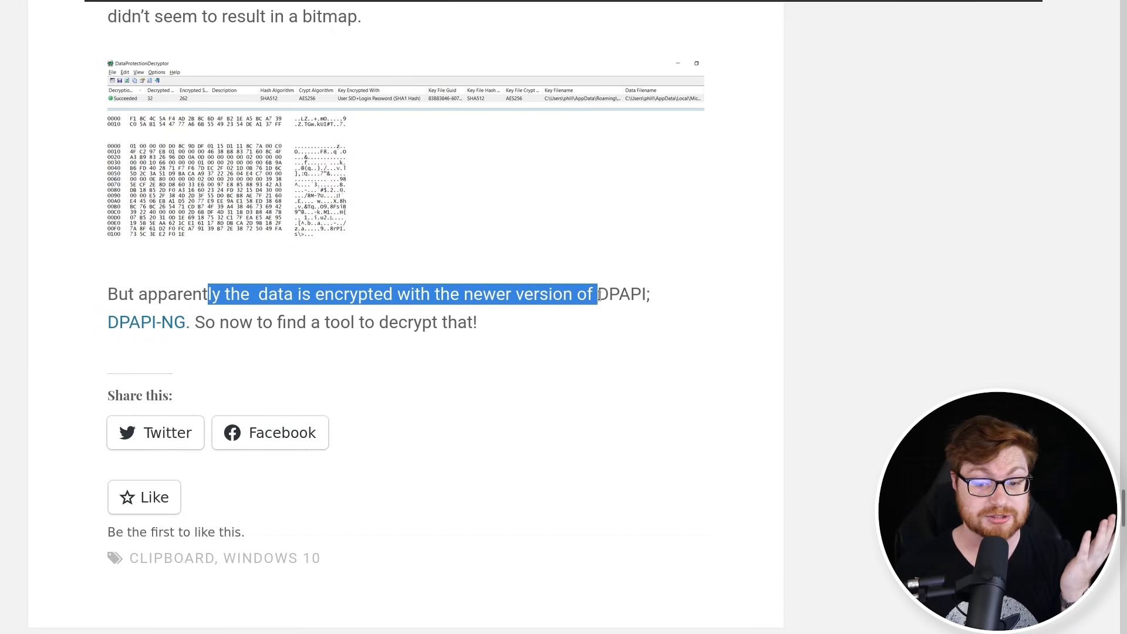
left_click(146, 322)
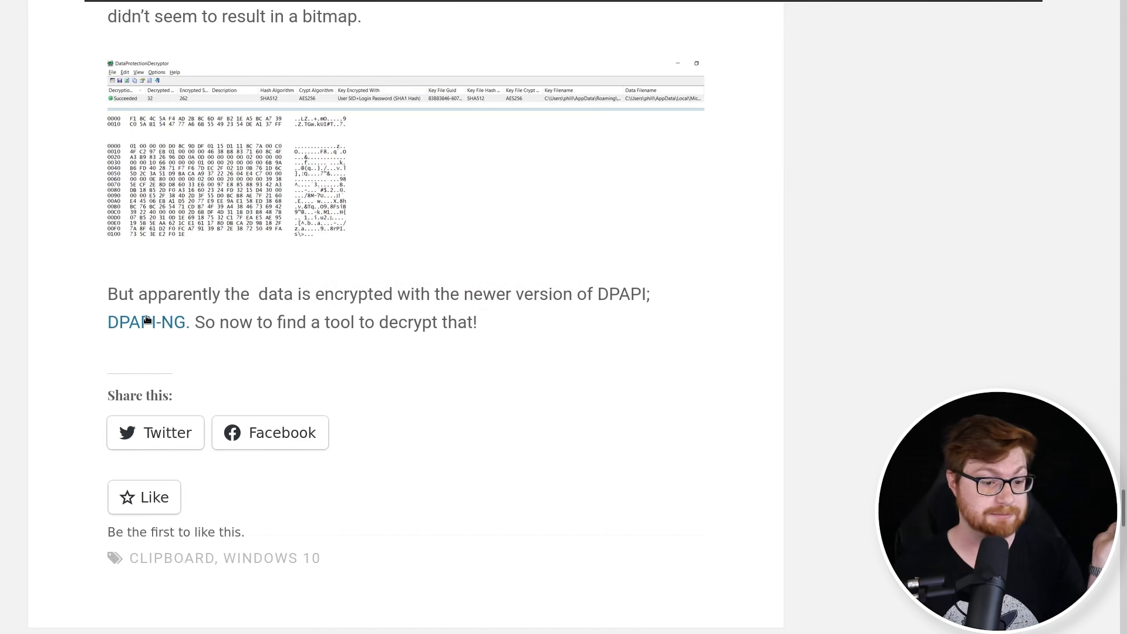
mouse_move(198, 314)
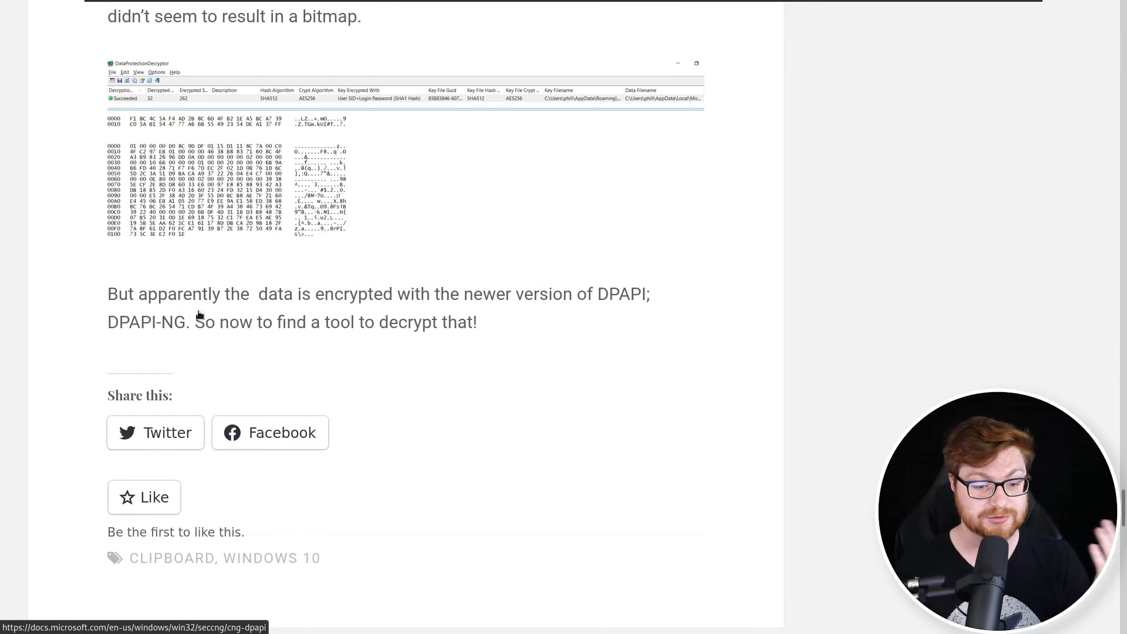
scroll("down", 3)
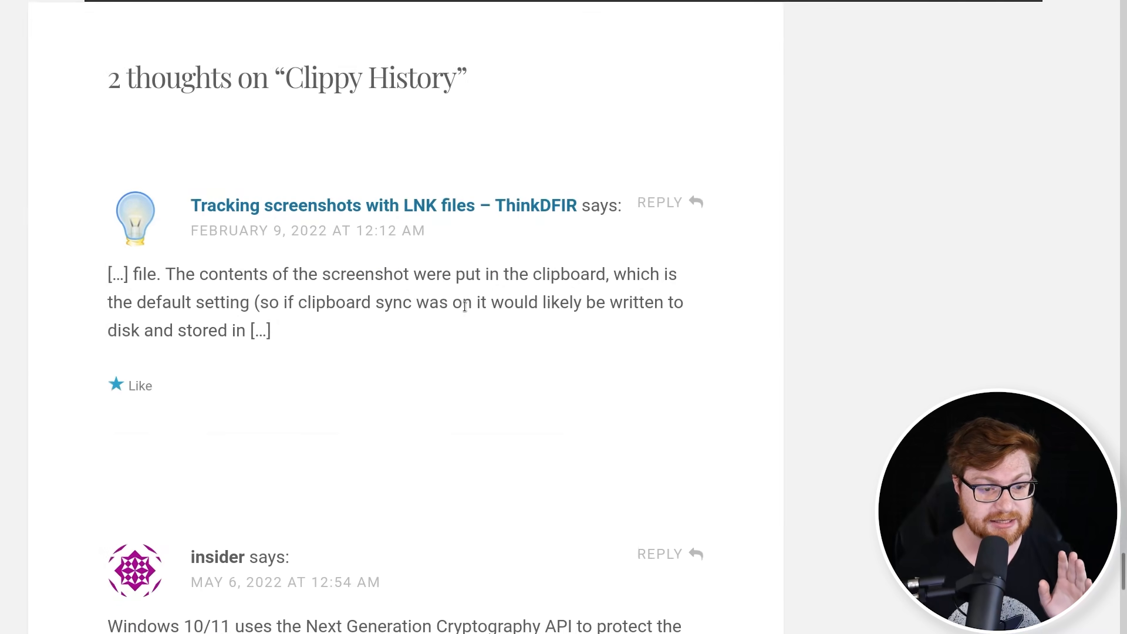
Bring up the reader comment linking Passcape's Windows clipboard history decryption tool and mark it
scroll("down", 3)
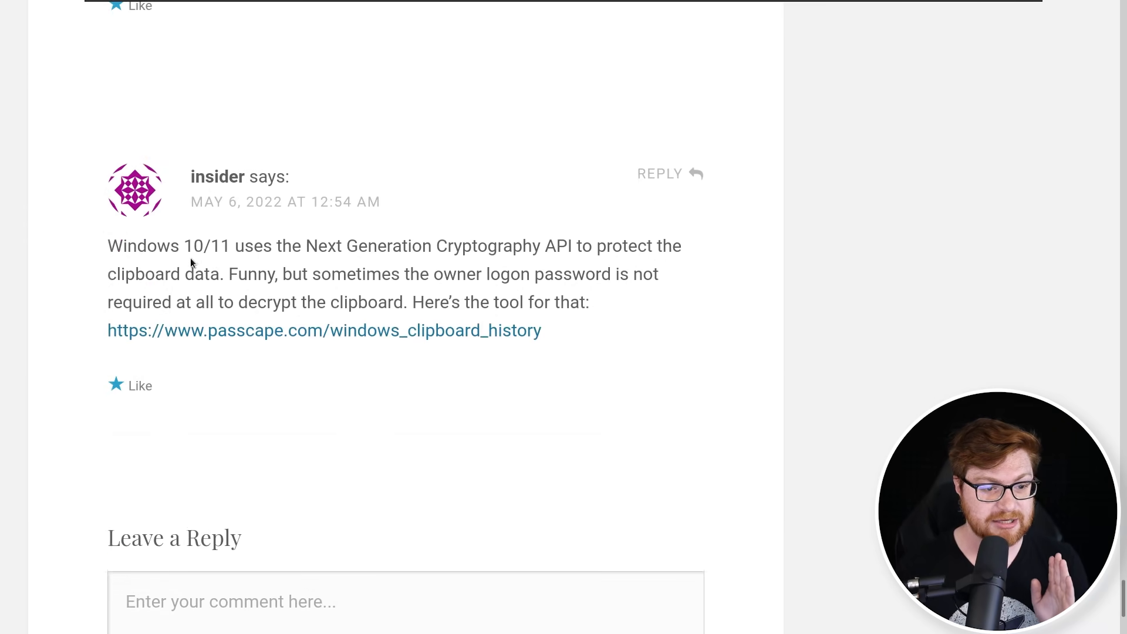
left_click_drag(181, 246, 434, 245)
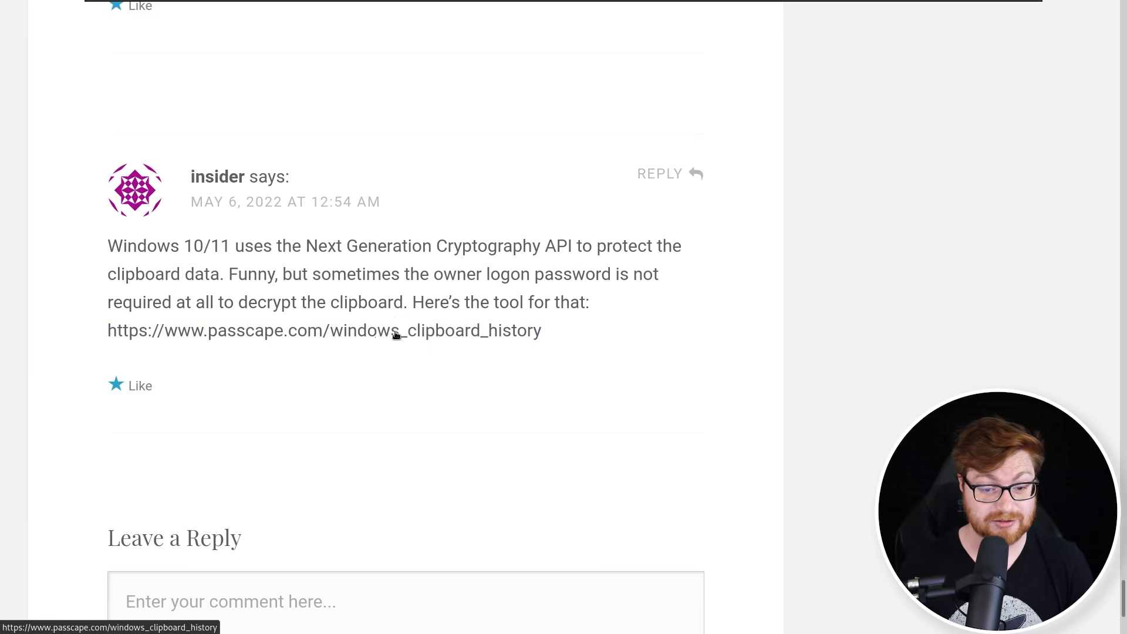
Visit Passcape's Windows clipboard history viewer page and review its screenshots and supported sources
left_click(396, 330)
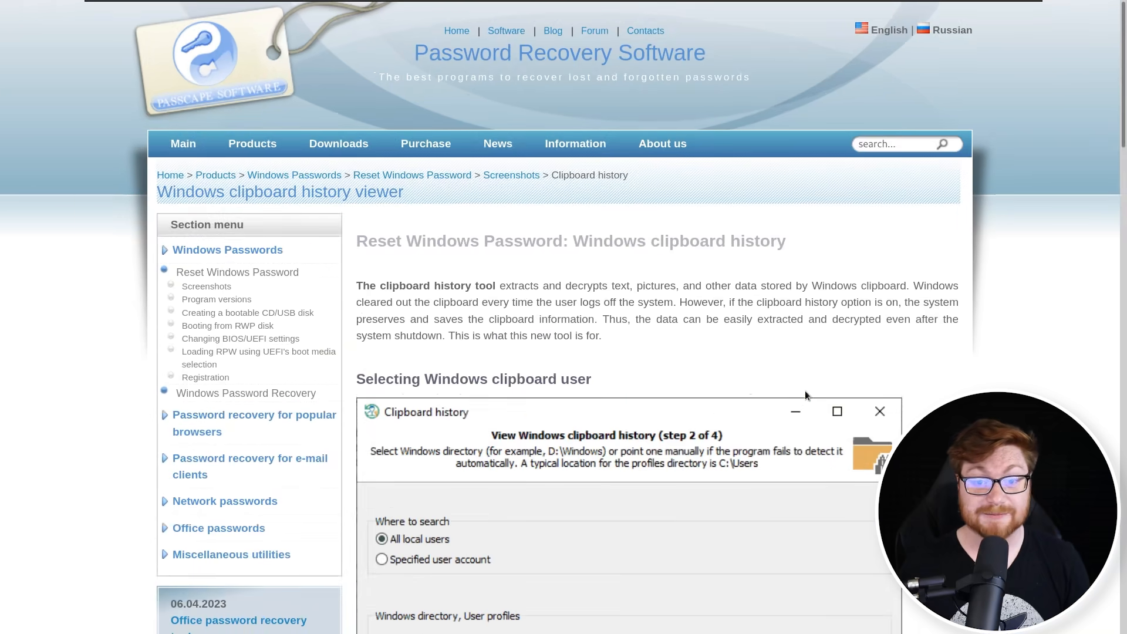
scroll("down", 3)
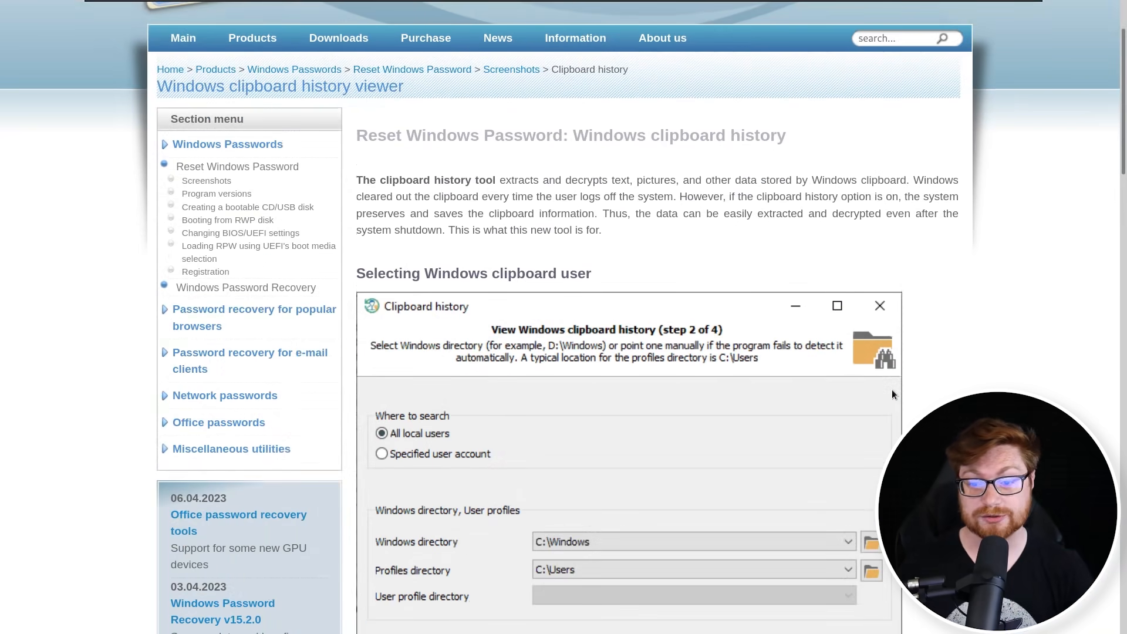
scroll("down", 3)
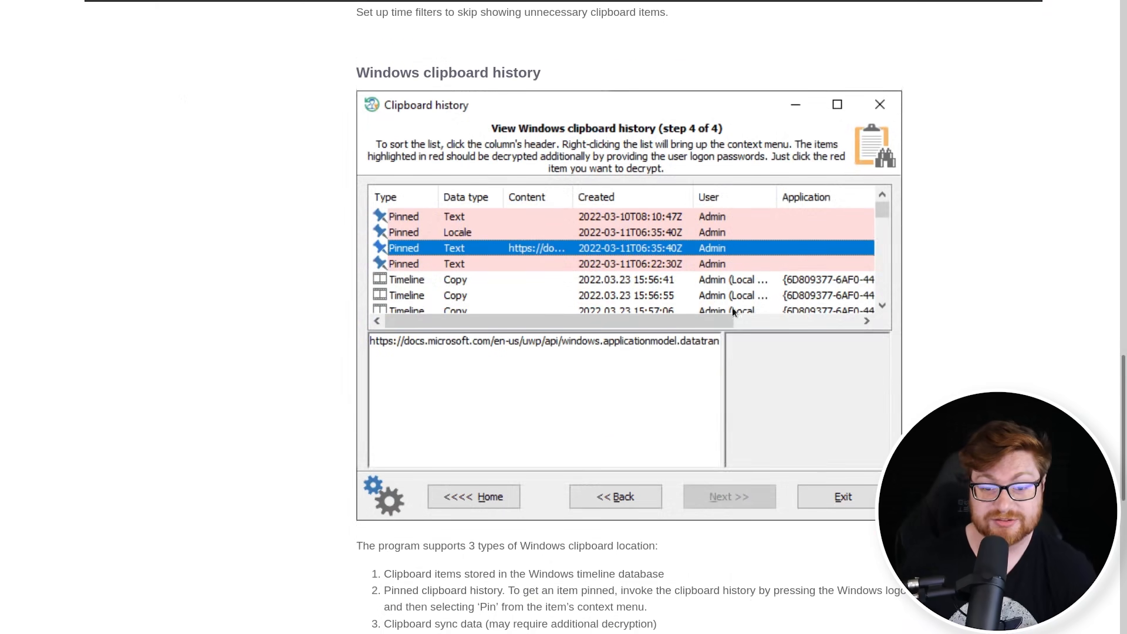
mouse_move(672, 280)
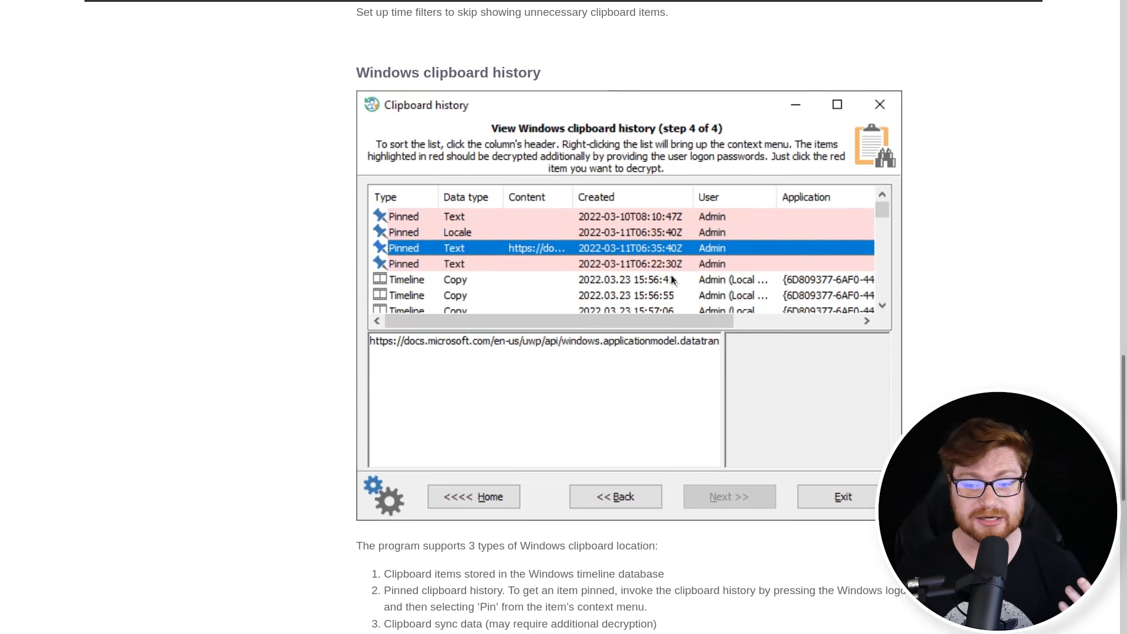
scroll("down", 3)
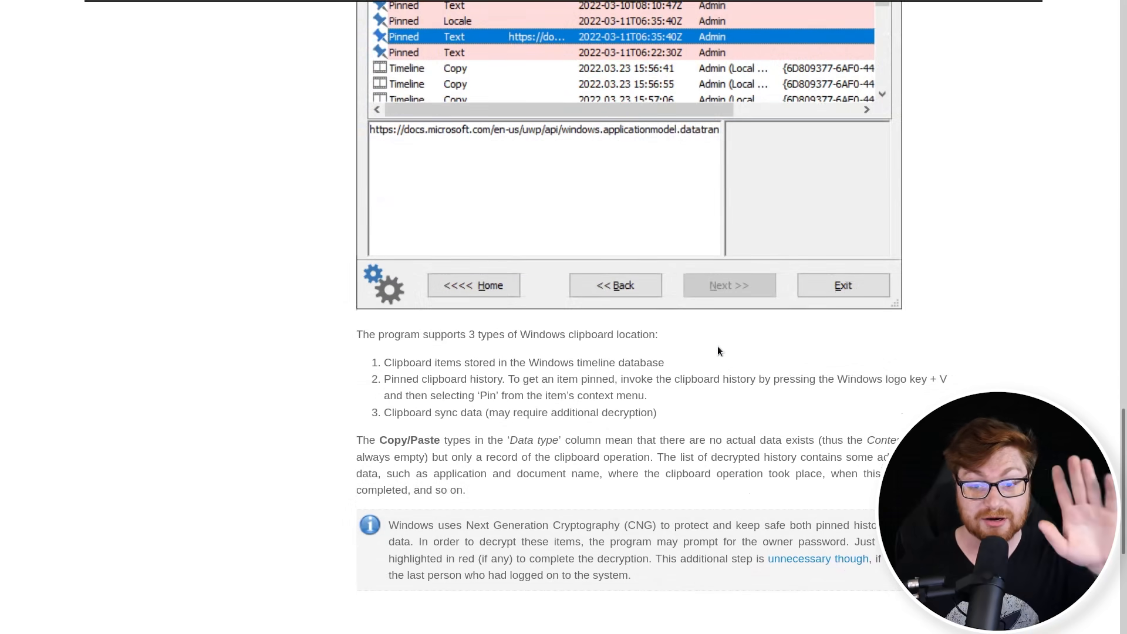
scroll("down", 3)
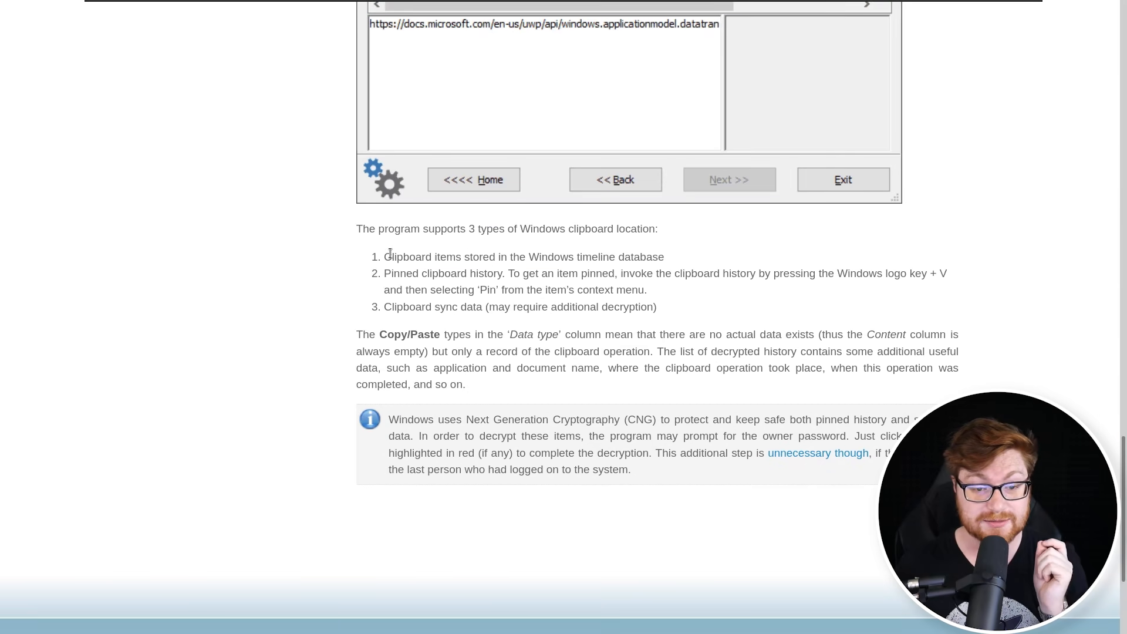
scroll("up", 3)
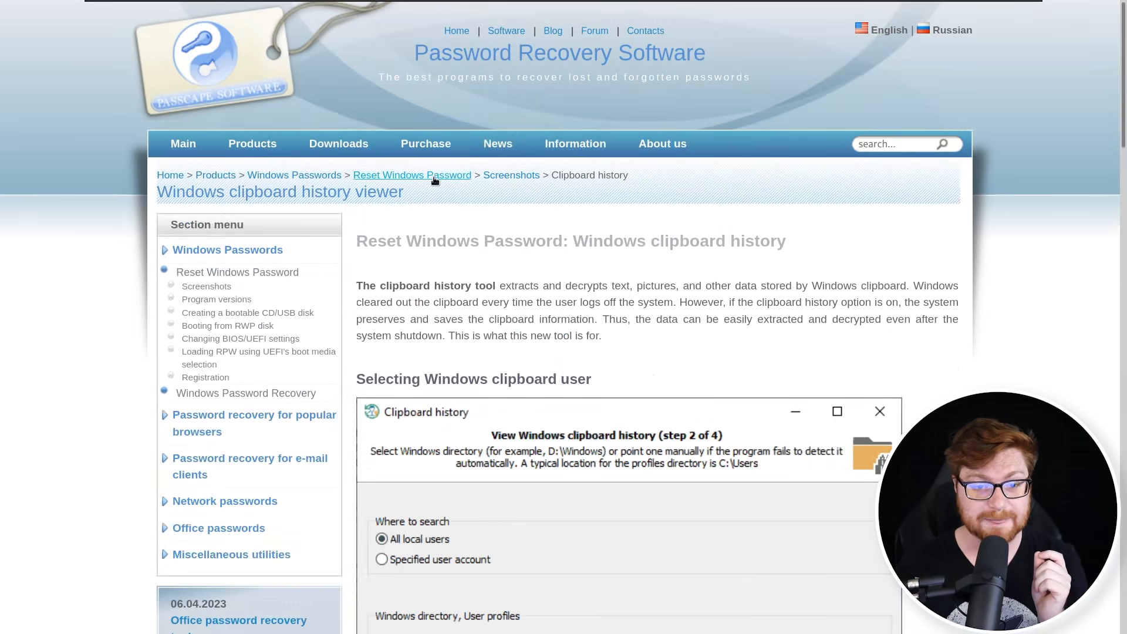
left_click(412, 175)
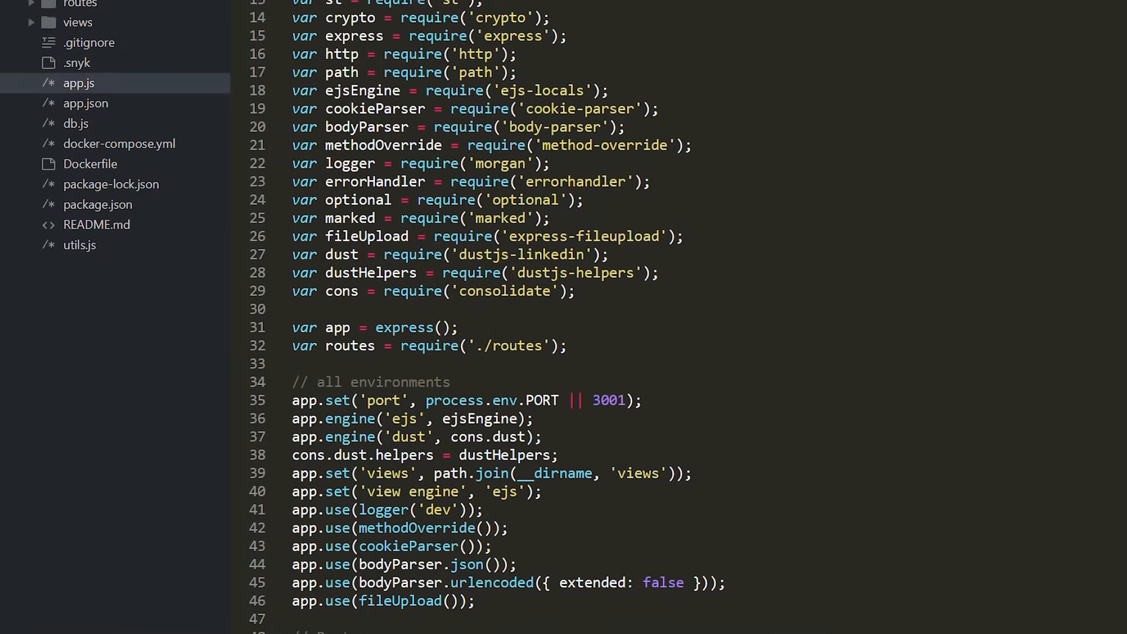
Review the code example and severity summary, then go to the snyk.io home page
scroll("down", 3)
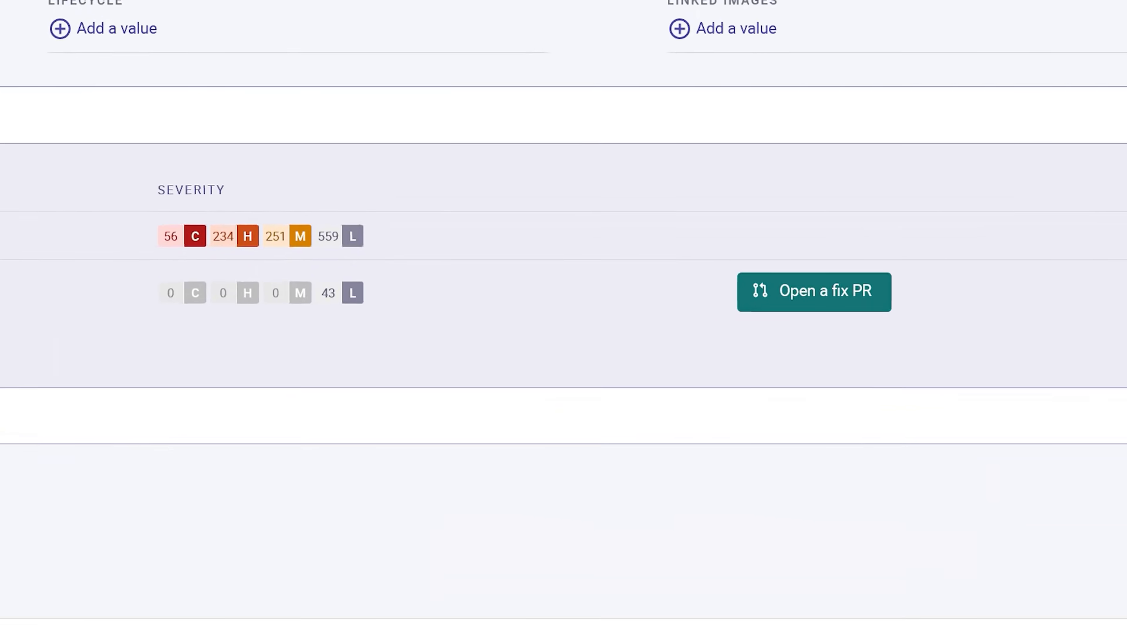
left_click(814, 291)
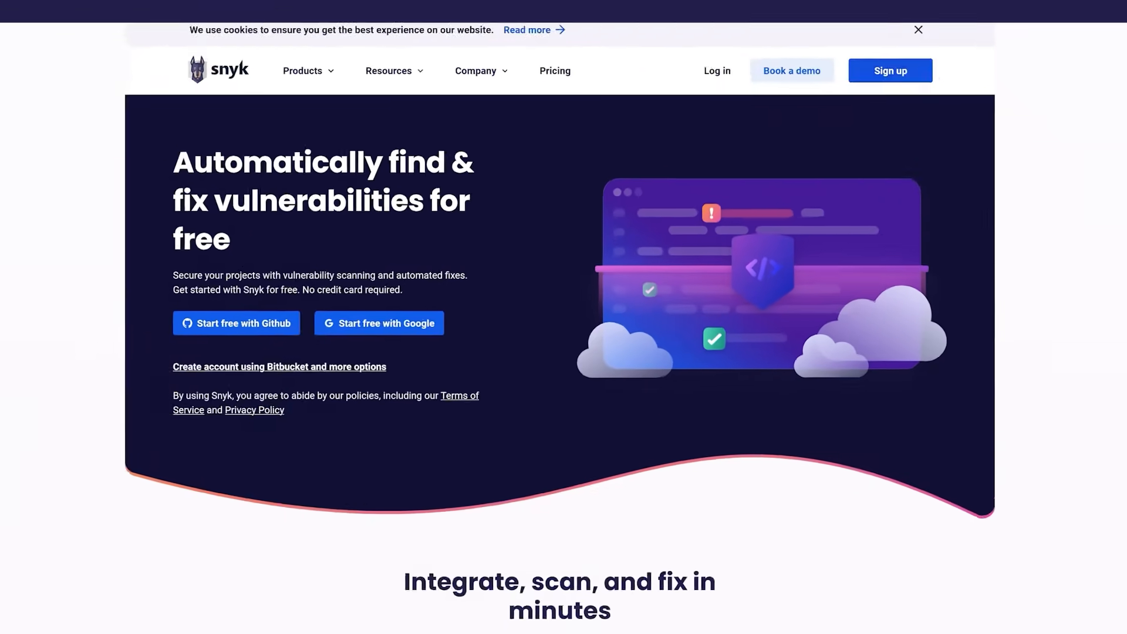
Sign up via GitHub, import snyk-goof, list package.json's issues and pick the dustjs-linkedin prototype pollution lesson
left_click(236, 323)
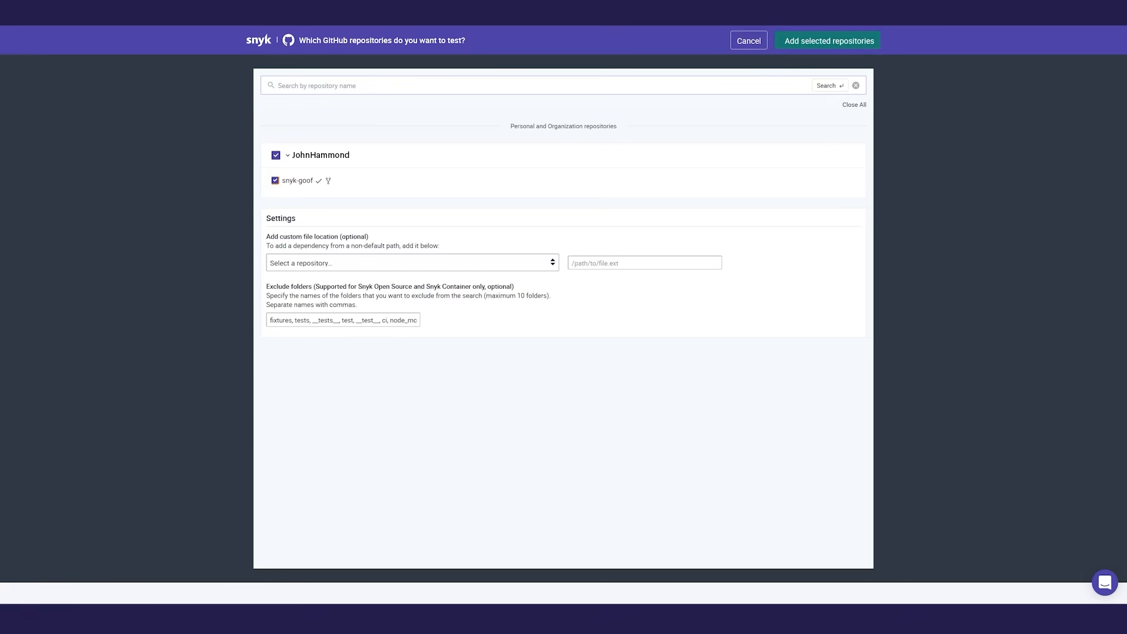
left_click(828, 40)
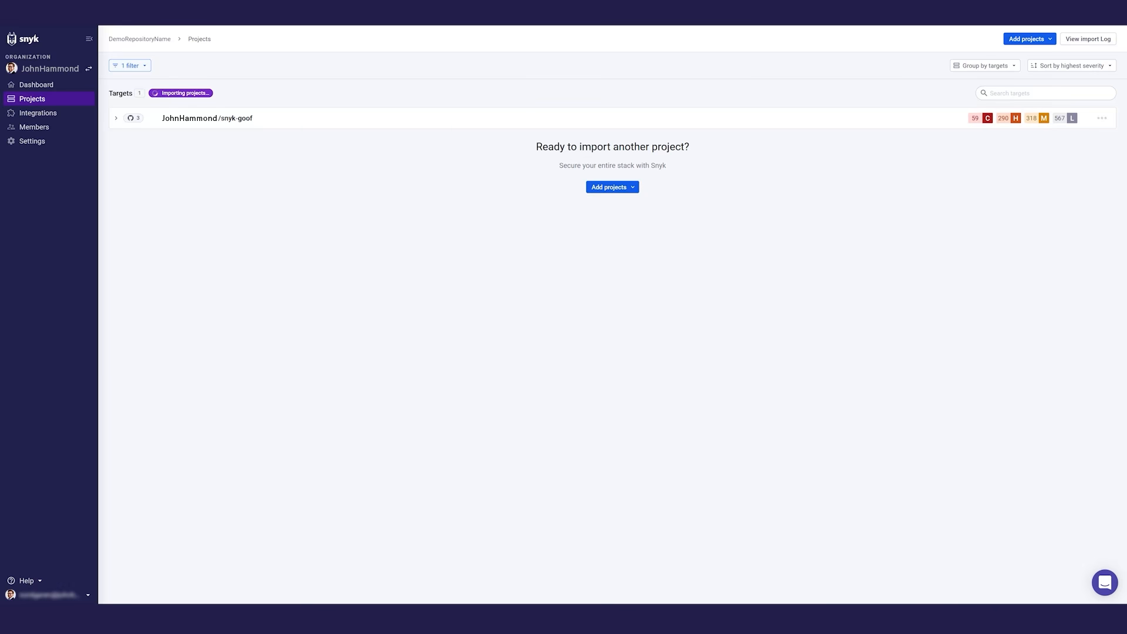
left_click(115, 117)
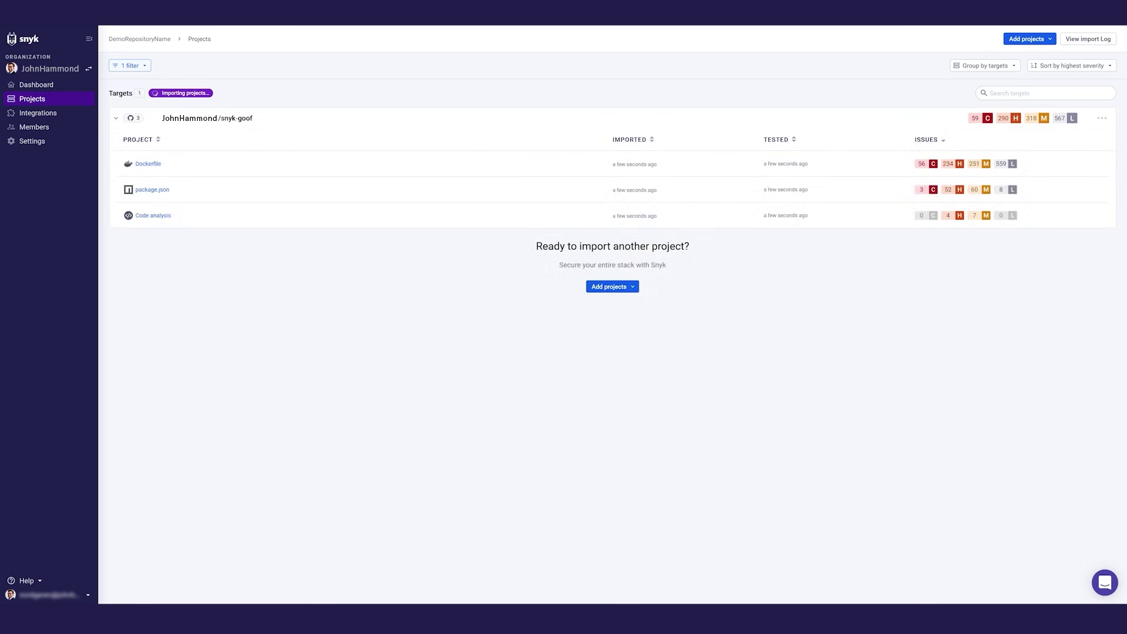
left_click(150, 189)
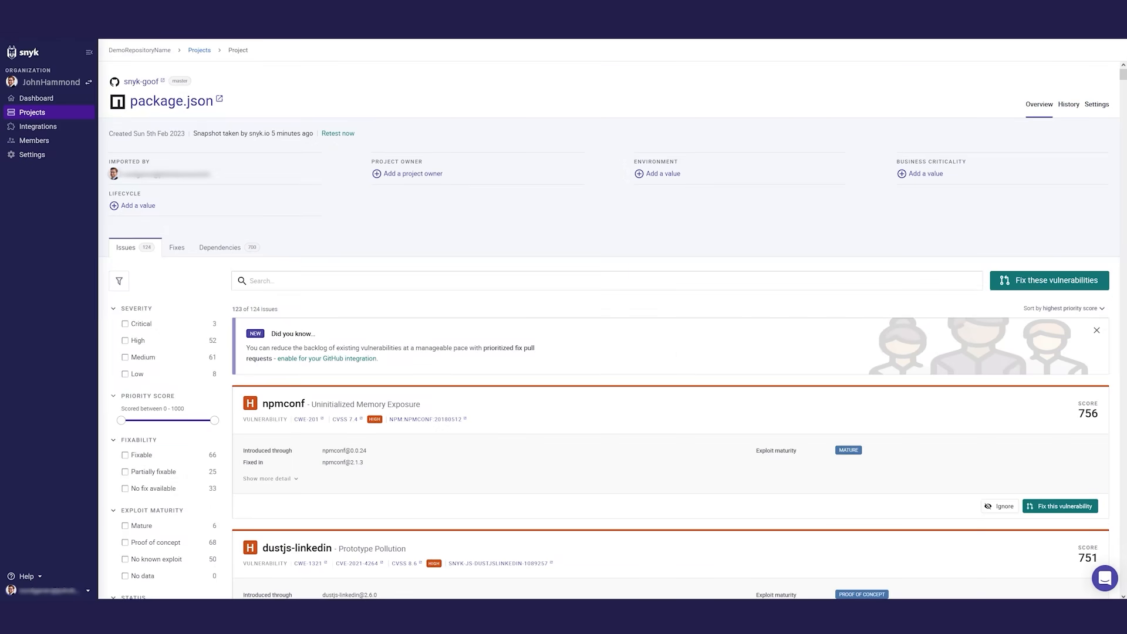
scroll("down", 3)
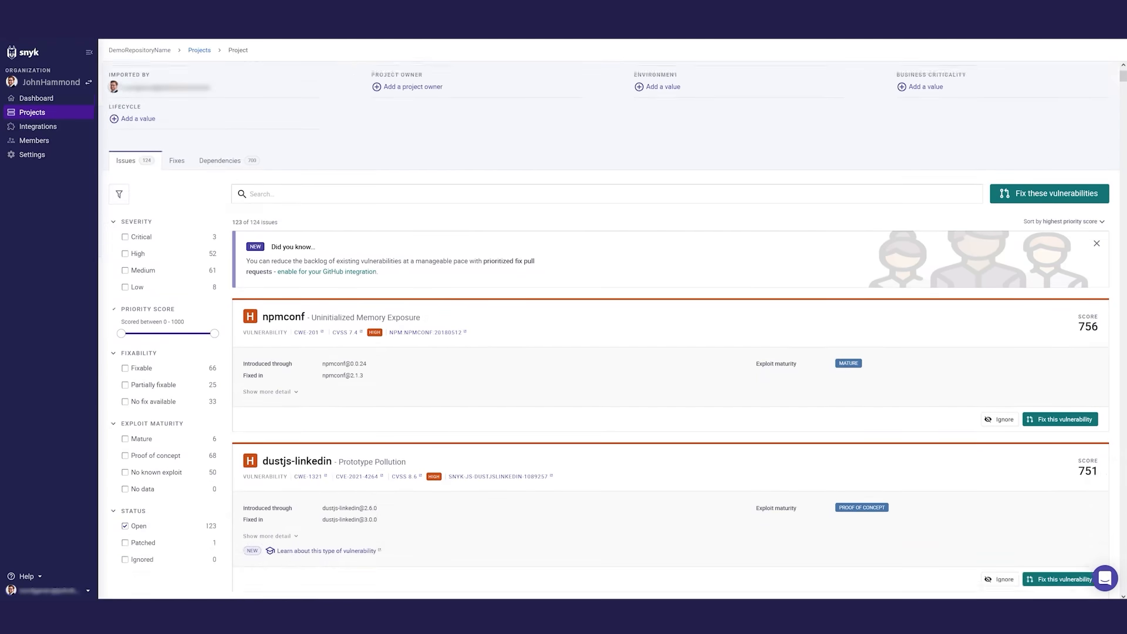
scroll("down", 3)
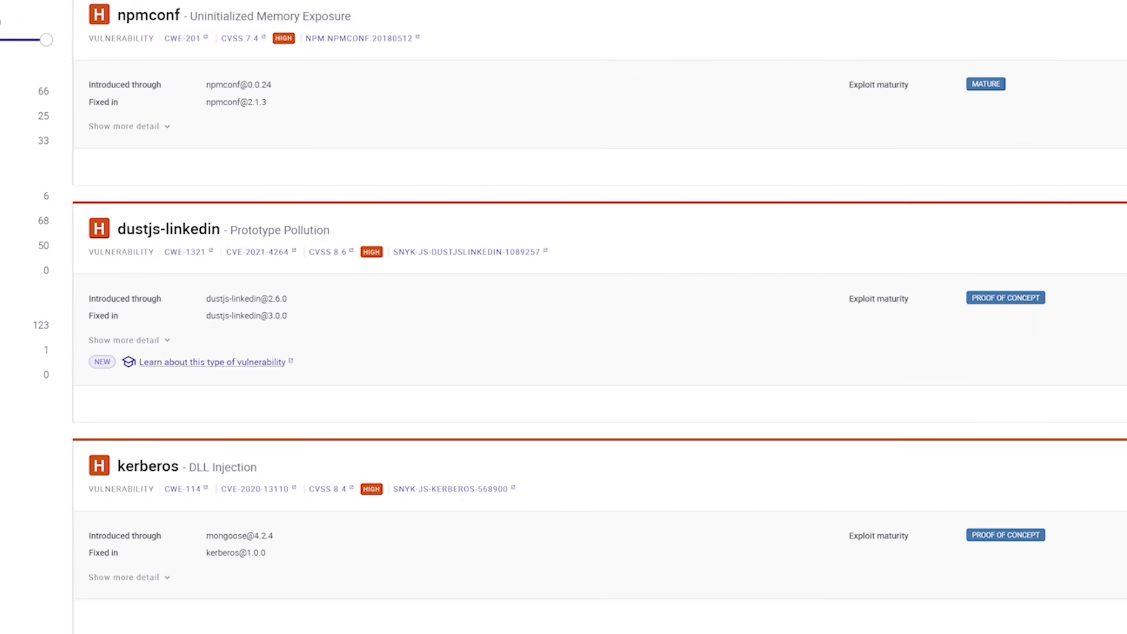
left_click(206, 361)
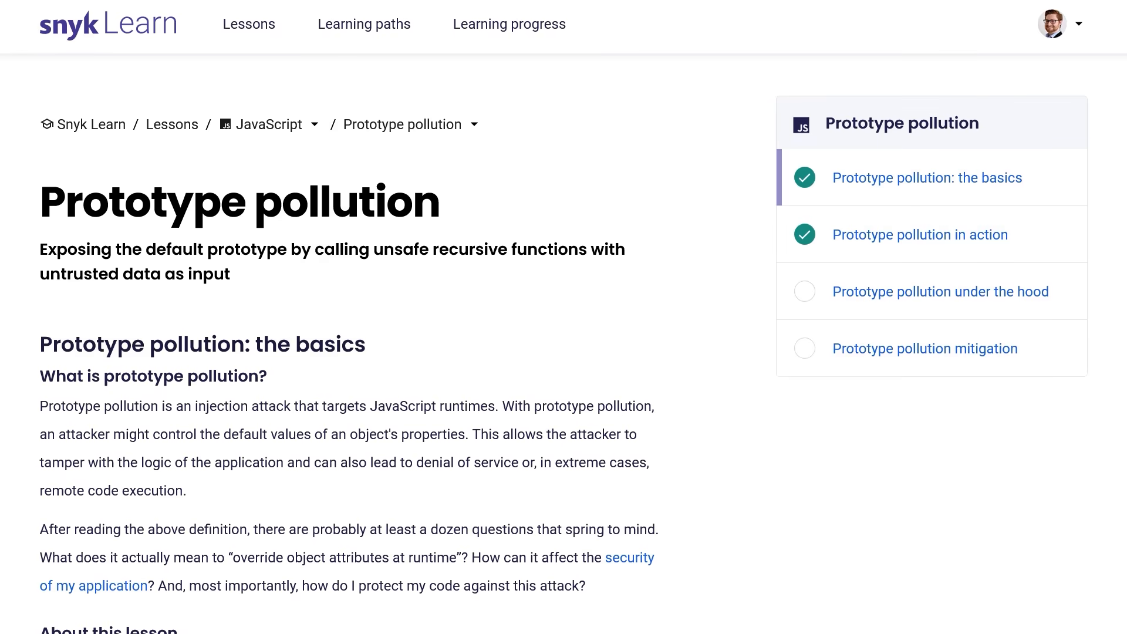
Read the Prototype pollution lesson past the vulnerable API section to its demo terminal
scroll("down", 3)
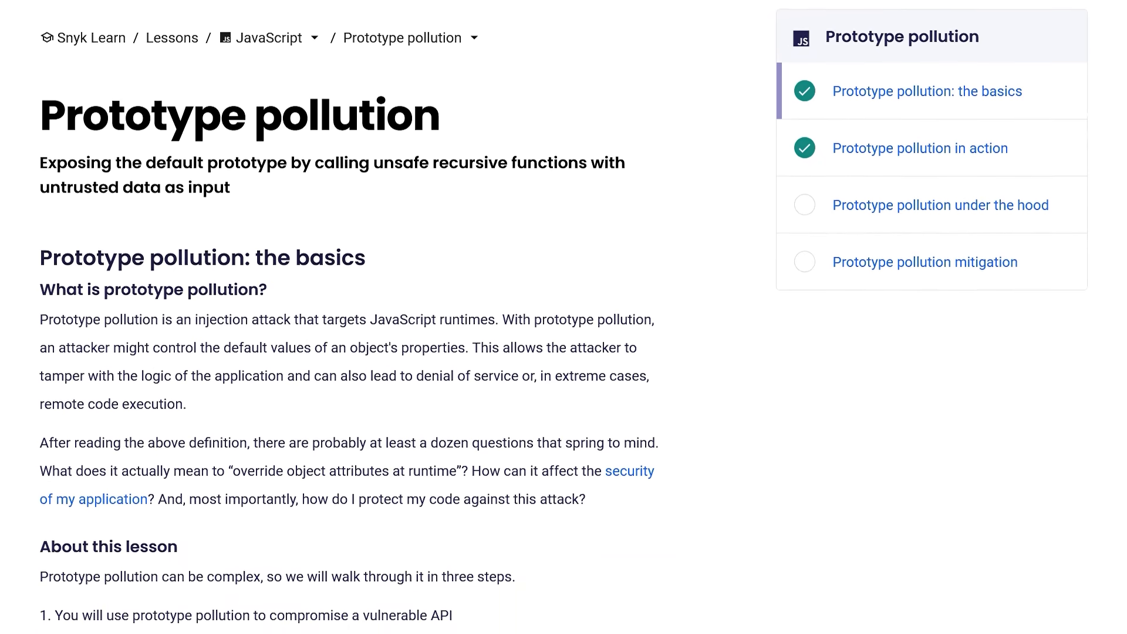
scroll("down", 3)
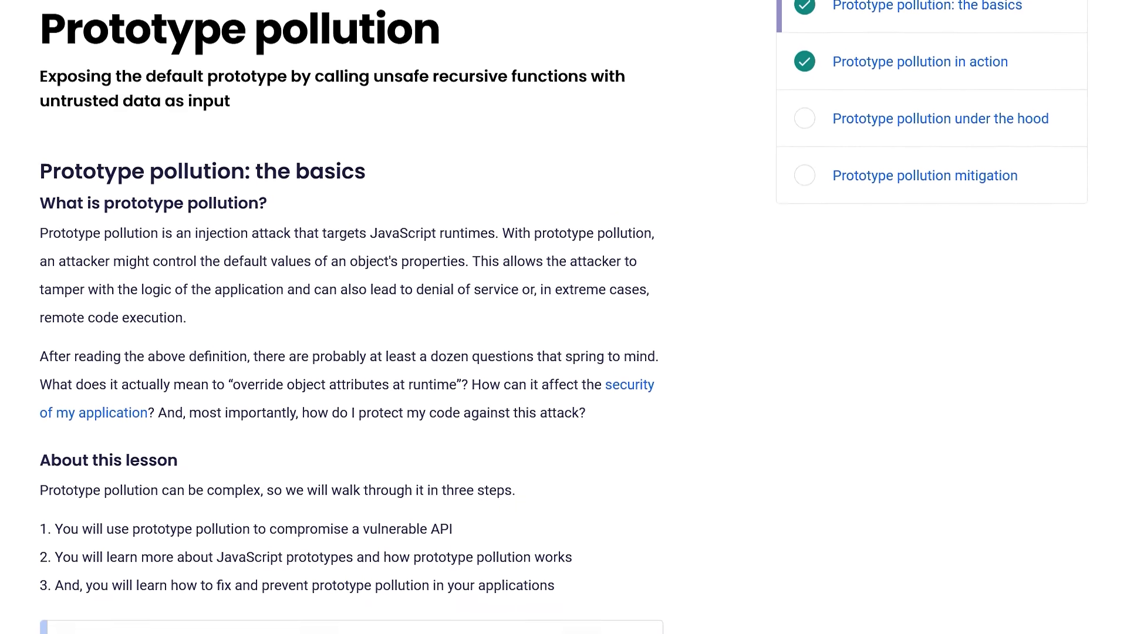
scroll("down", 3)
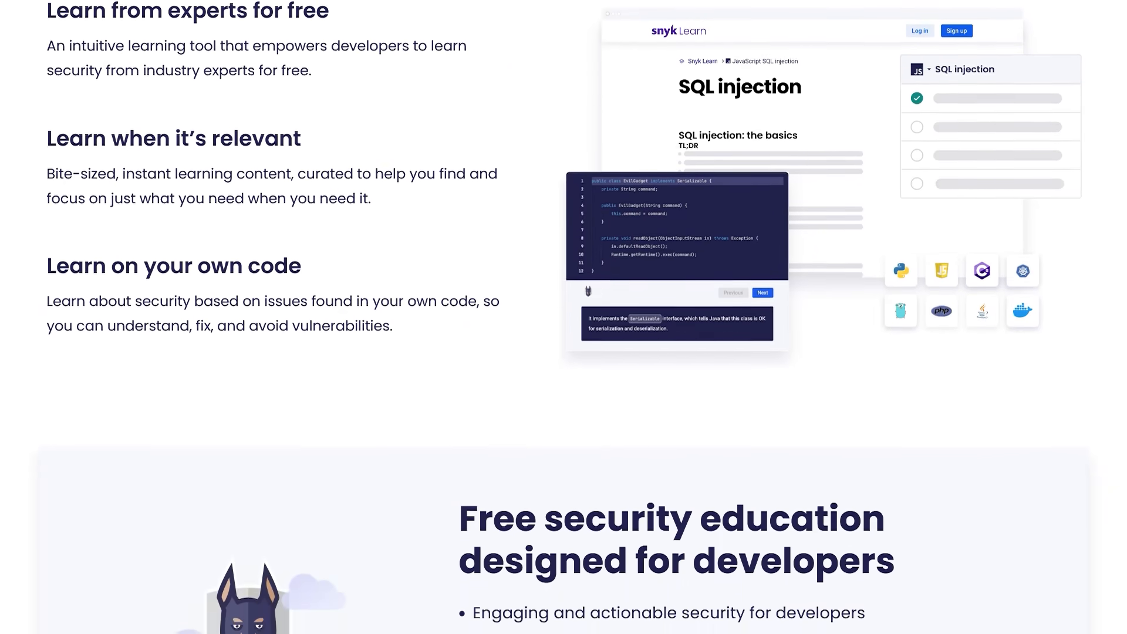
scroll("down", 3)
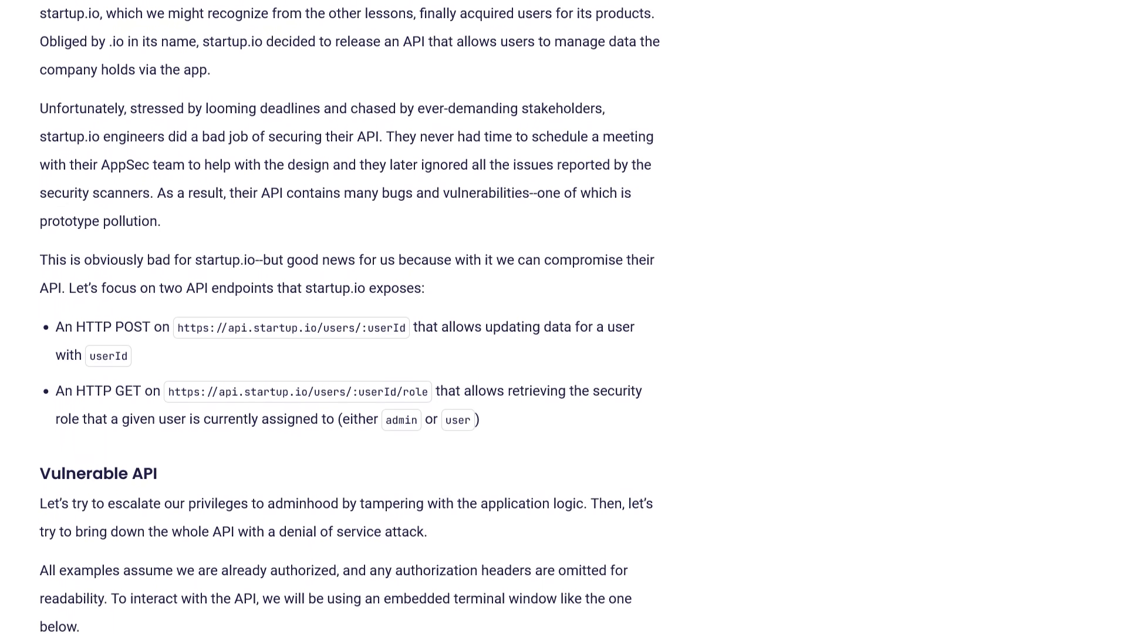
scroll("down", 3)
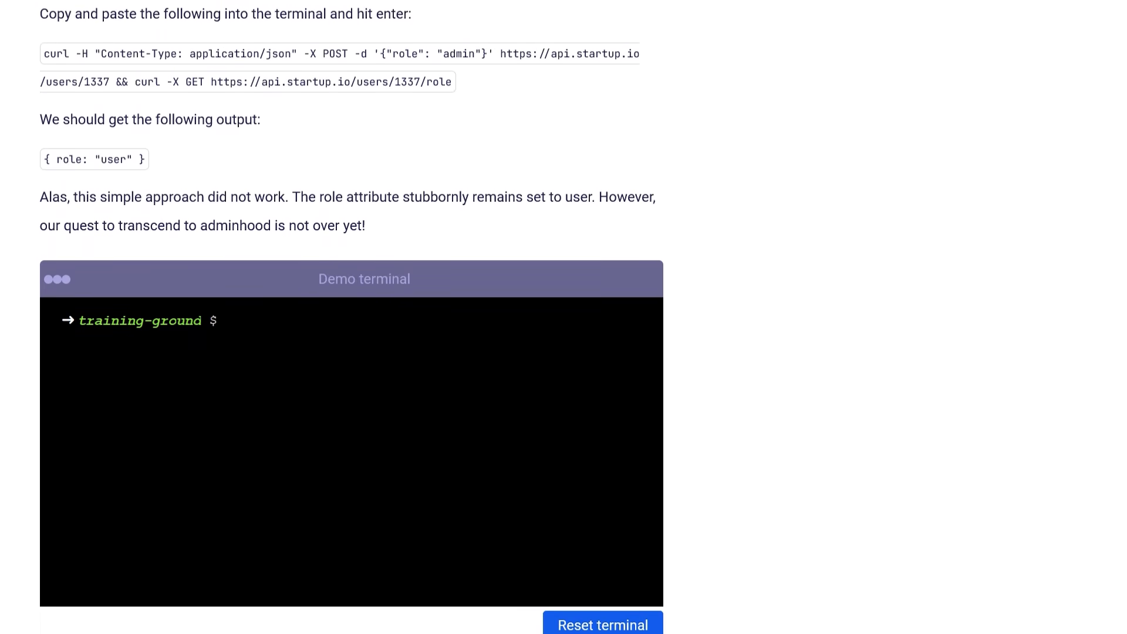
scroll("down", 3)
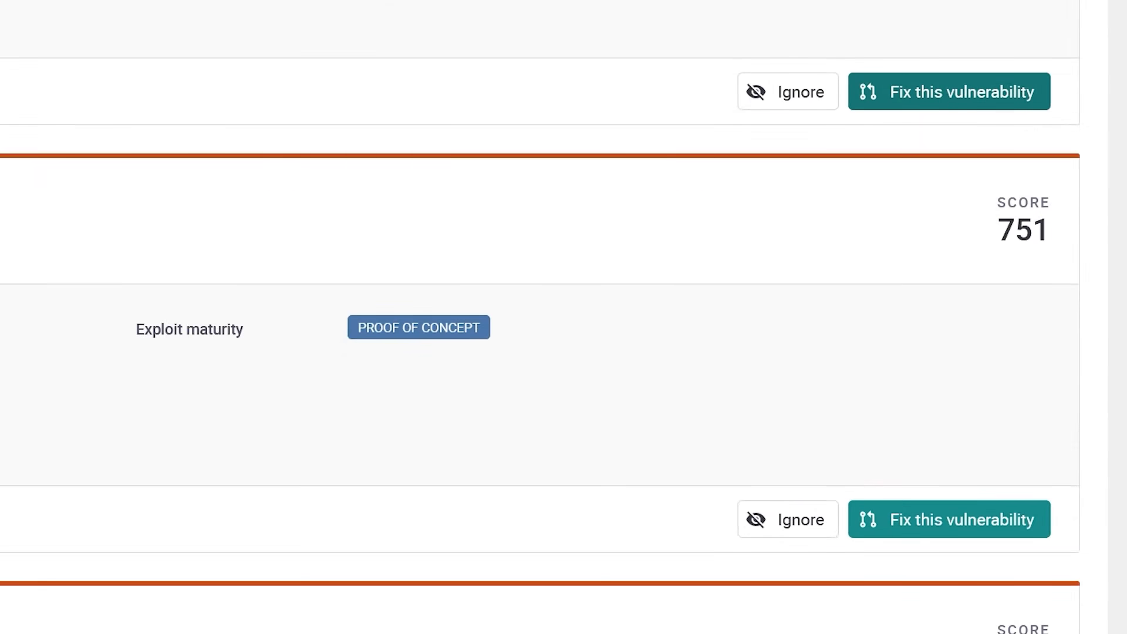
mouse_move(911, 546)
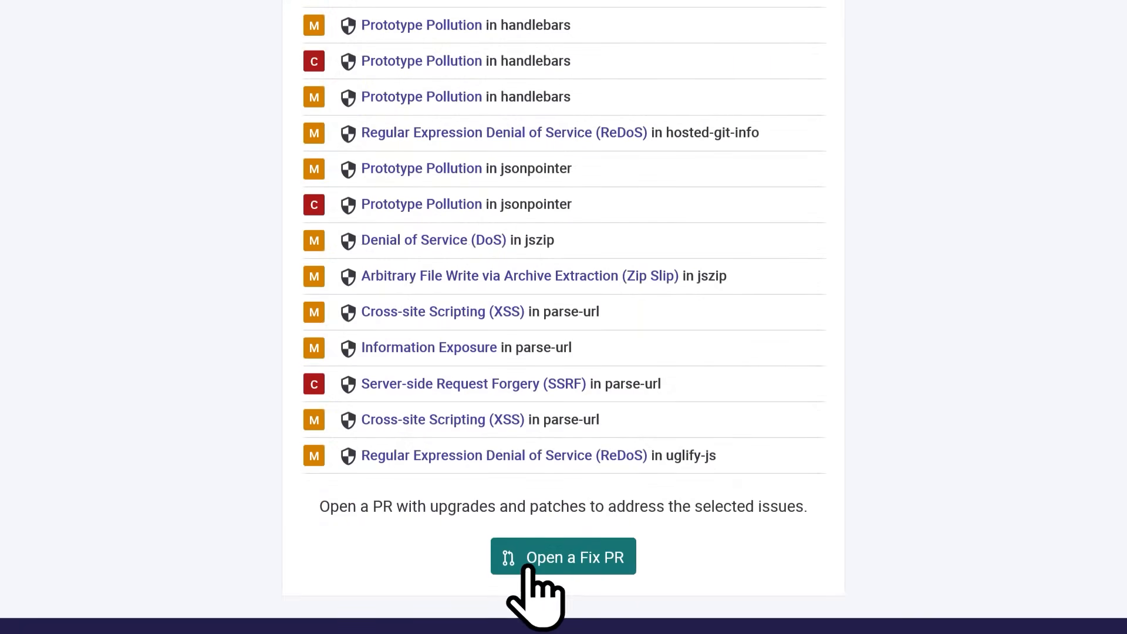
Open a fix PR for the selected issues, then start a Python lesson from the Snyk Learn catalogue
left_click(564, 557)
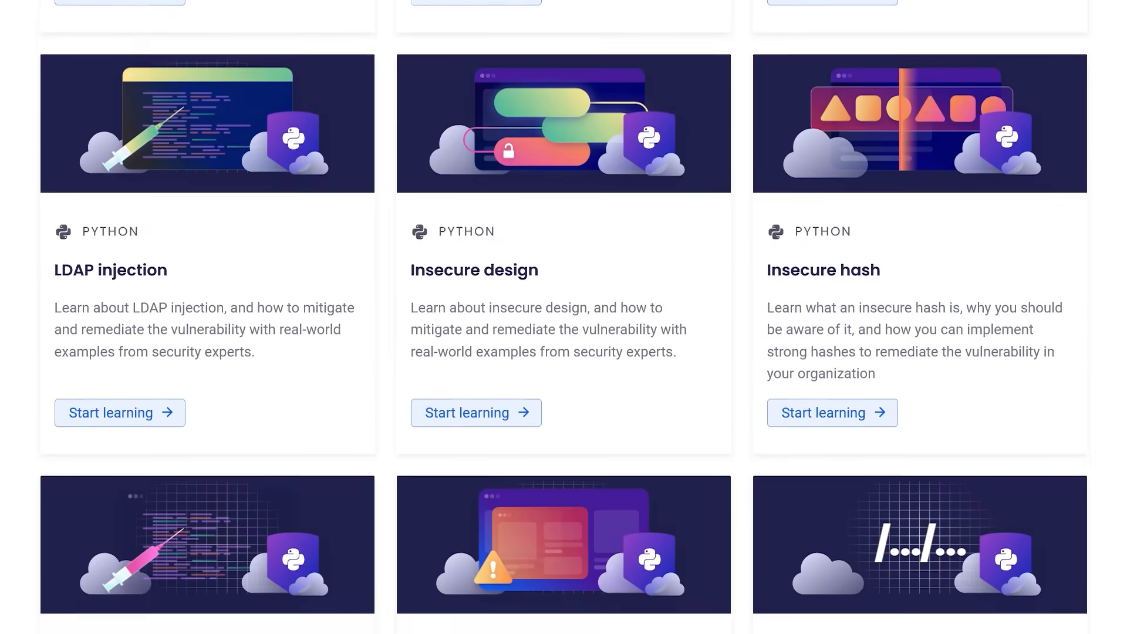
scroll("down", 3)
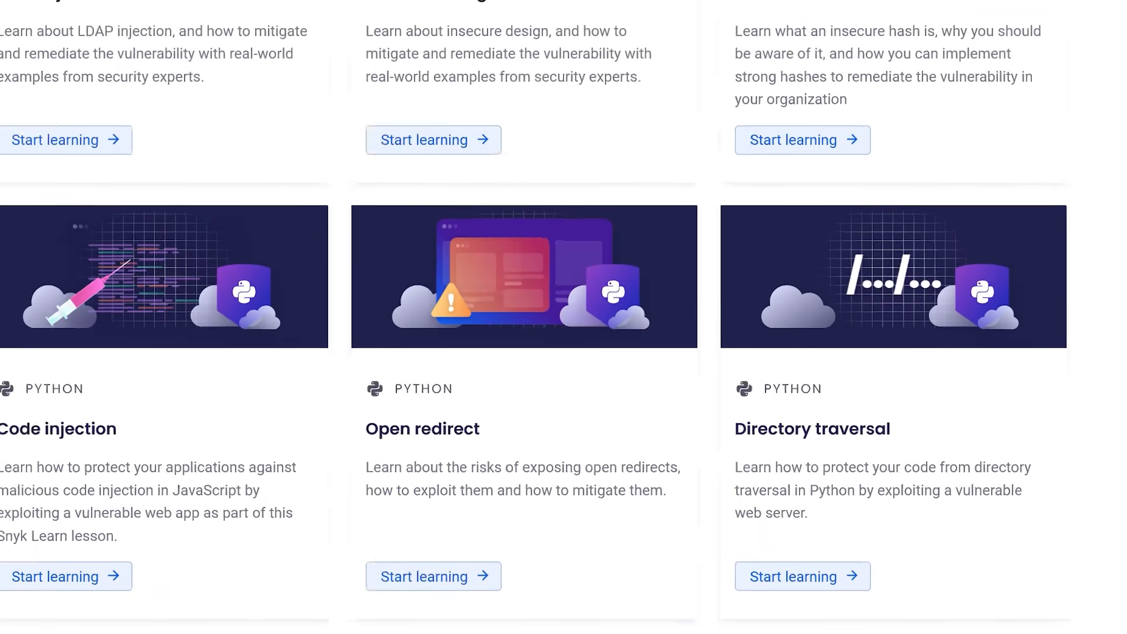
left_click(802, 576)
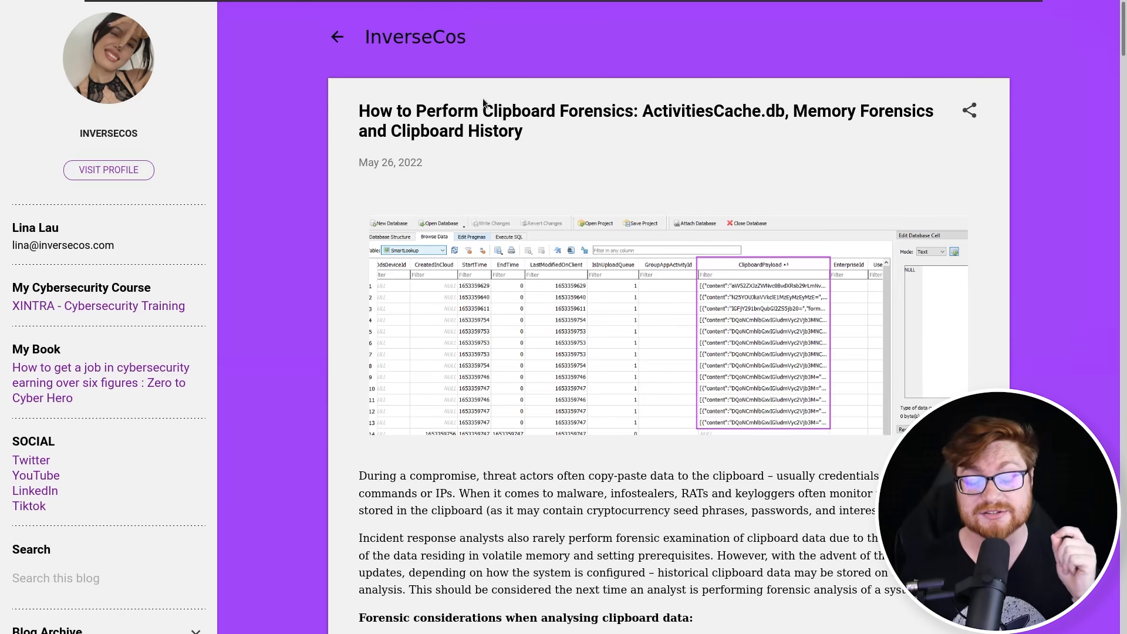
Highlight 'Clipboard Forensics' and ActivitiesCache.db in the InverseCos title, then the sentence on rarely examining clipboard data
double_click(557, 110)
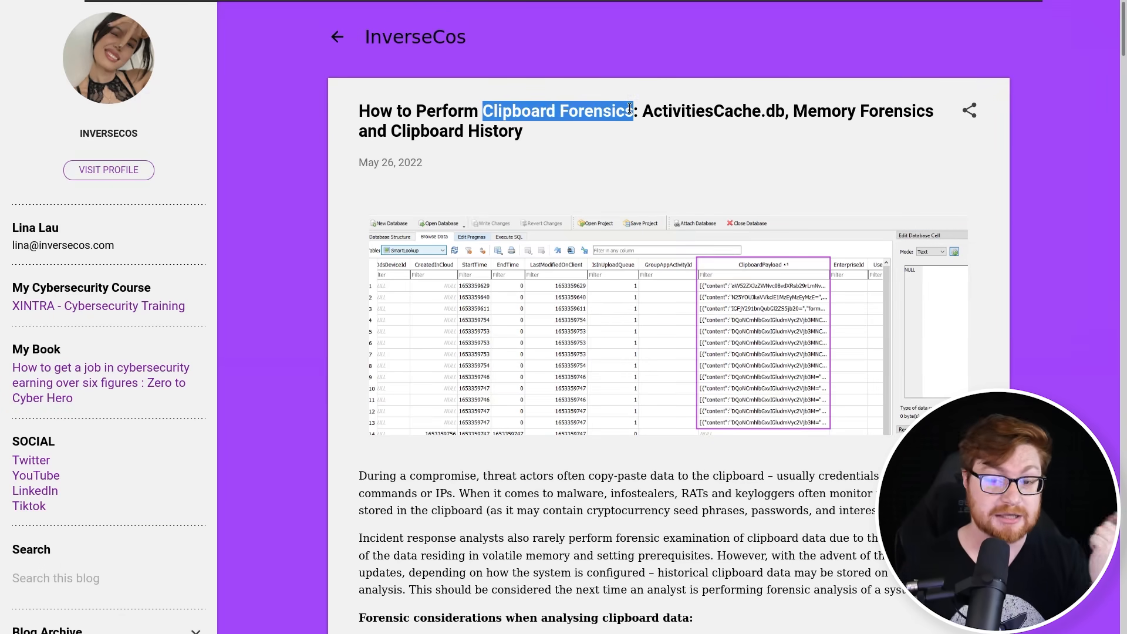
double_click(676, 110)
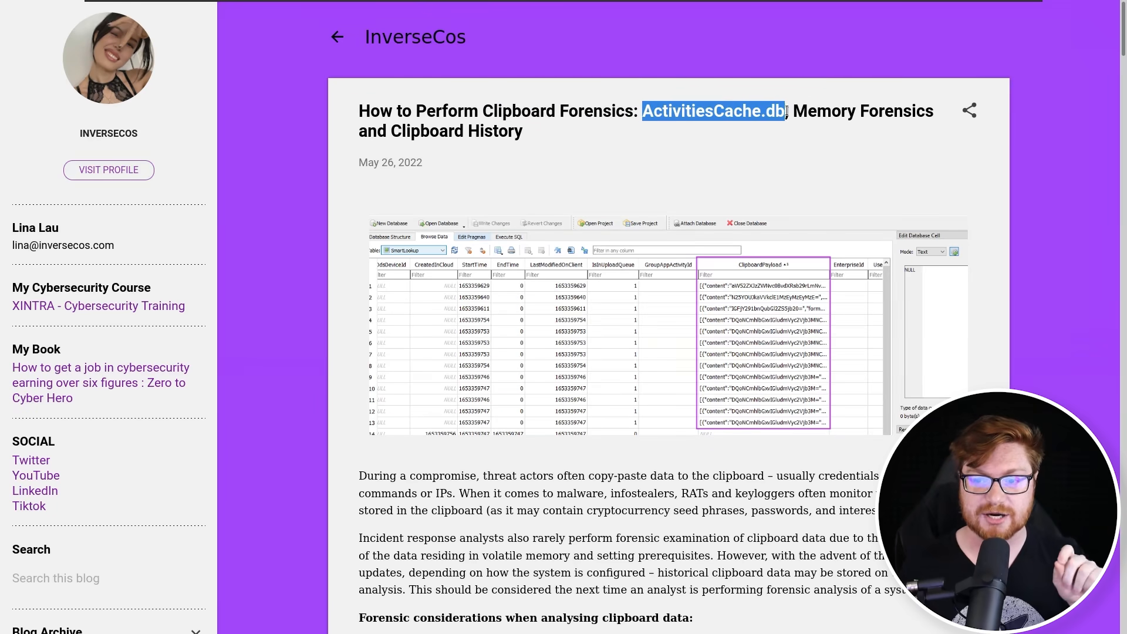
left_click(549, 133)
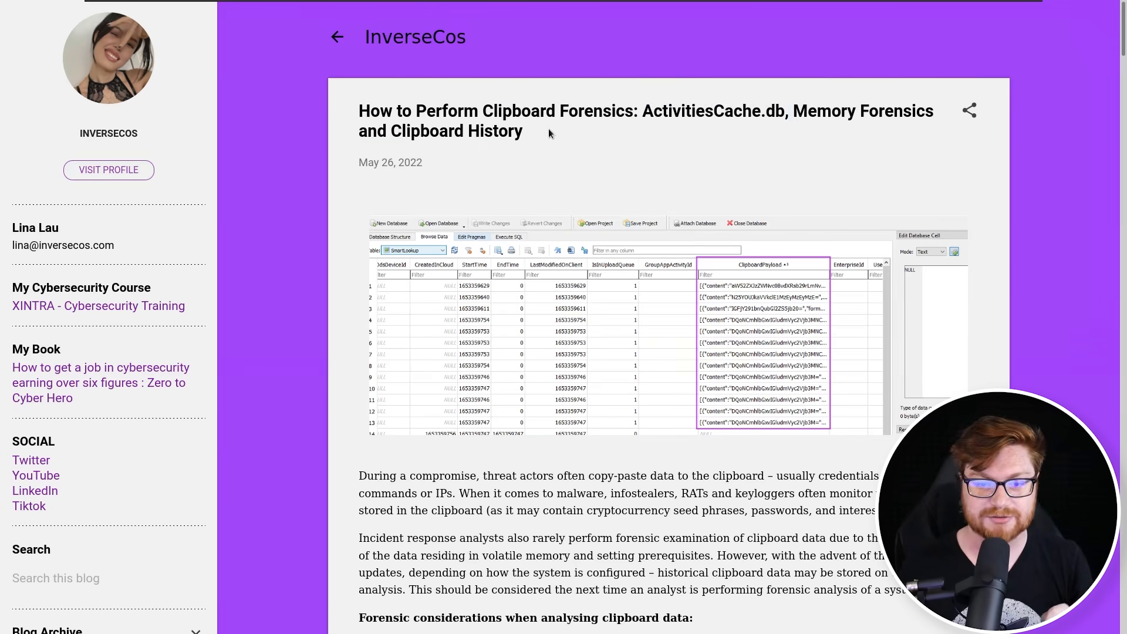
scroll("down", 3)
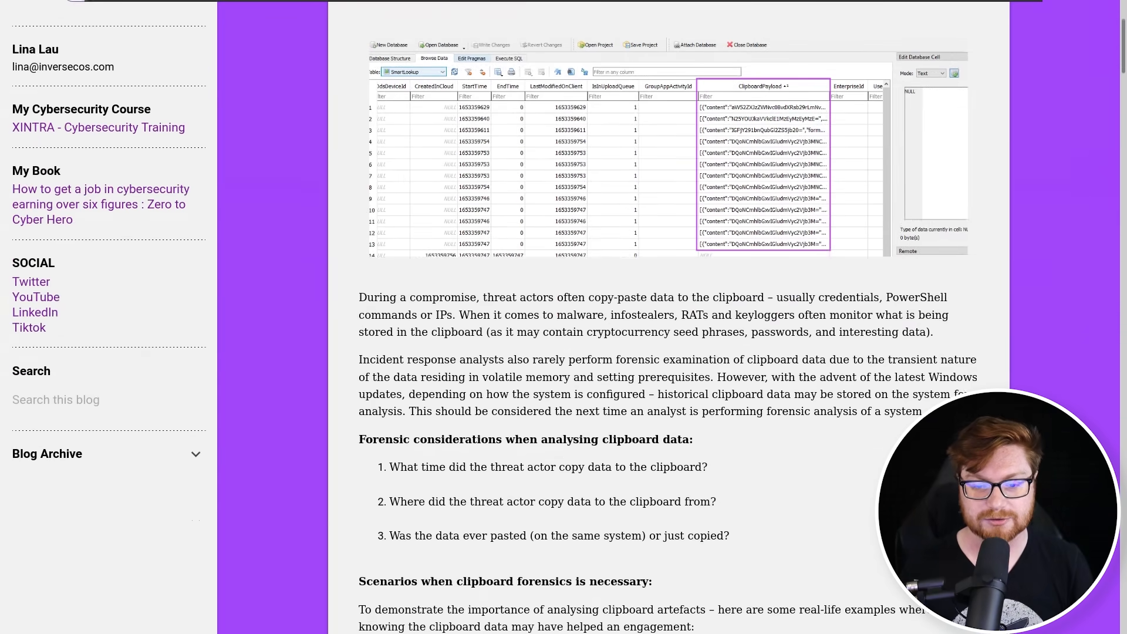
scroll("down", 3)
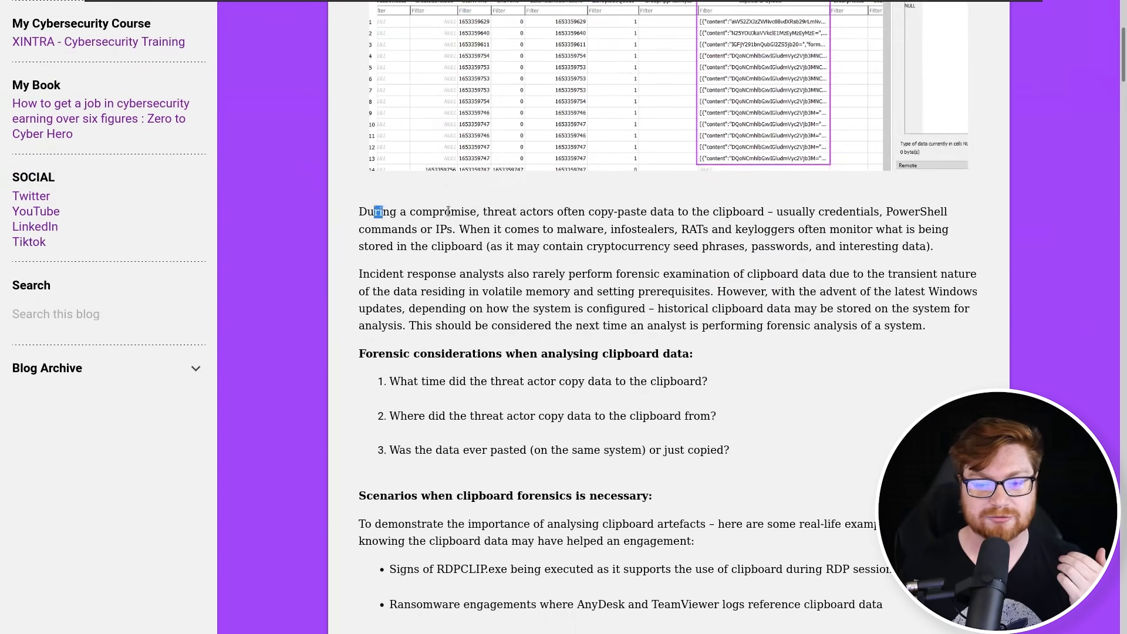
left_click_drag(374, 211, 935, 245)
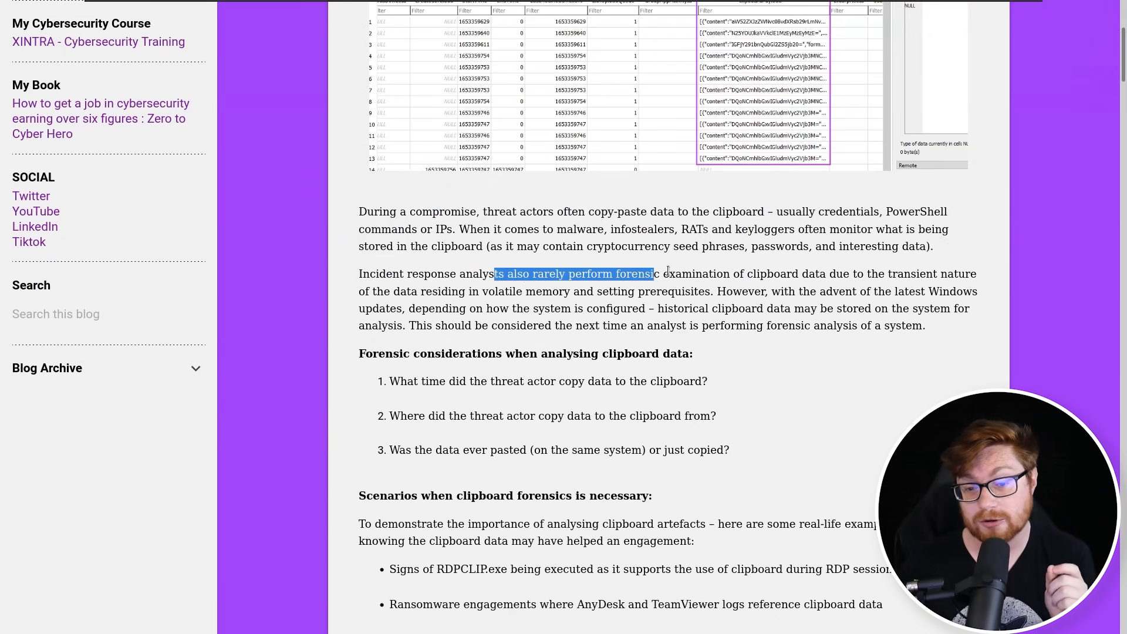
left_click_drag(650, 273, 813, 273)
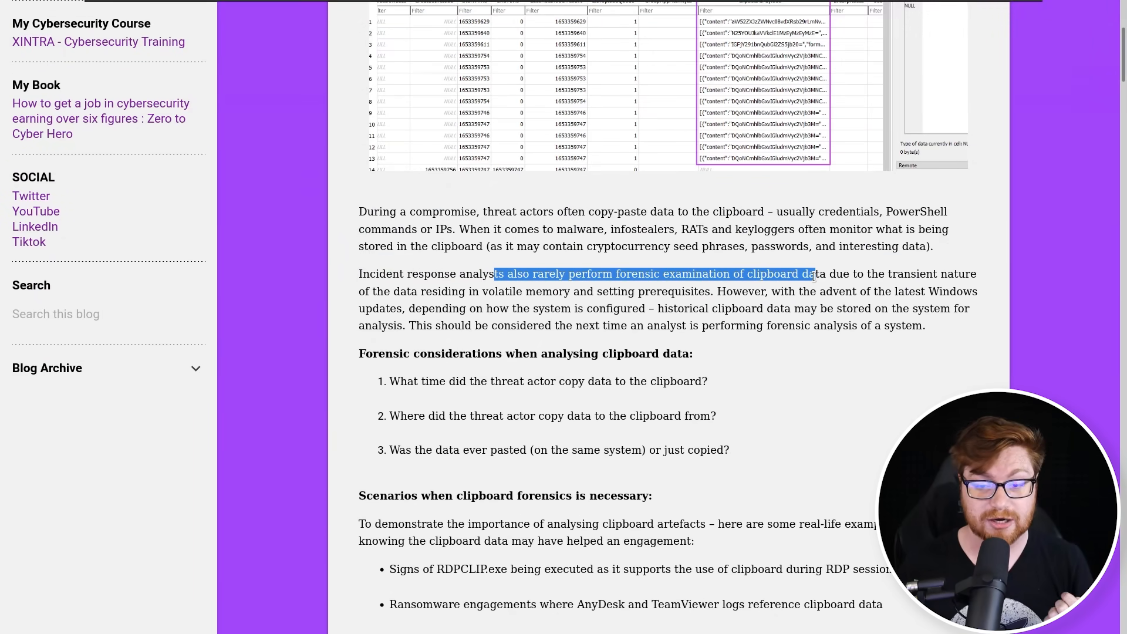
Read down to Step 2 on locating the database and highlight the Local ConnectedDevicesPlatform path
scroll("down", 3)
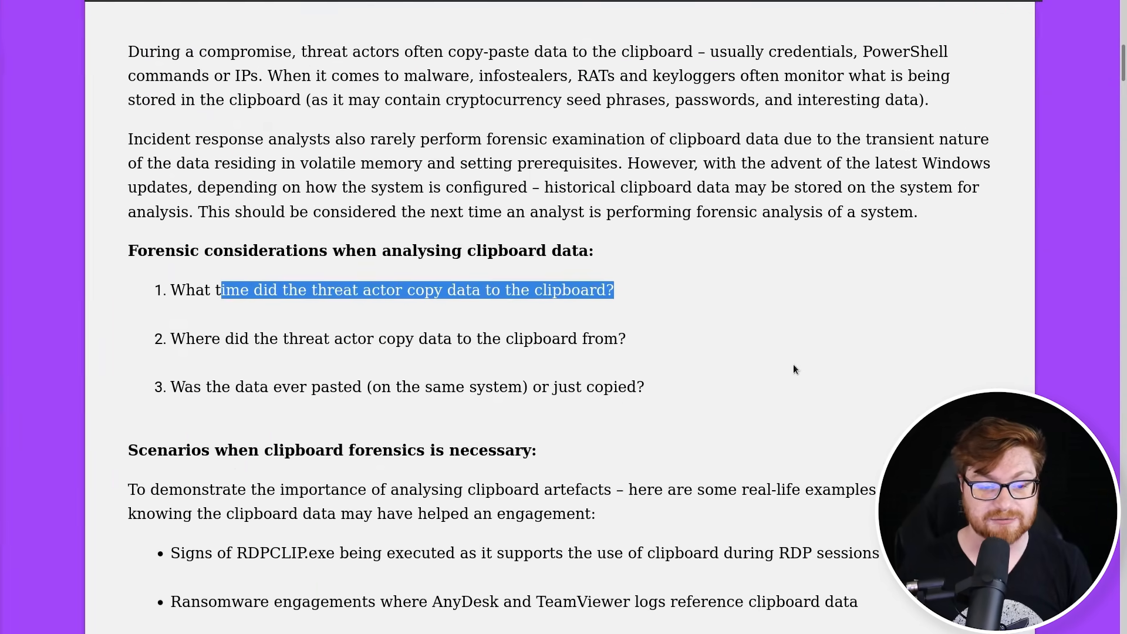
scroll("down", 3)
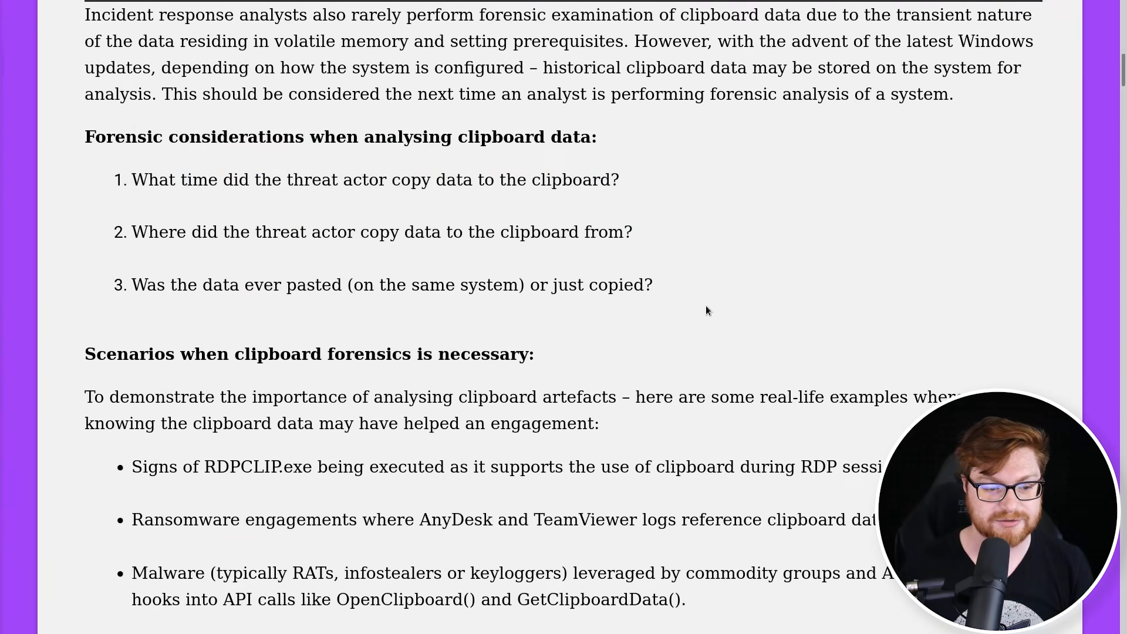
scroll("down", 3)
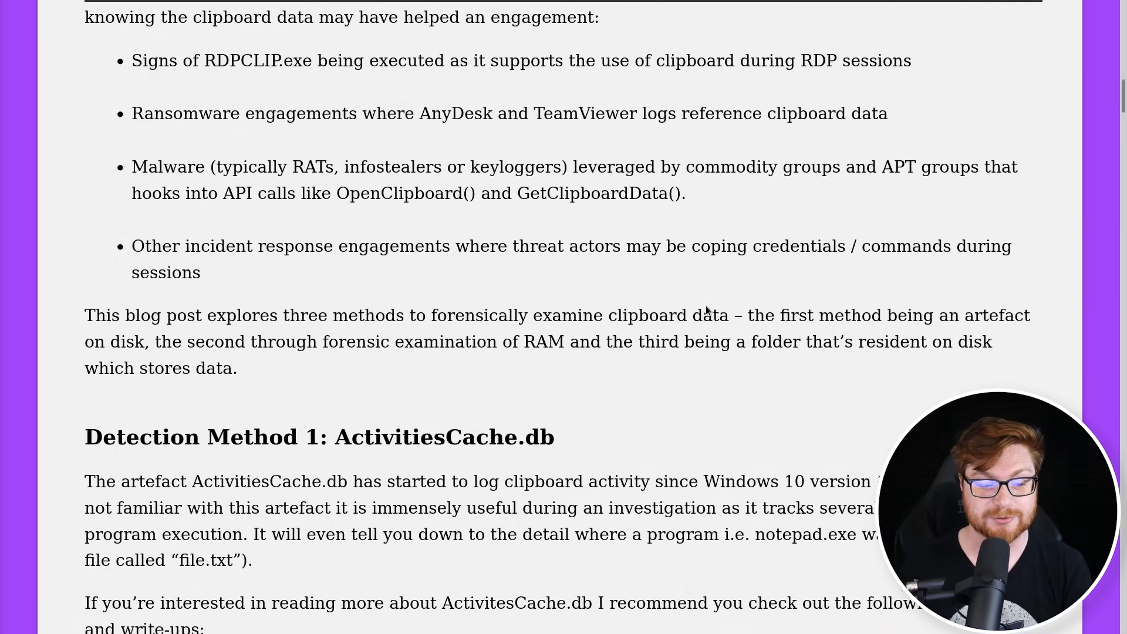
scroll("down", 3)
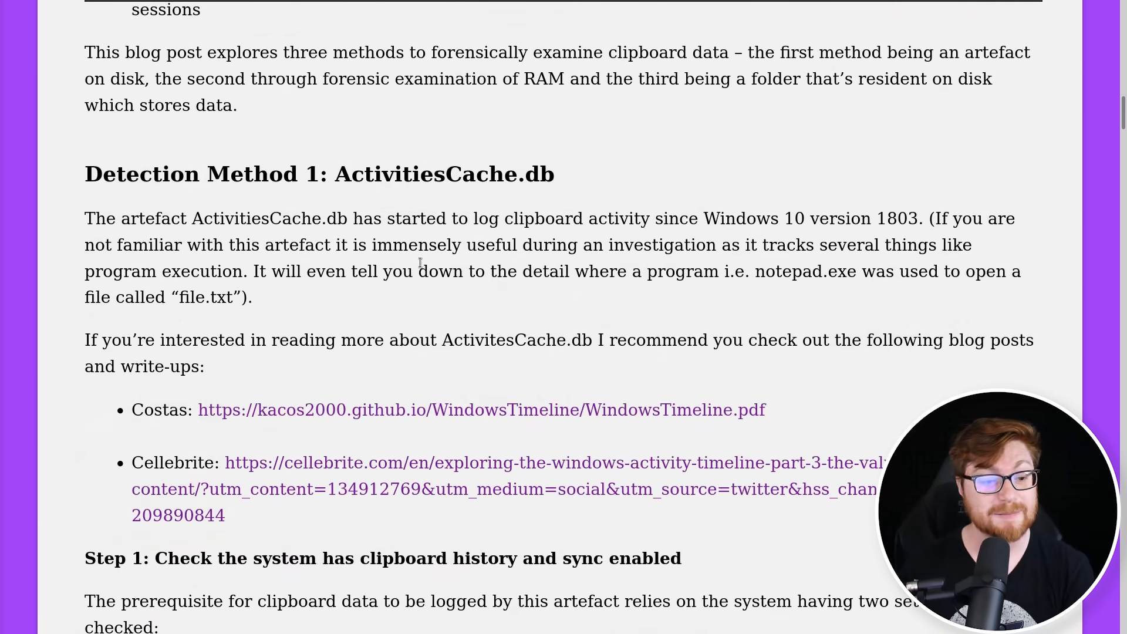
double_click(268, 218)
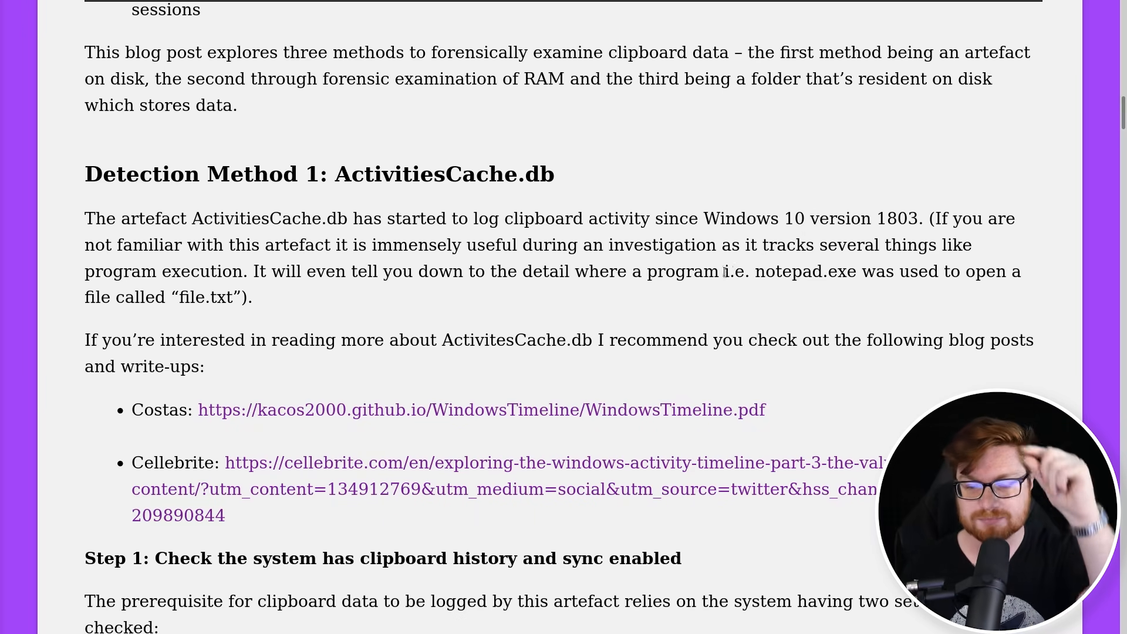
scroll("down", 3)
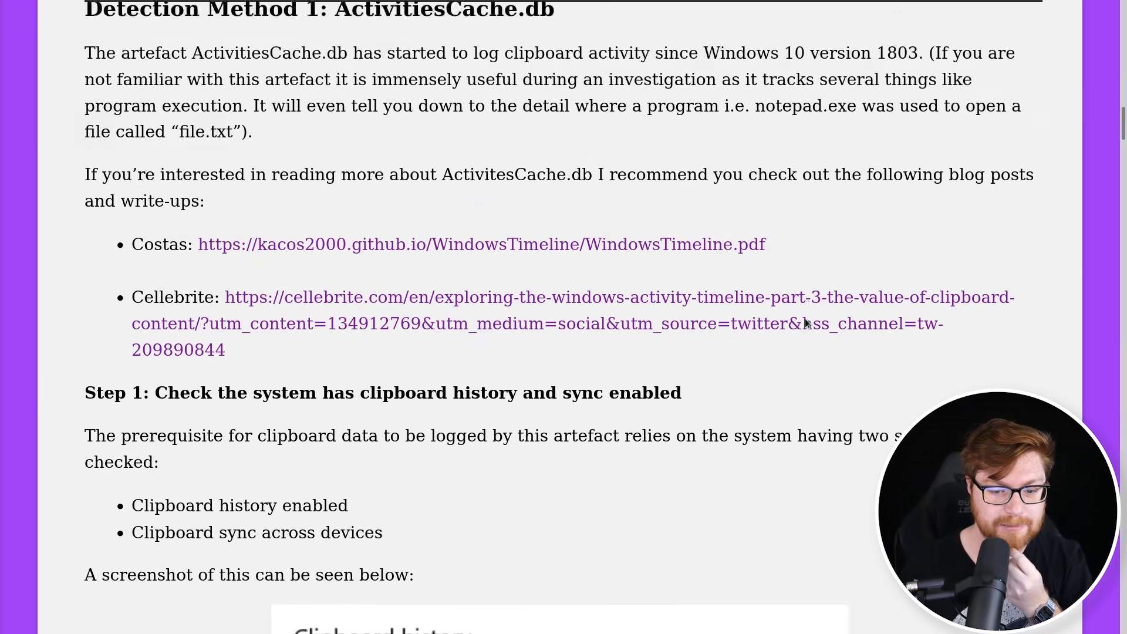
scroll("down", 3)
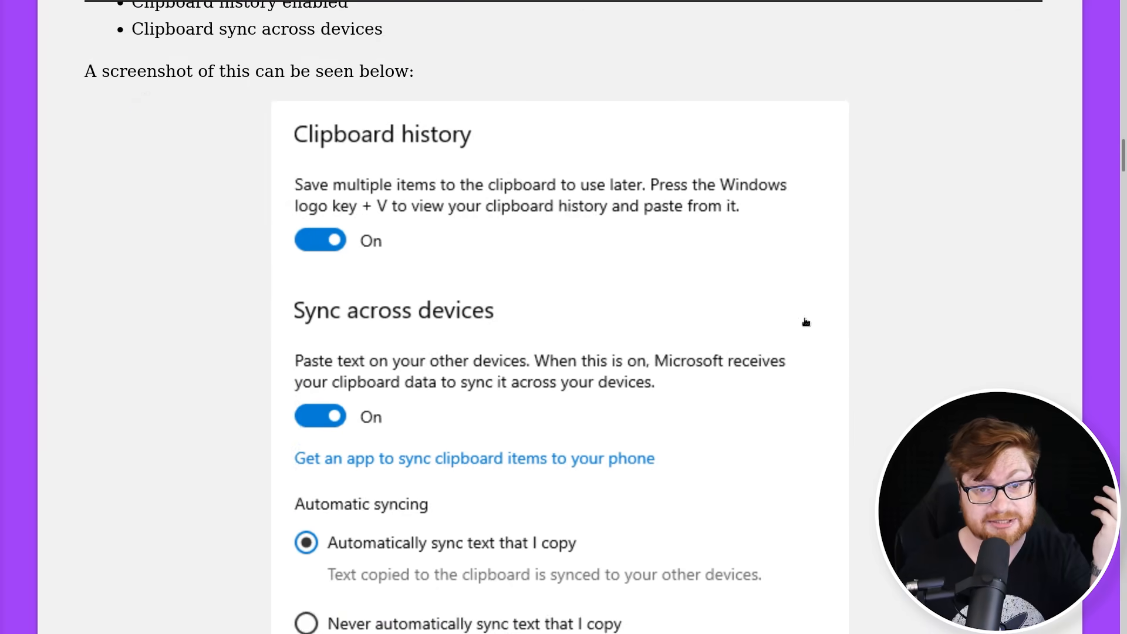
scroll("down", 3)
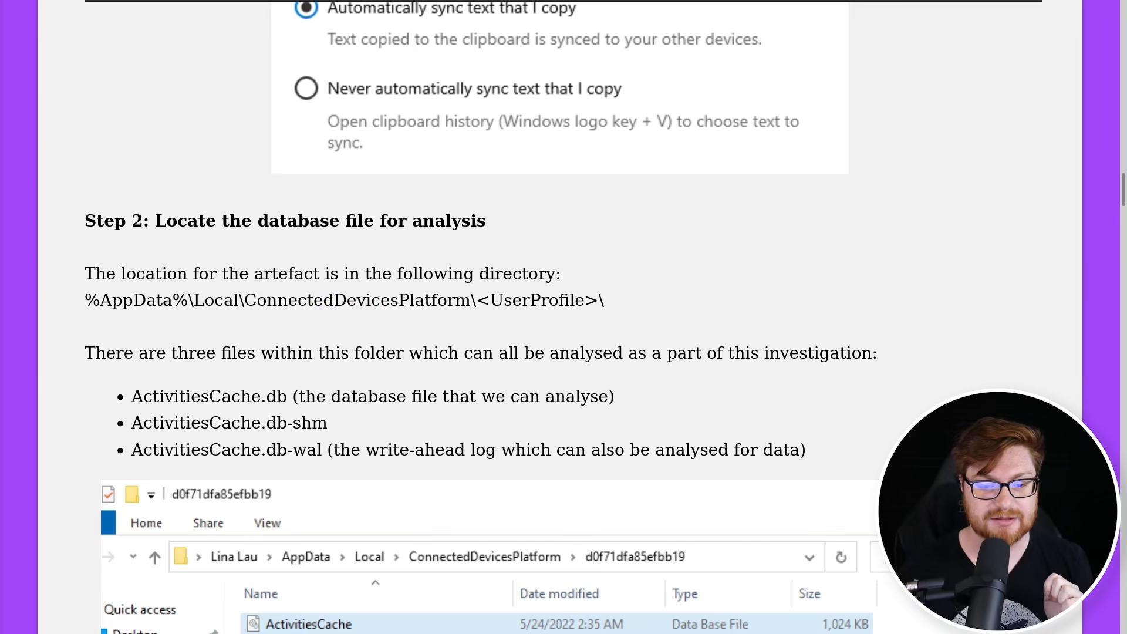
left_click_drag(188, 299, 475, 300)
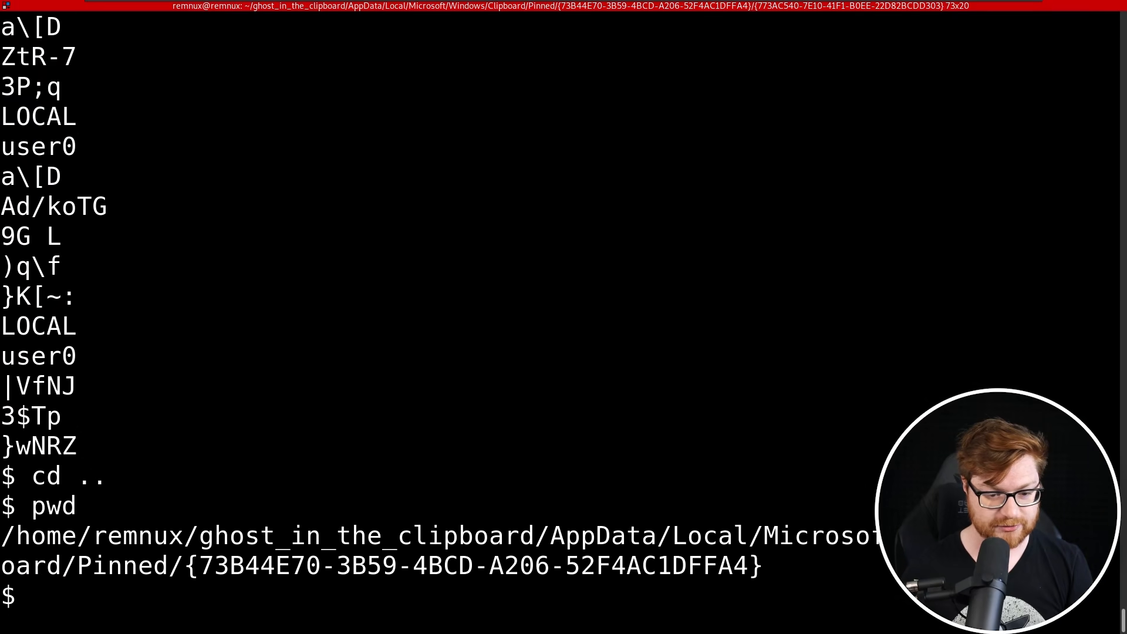
Go up three levels, enter Local/ConnectedDevicesPlatform, list it, and enter the 4f406c0d314b1399 folder
type("cd ../../../")
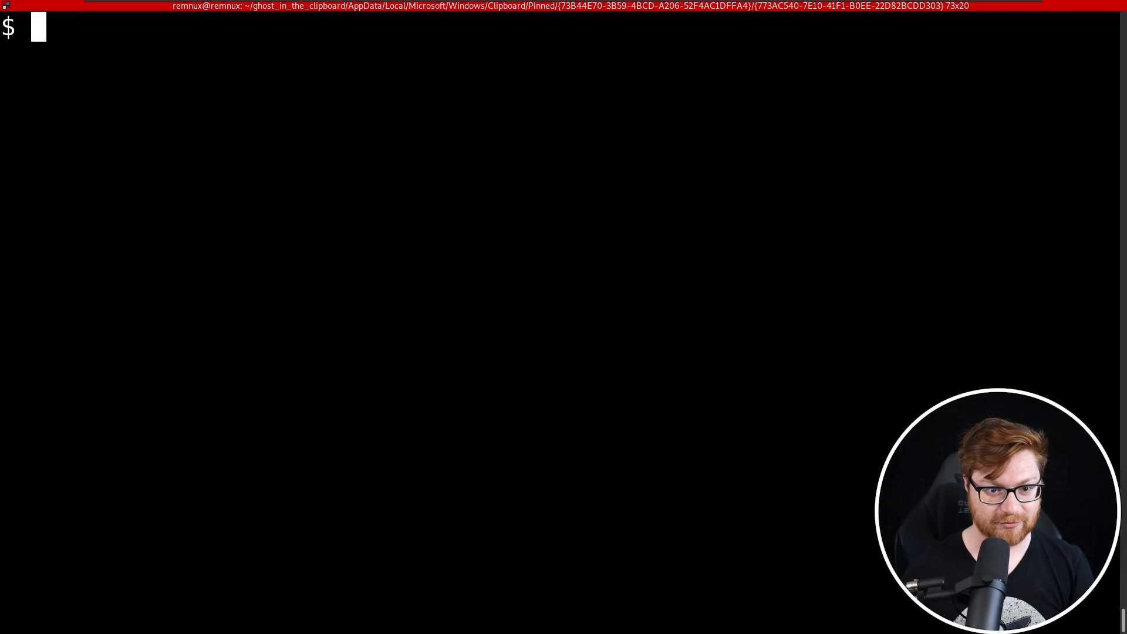
type("cd Local\\ConnectedDevicesPlatform\\")
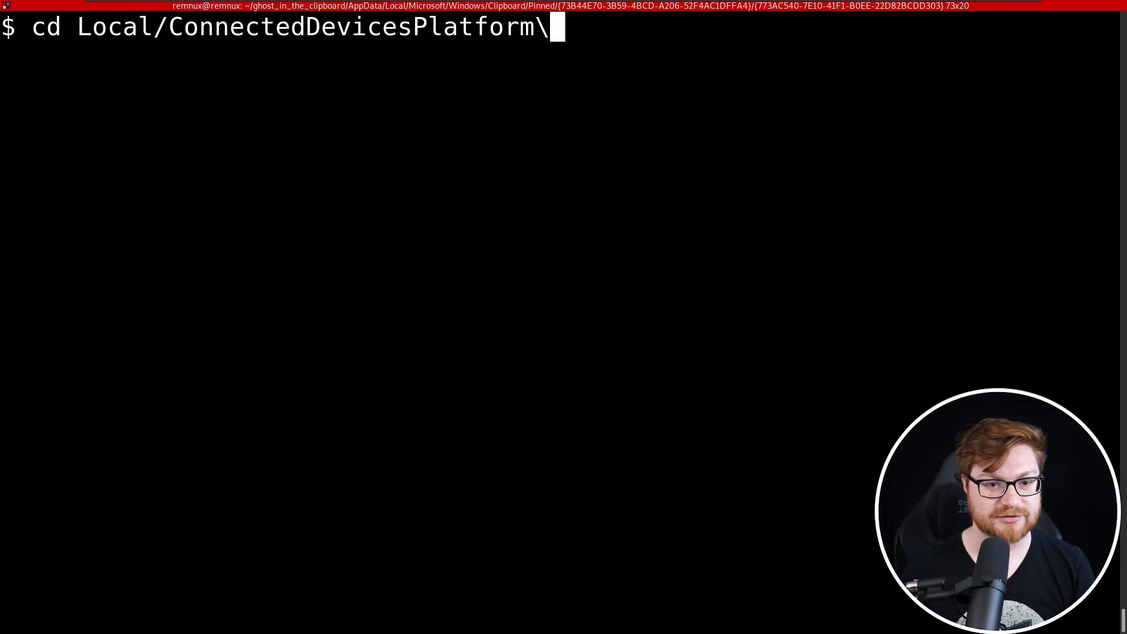
type("ls")
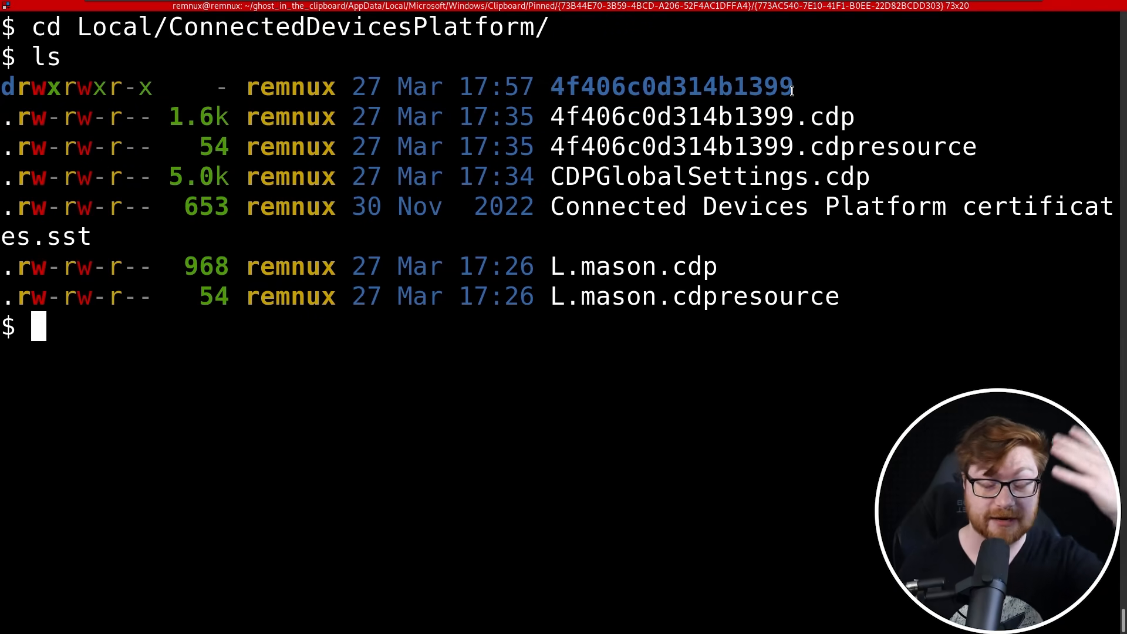
type("cd 4f406c0d314b1399/")
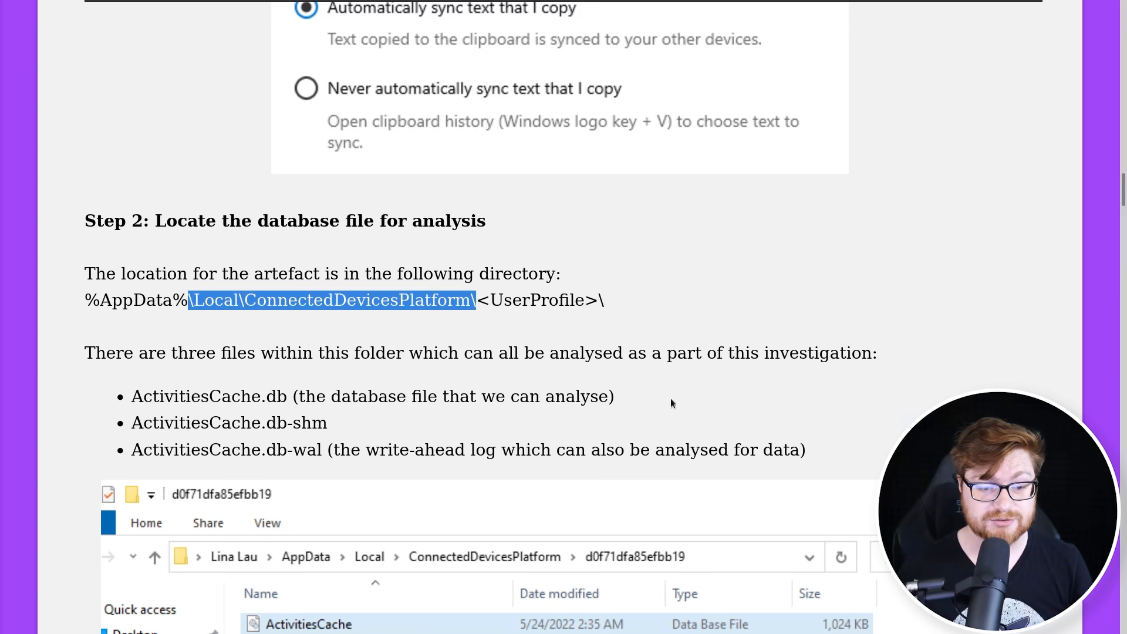
Scroll the article to where it notes ActivitiesCache.db is an SQLite database, highlighting SQLite
scroll("down", 3)
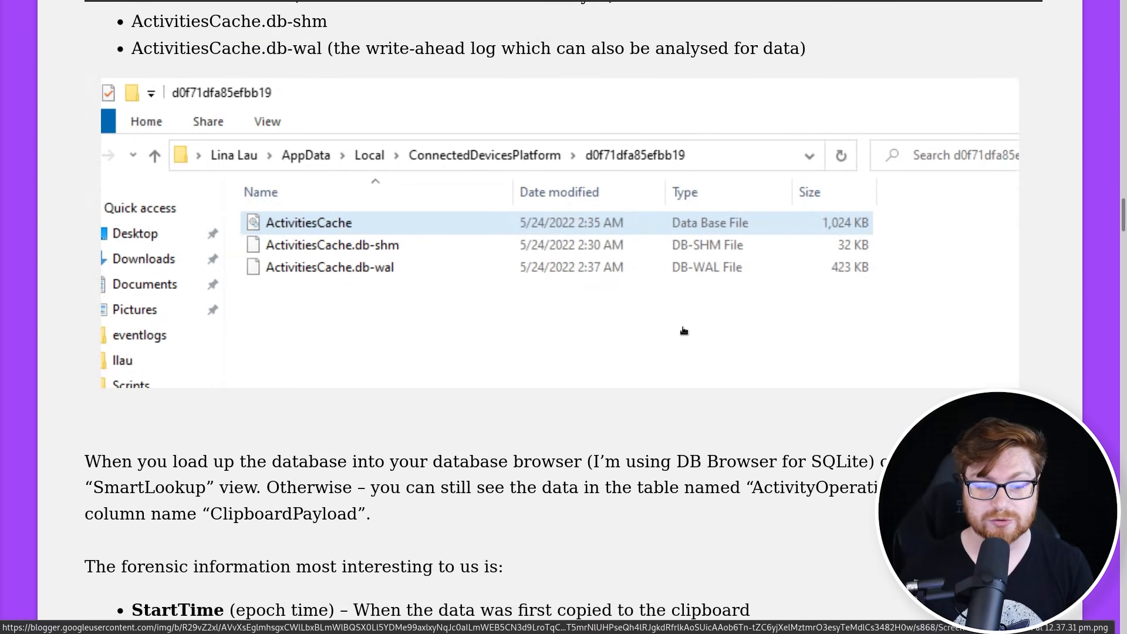
scroll("down", 3)
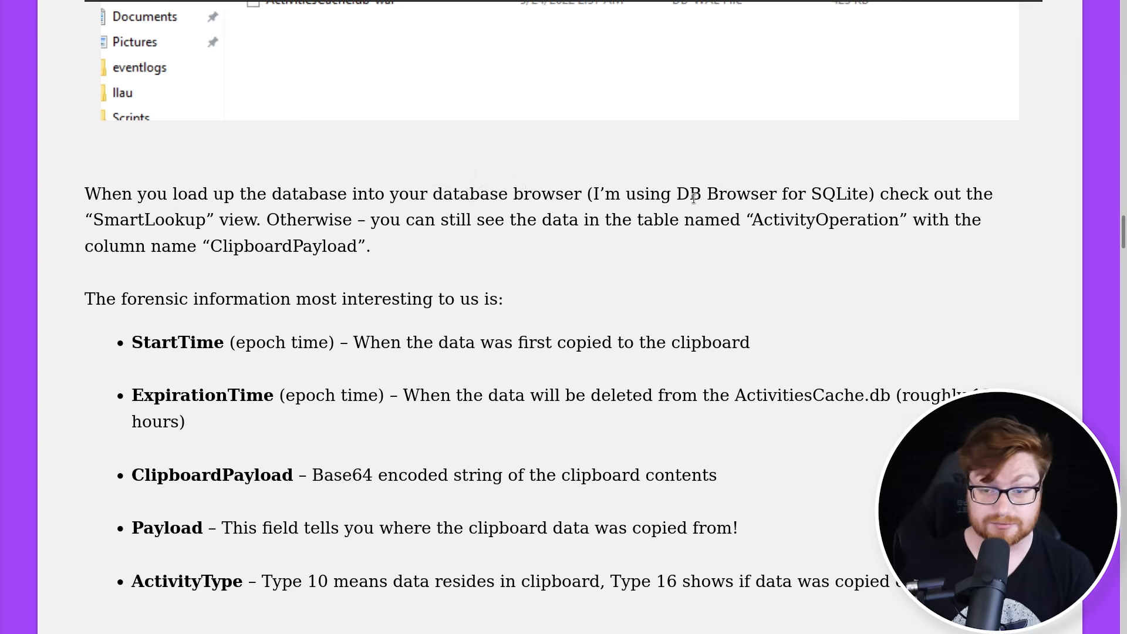
double_click(834, 194)
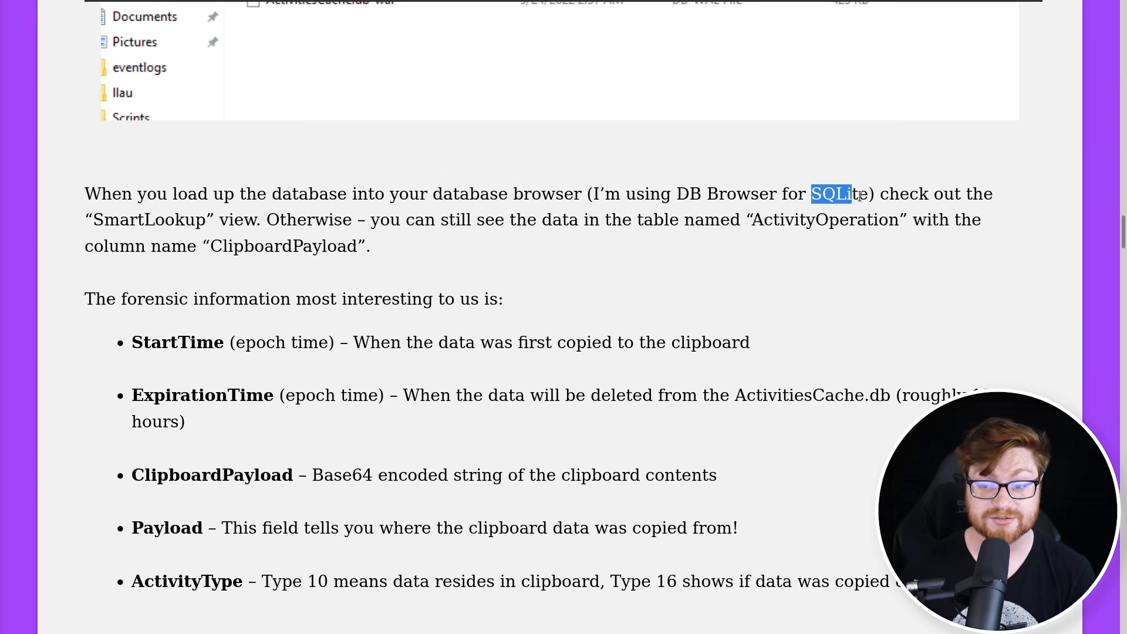
left_click(399, 211)
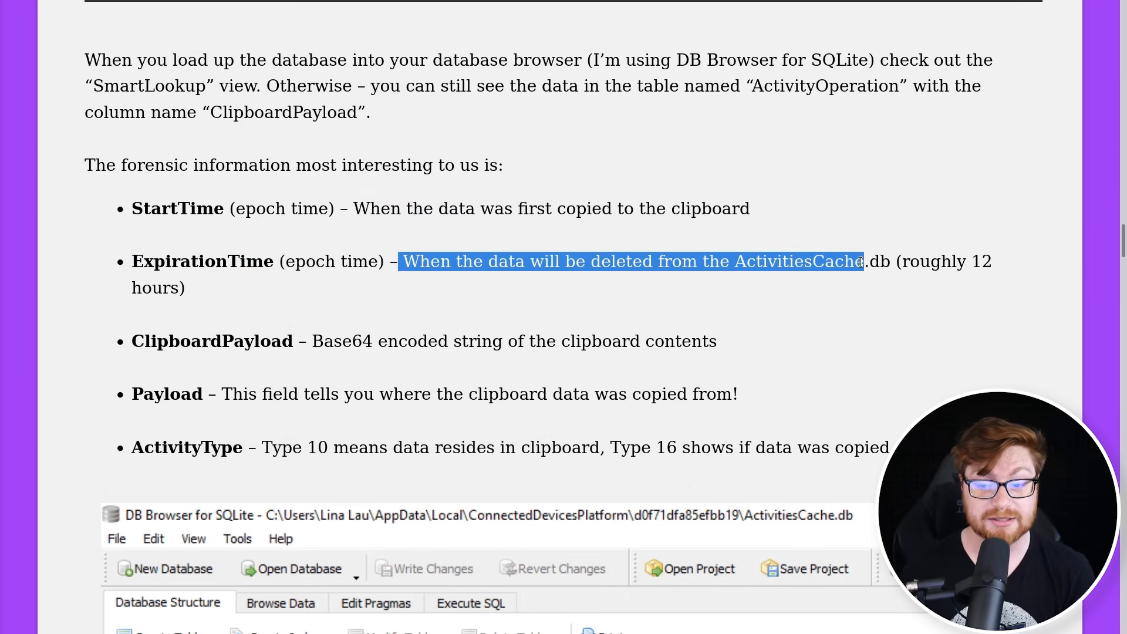
Read the field list, highlighting the ClipboardPayload Base64 description, and reach the DB Browser screenshot
scroll("down", 3)
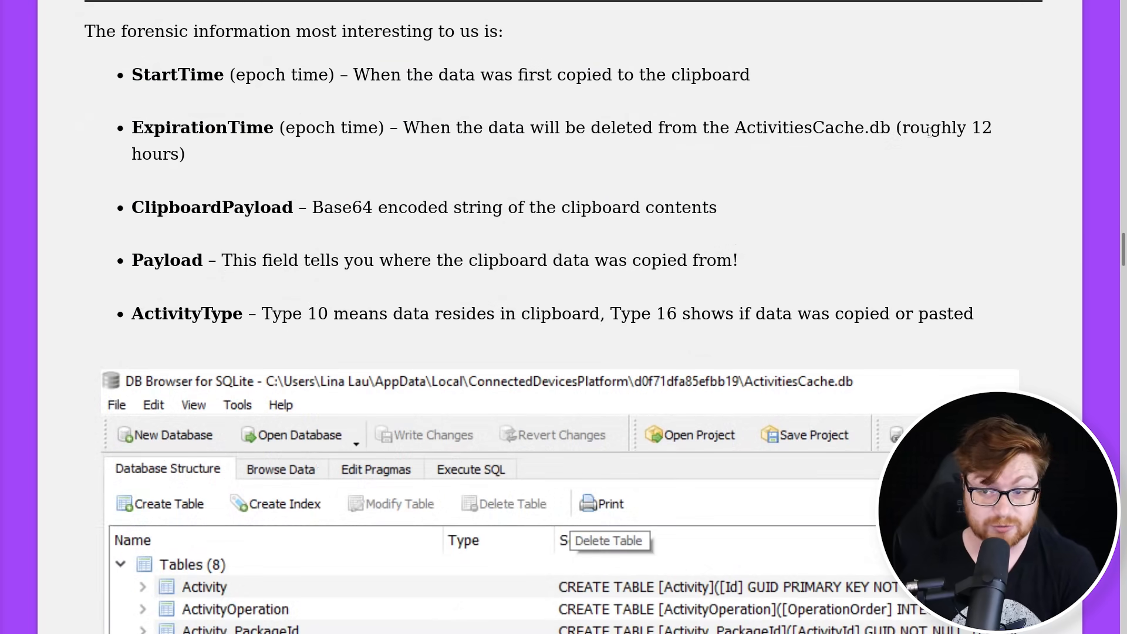
left_click_drag(313, 207, 726, 207)
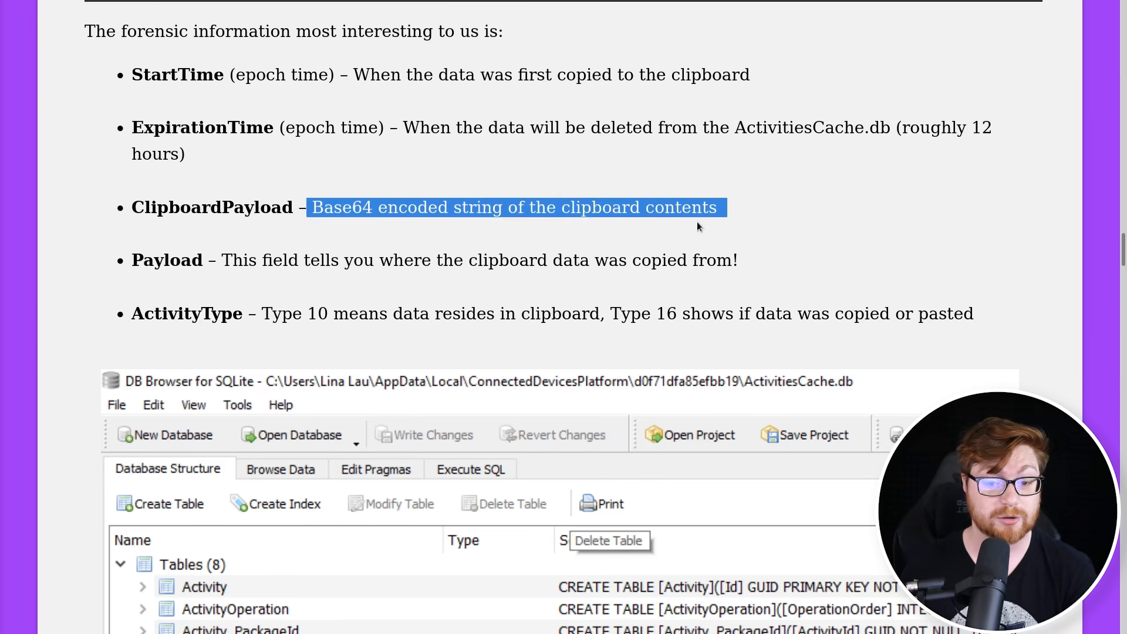
left_click(214, 208)
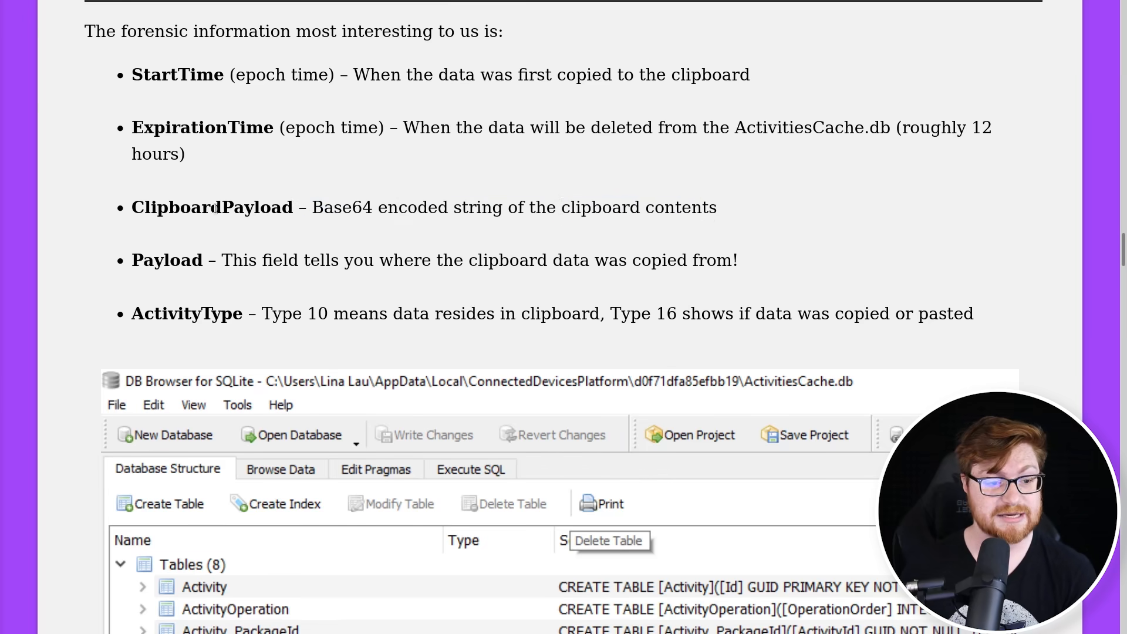
left_click_drag(132, 207, 309, 207)
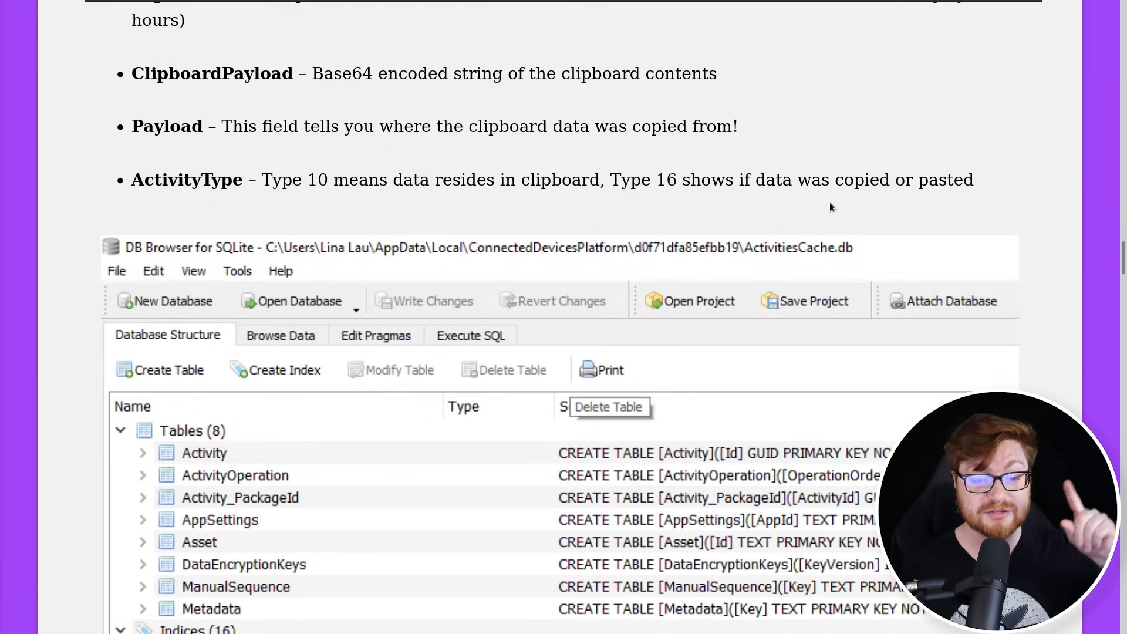
scroll("down", 3)
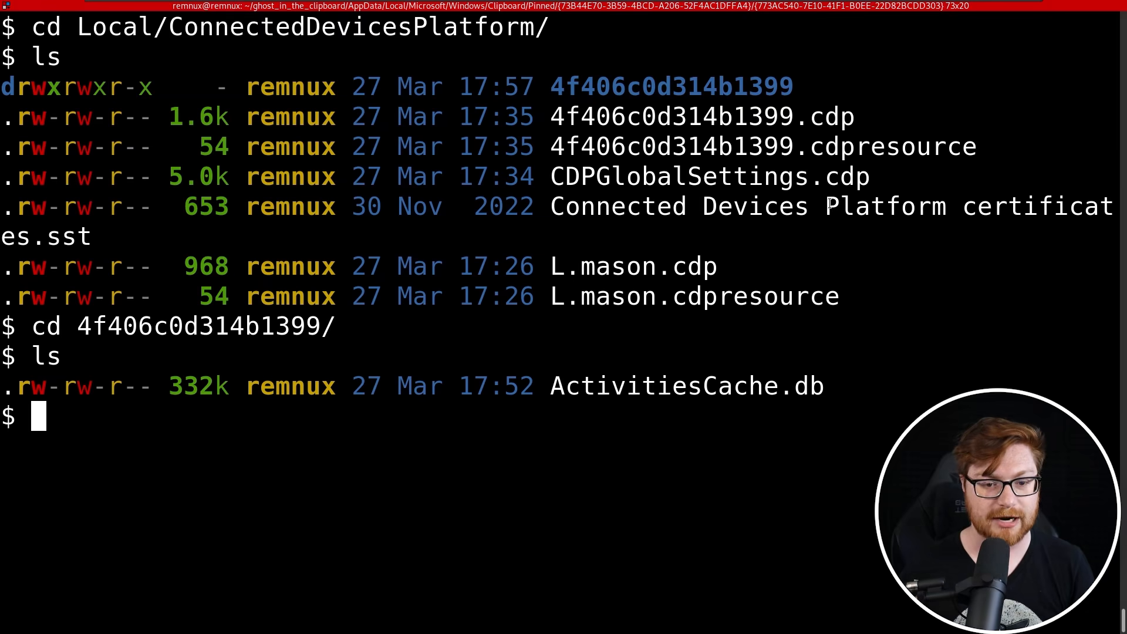
Install the sqlitebrowser package with sudo apt install, confirming with yes
type("sqlitebrowser")
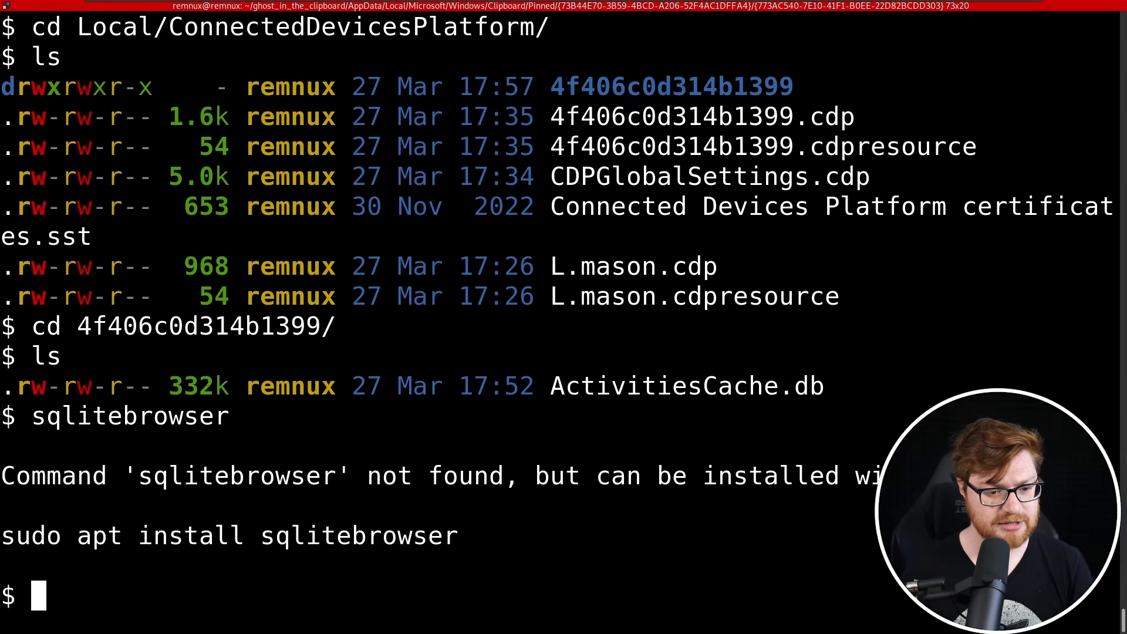
type("sudo apt install sql")
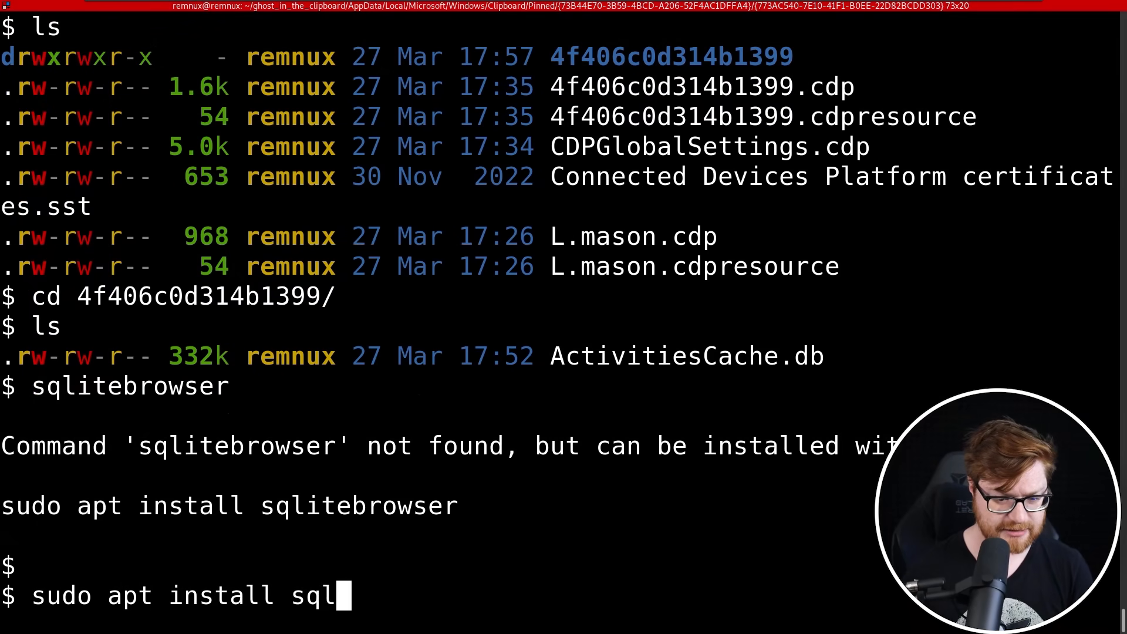
key("Return")
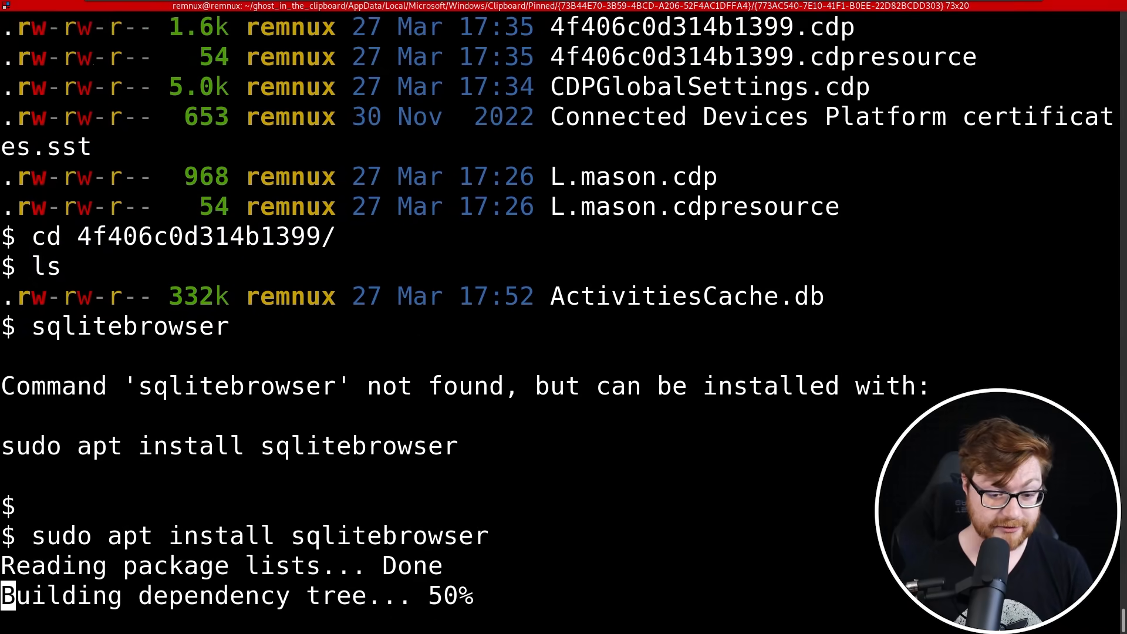
type("yes")
type("sqlite")
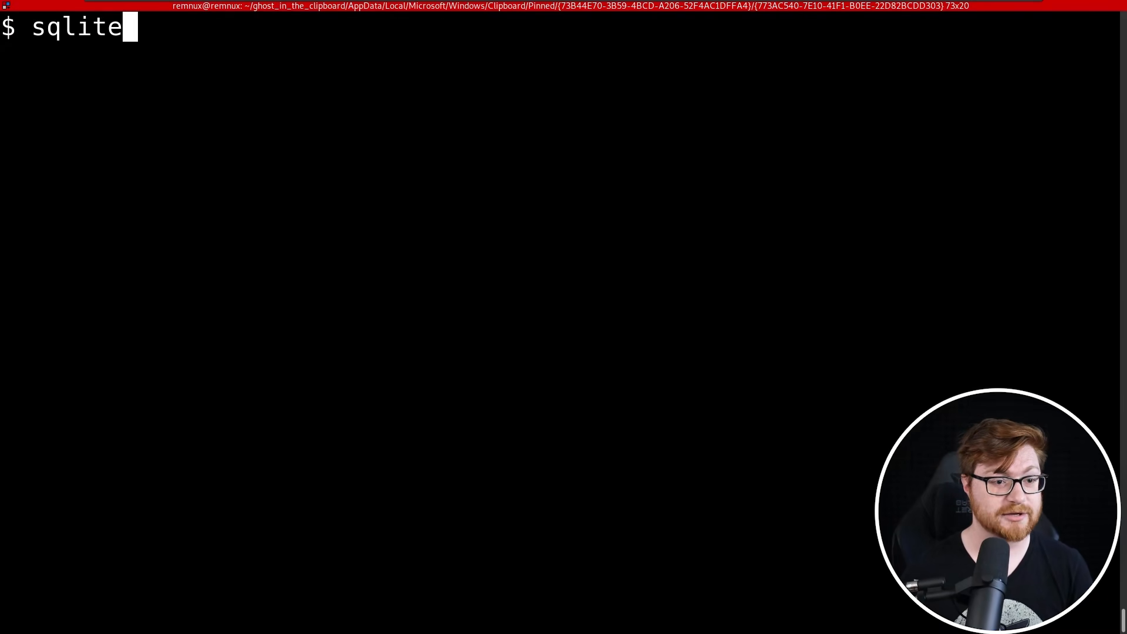
Launch sqlitebrowser on ActivitiesCache.db
type("browser")
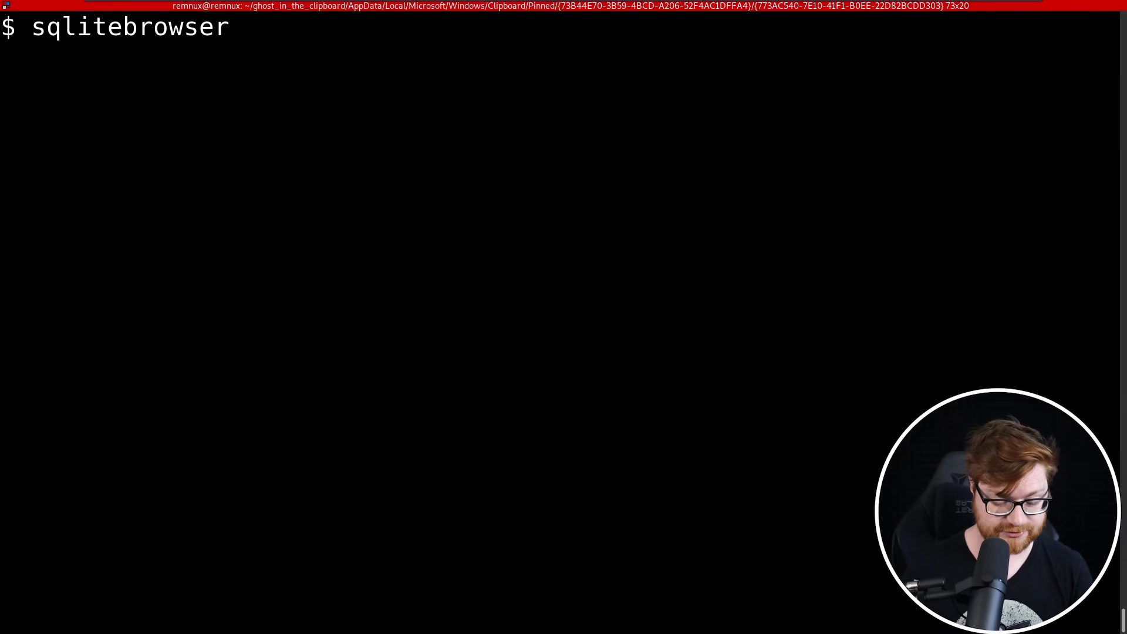
type("ActivitiesCache.db")
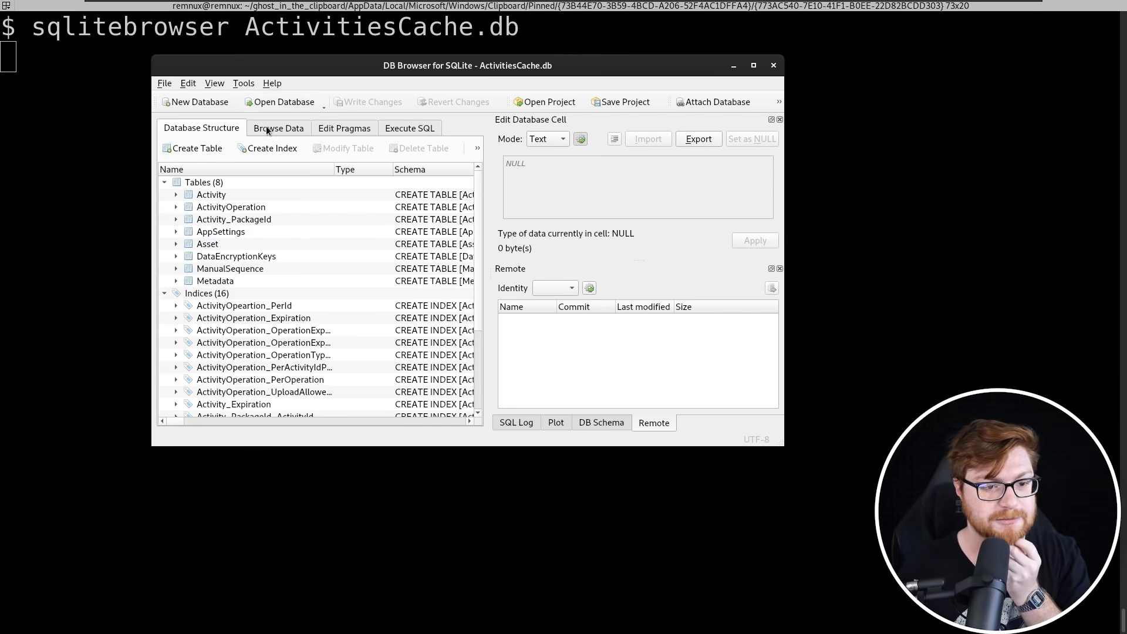
Browse the ActivityOperation table in a maximized window and scroll across to its ClipboardPayload column
left_click(278, 128)
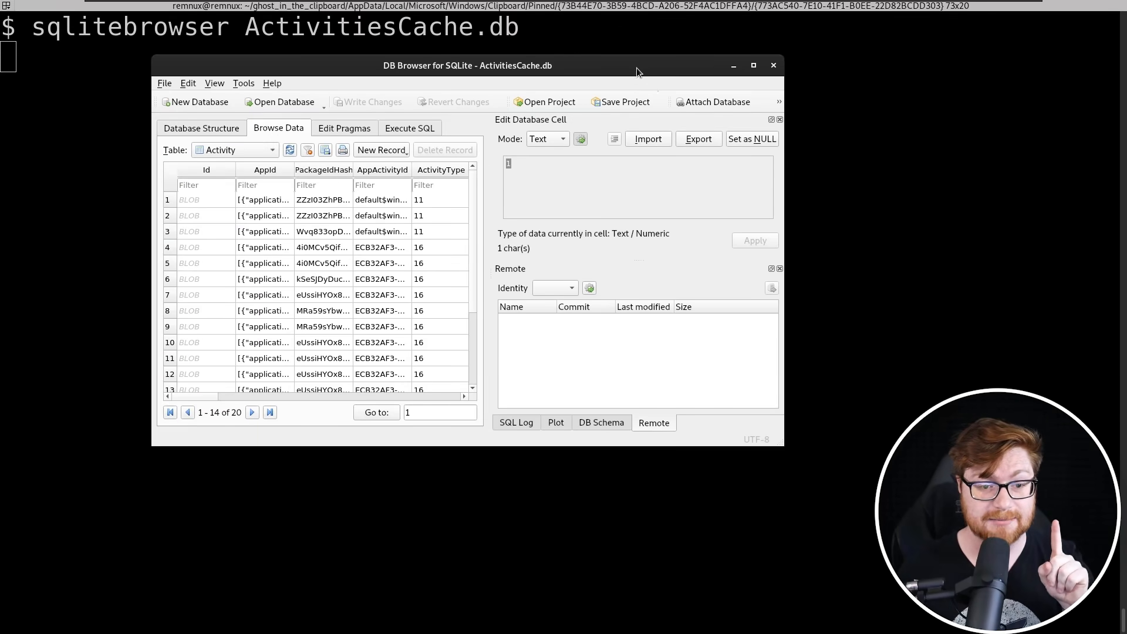
left_click(754, 66)
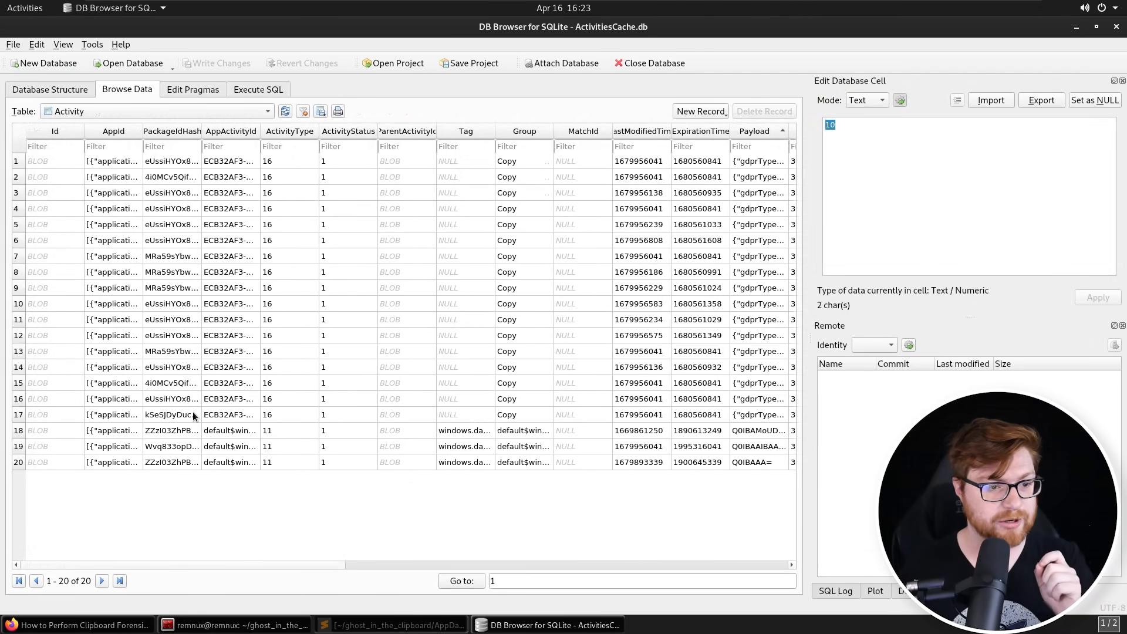
left_click(155, 111)
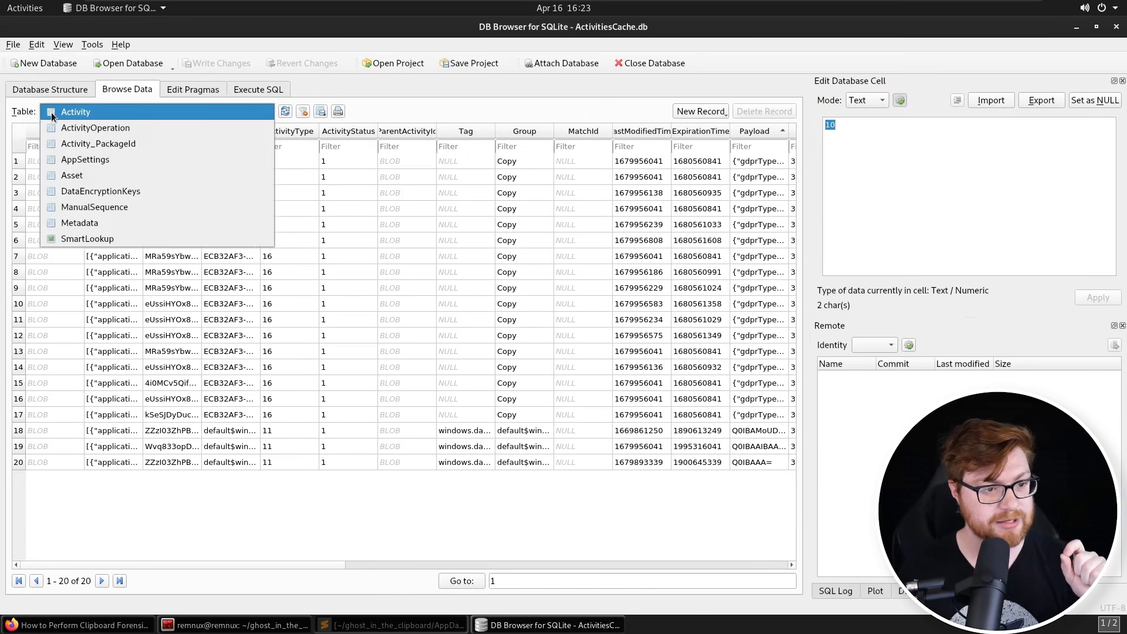
mouse_move(72, 128)
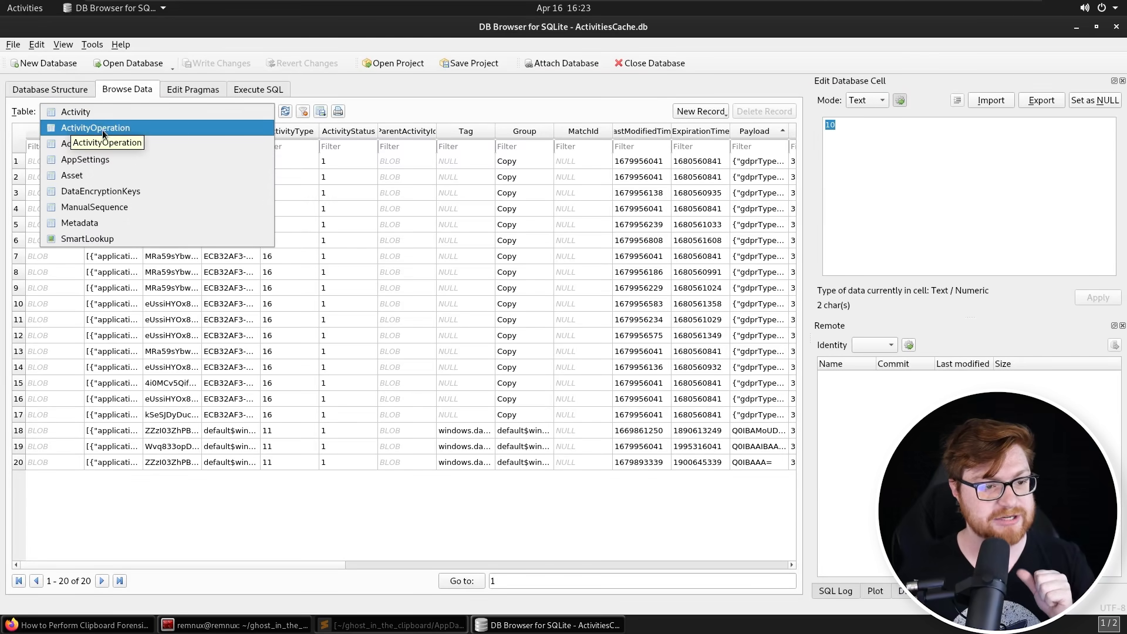
left_click(95, 127)
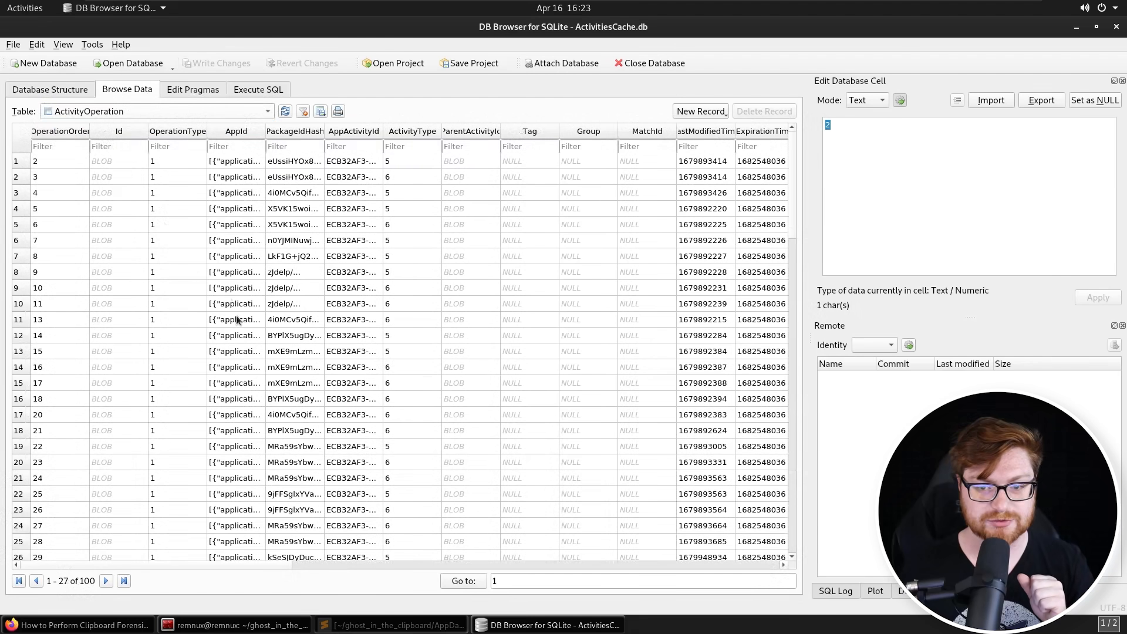
mouse_move(228, 591)
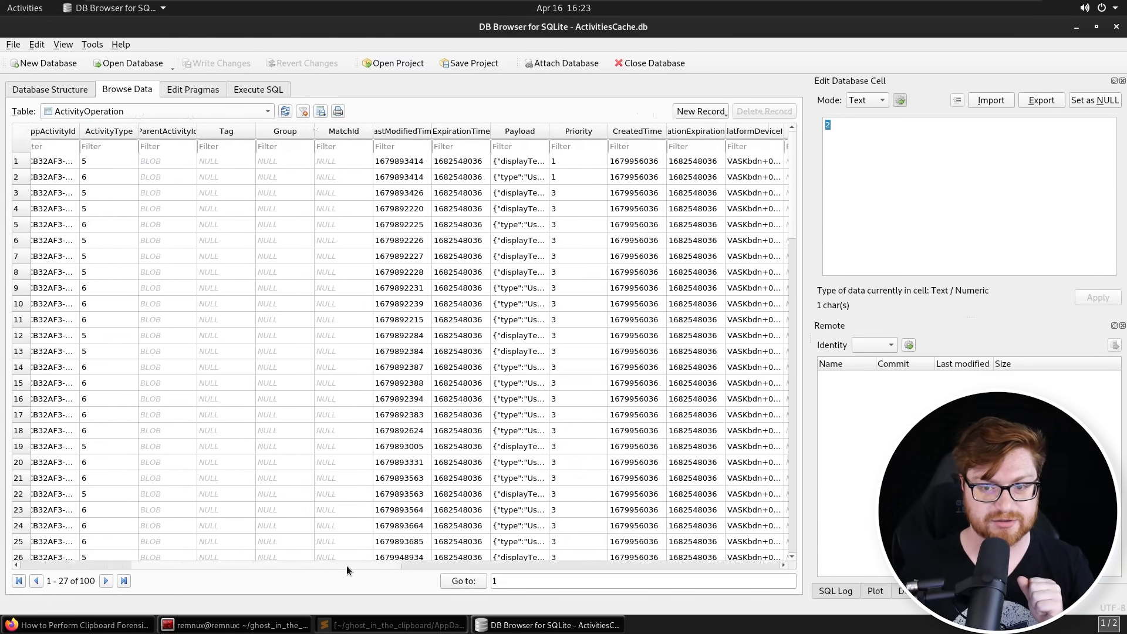
scroll("right", 3)
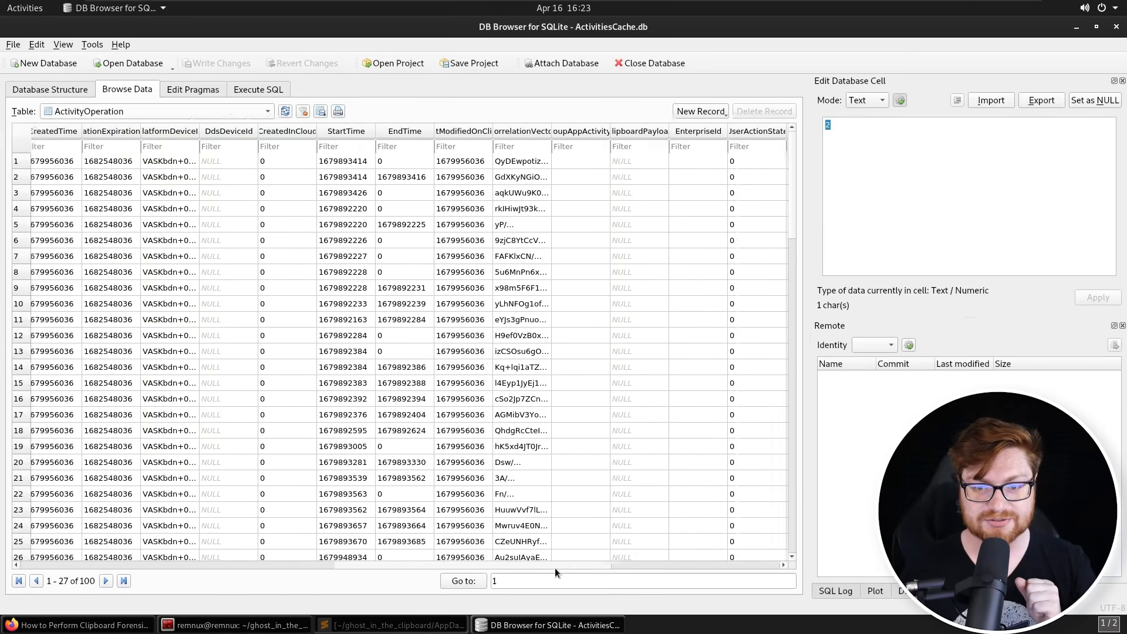
left_click(533, 131)
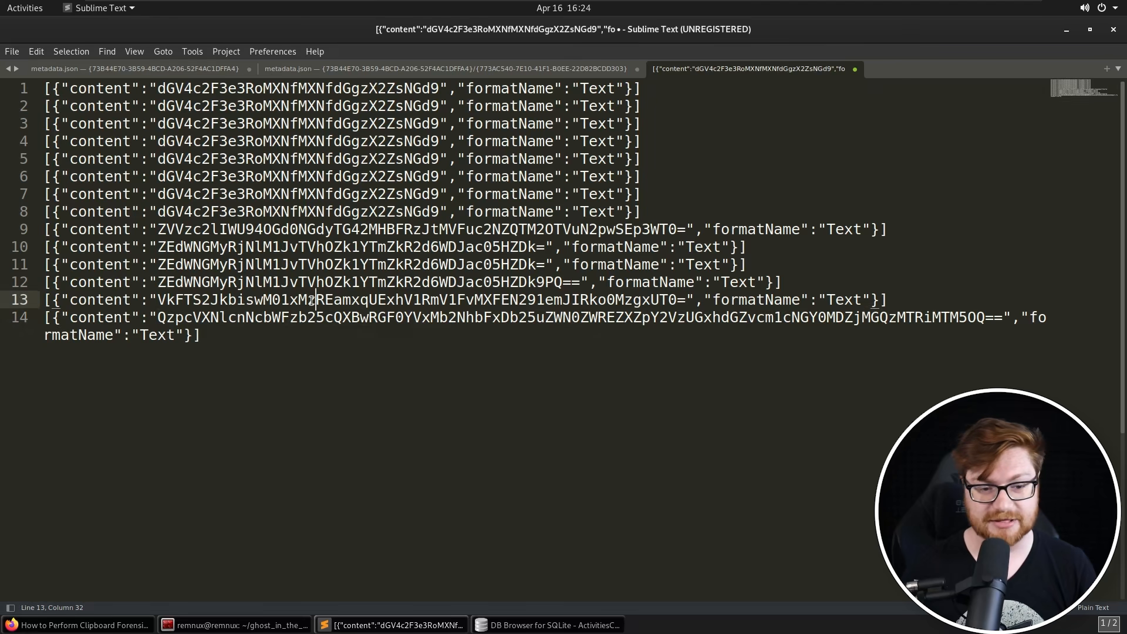
Strip the JSON wrapping from each content value and save the base64 strings as data.b64
left_click(350, 141)
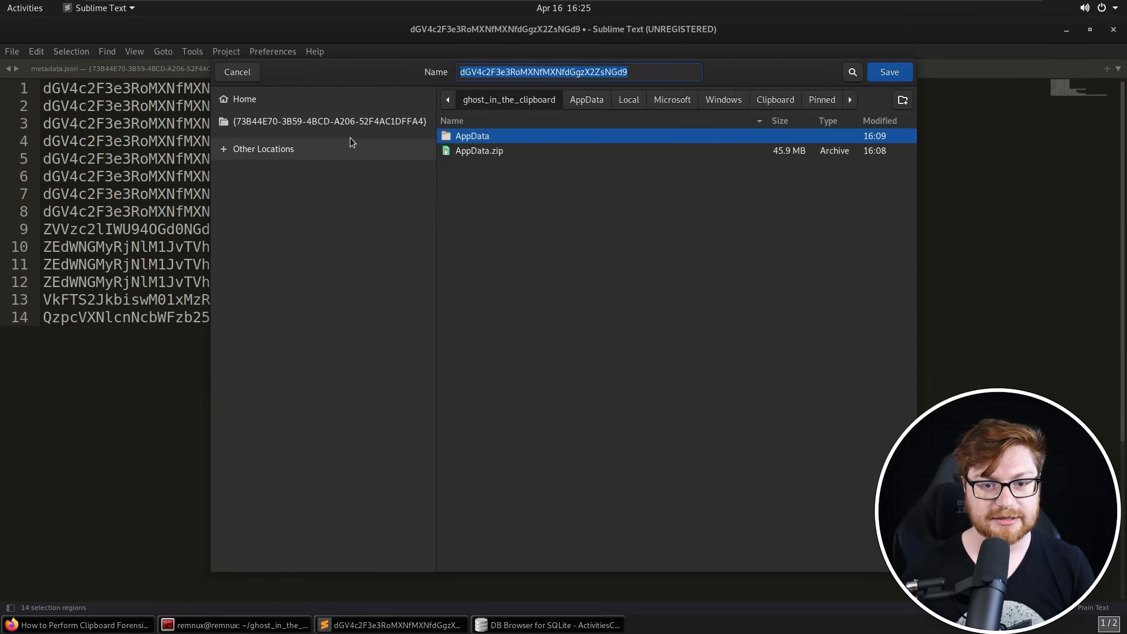
type("data.b6")
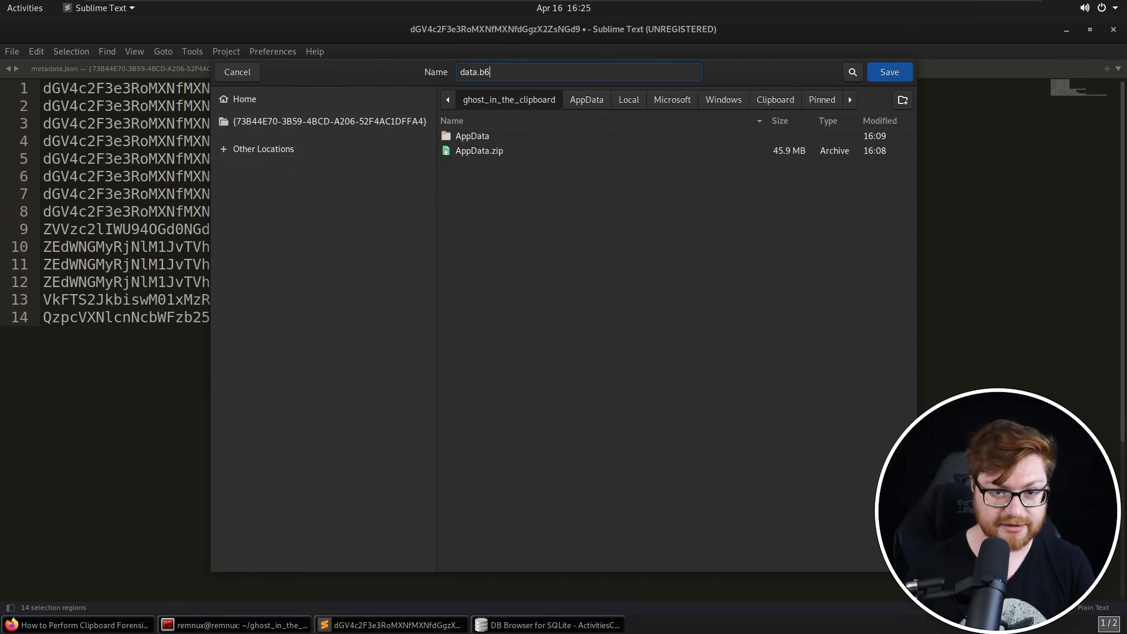
left_click(891, 72)
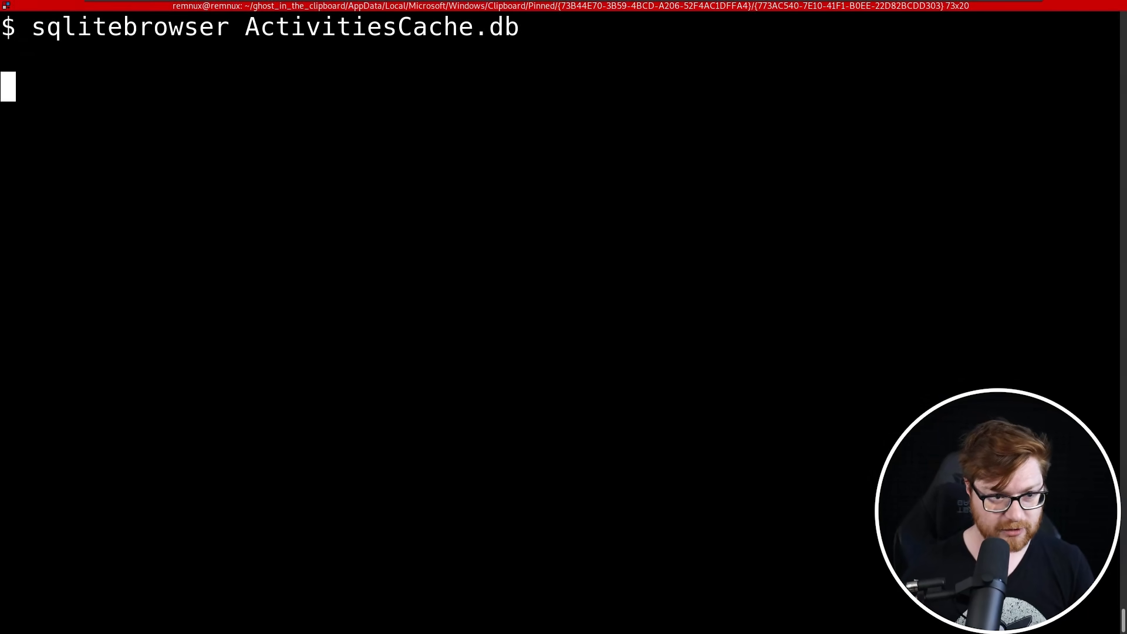
Change into ~/ghost_in_the_clipboard/ and list data.b64
type("cd ~/g")
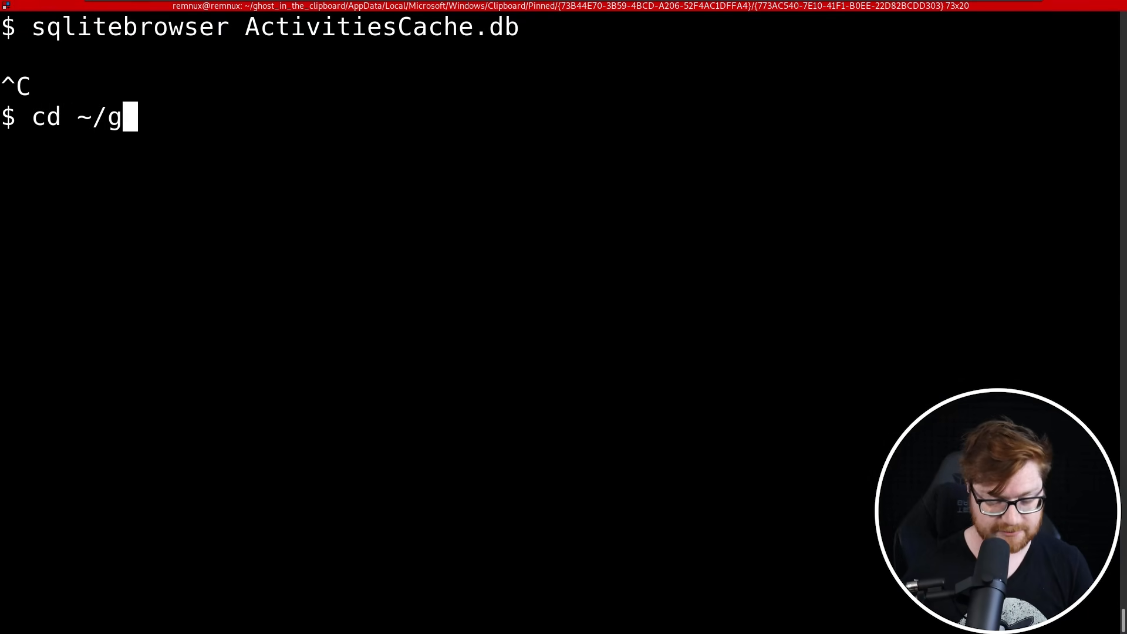
type("host_in_the_clipboard/")
type("ls")
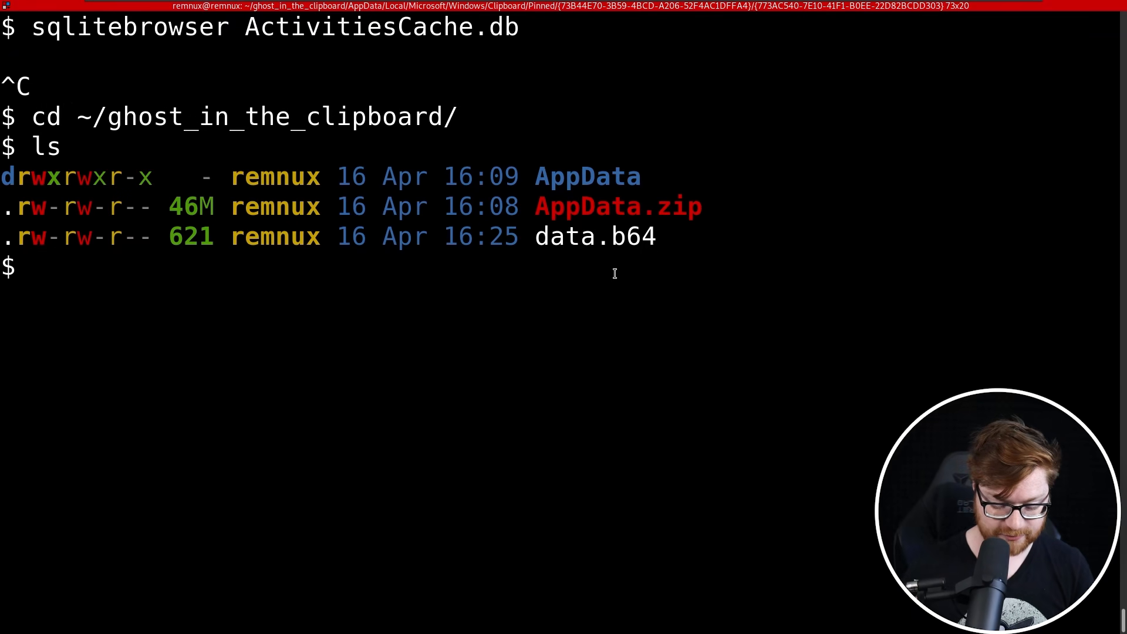
type("cat data.b64")
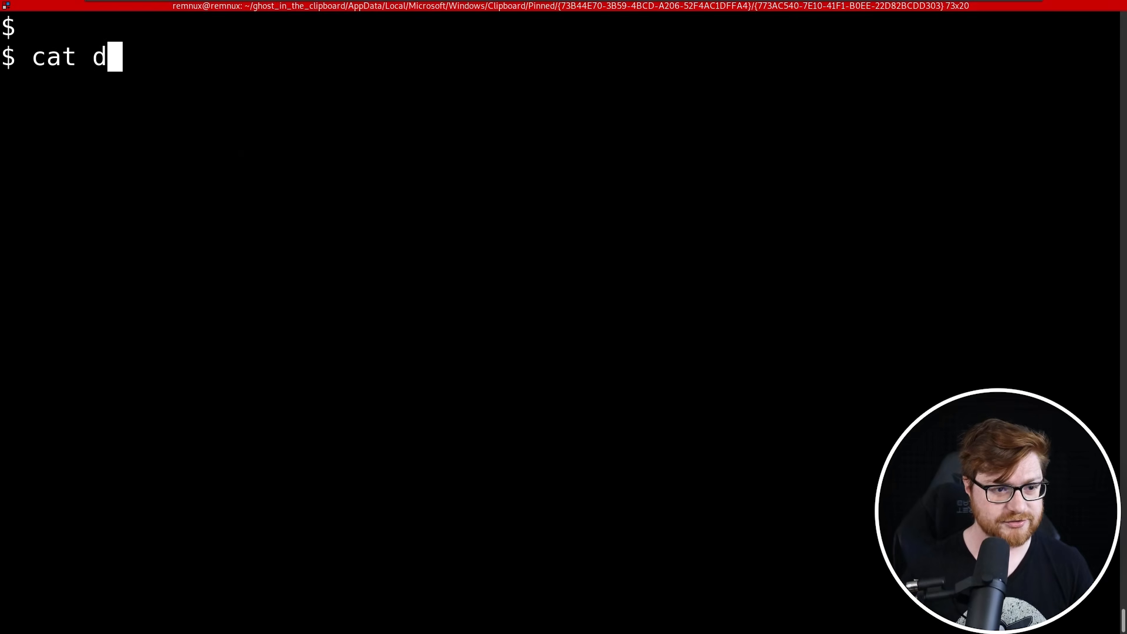
Compose cat data.b64 | while read line; do base64 -d <<< $line; done, not yet run
type("ata.b64 | while read line;")
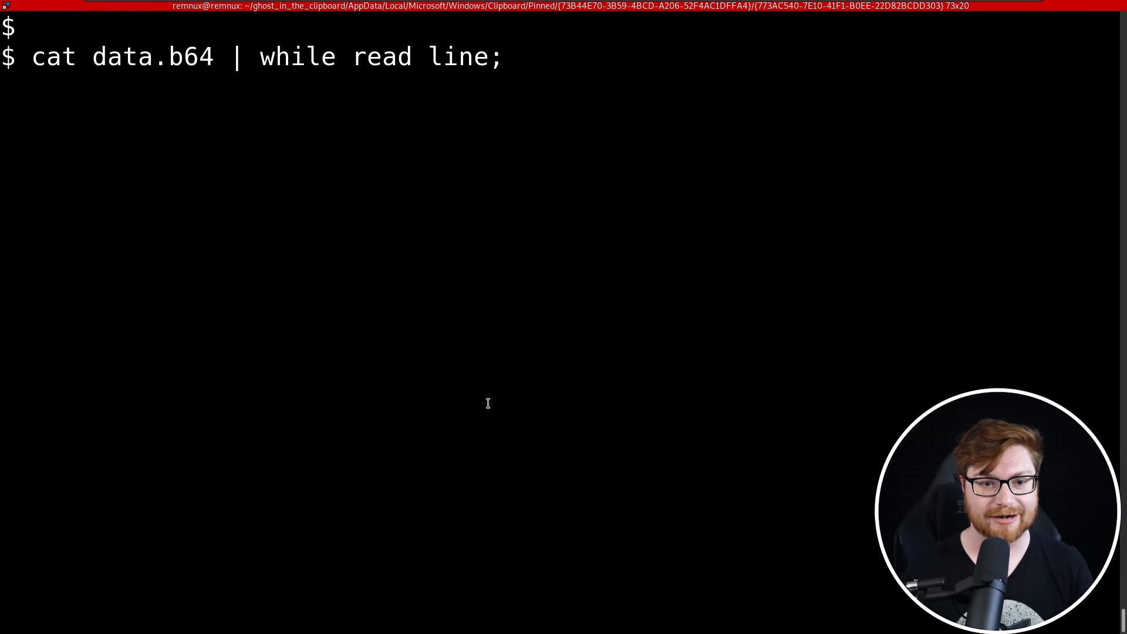
type("echo $")
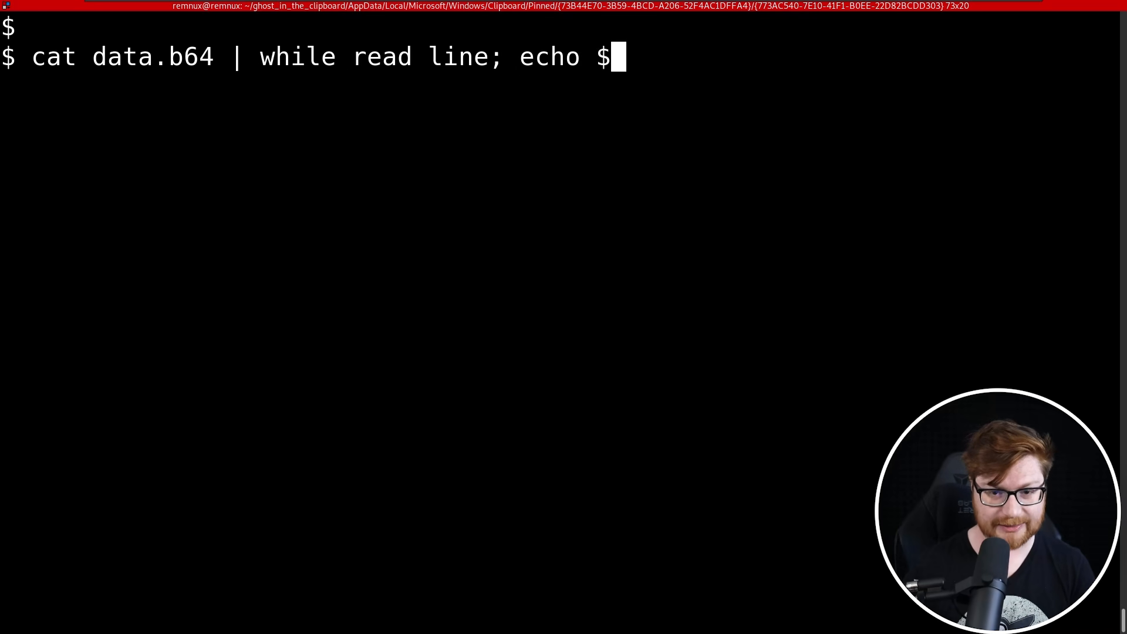
type("line; done")
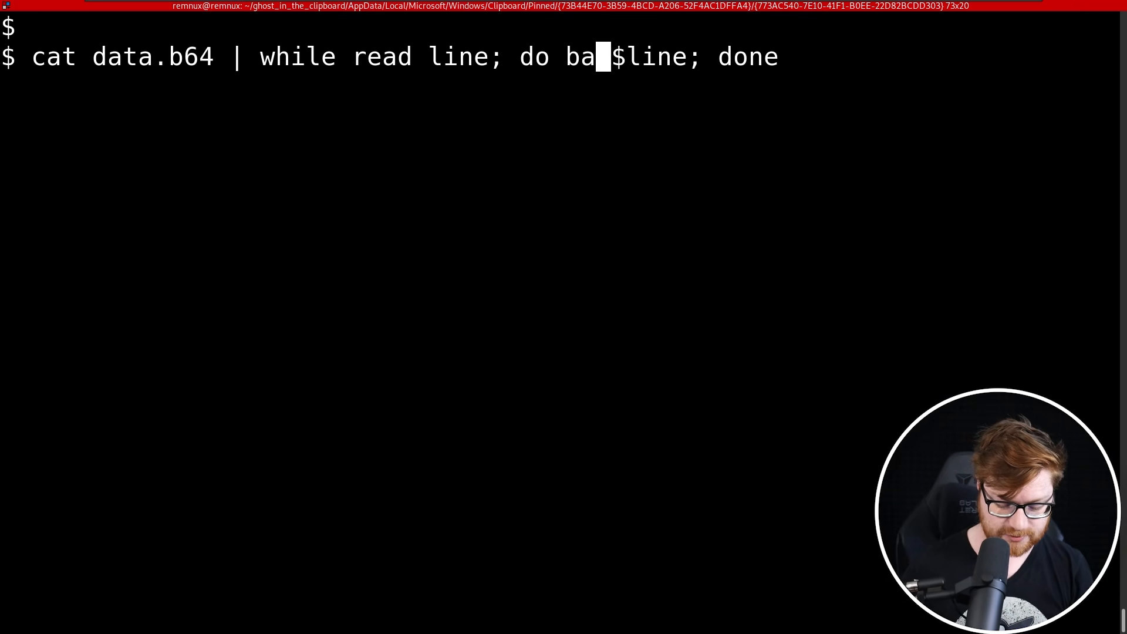
type("se64")
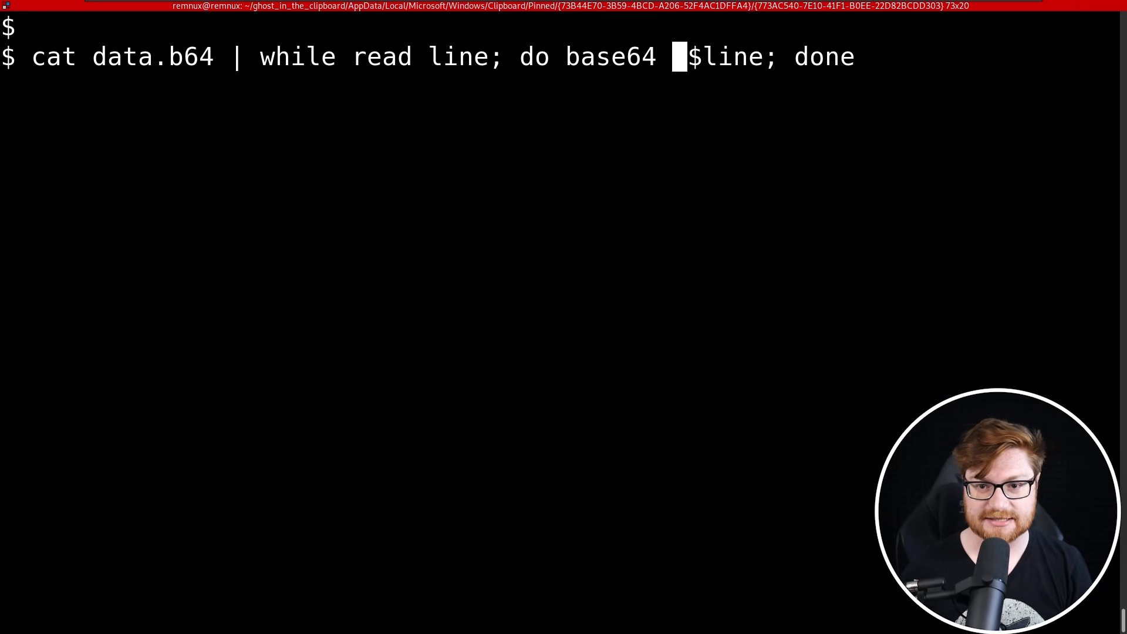
type("-d")
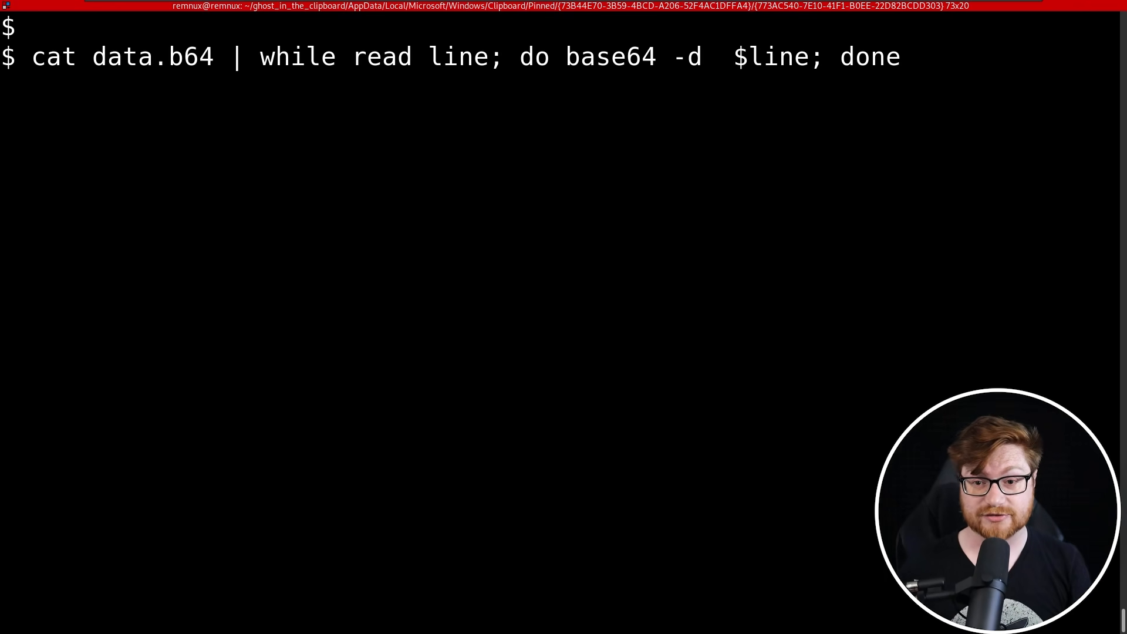
type("<<<")
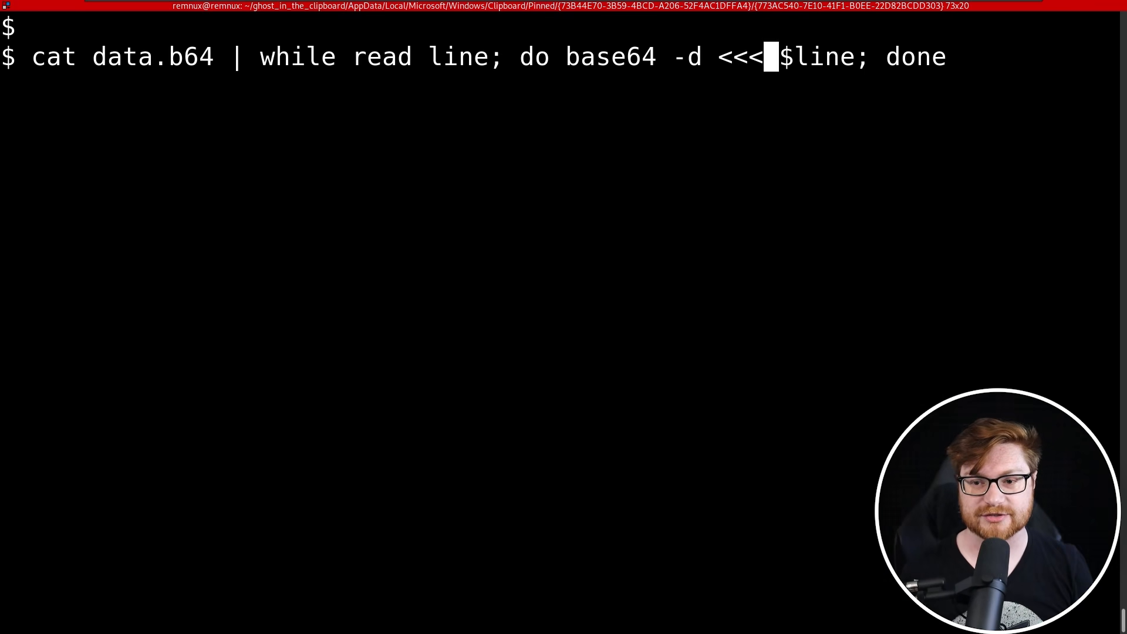
key("End")
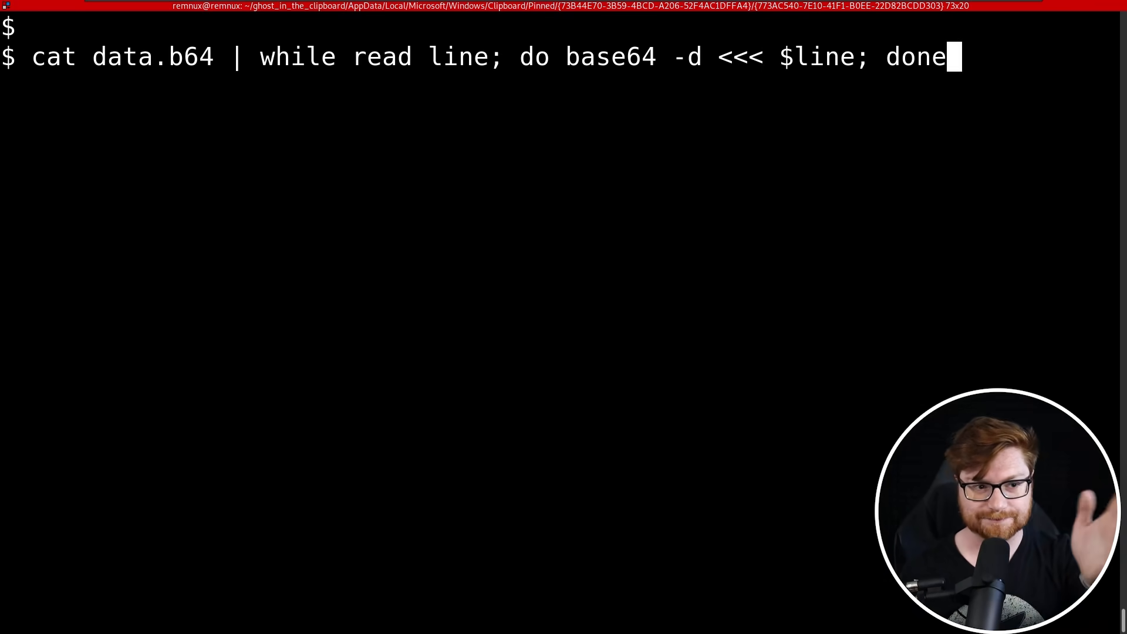